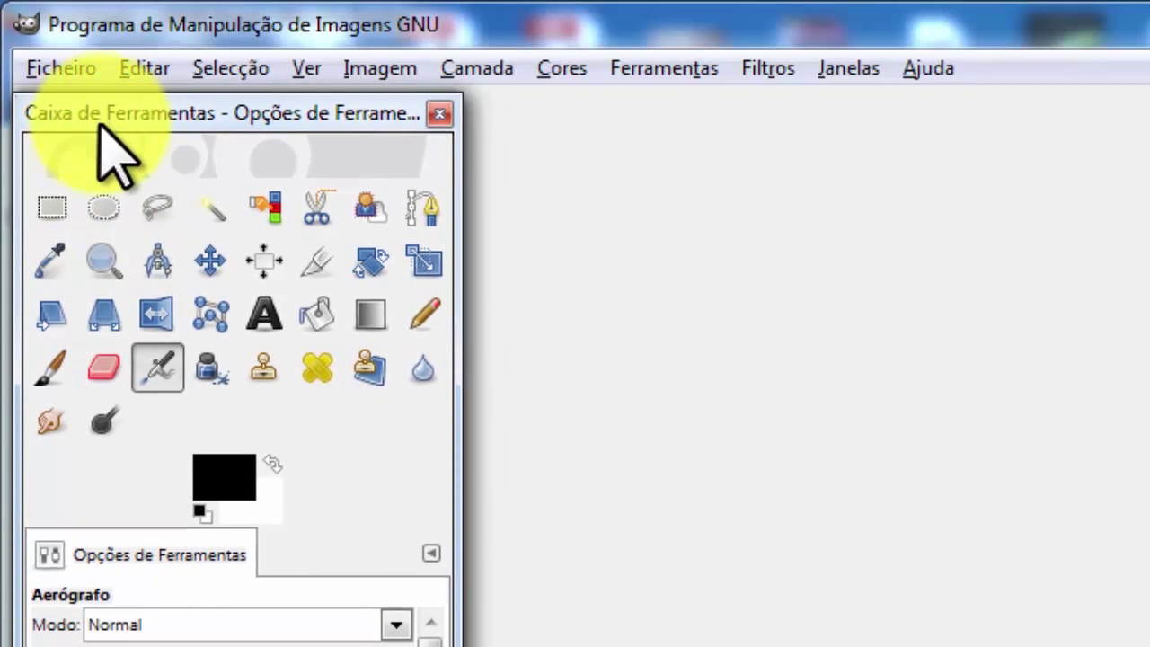
mouse_move(51, 208)
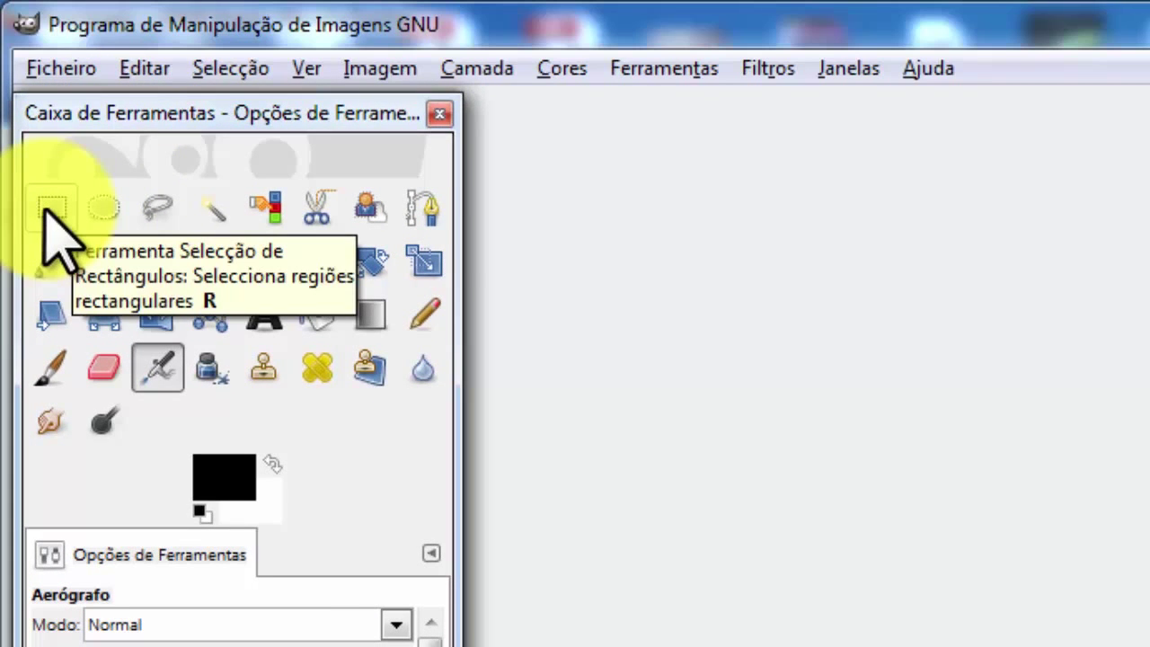
mouse_move(104, 209)
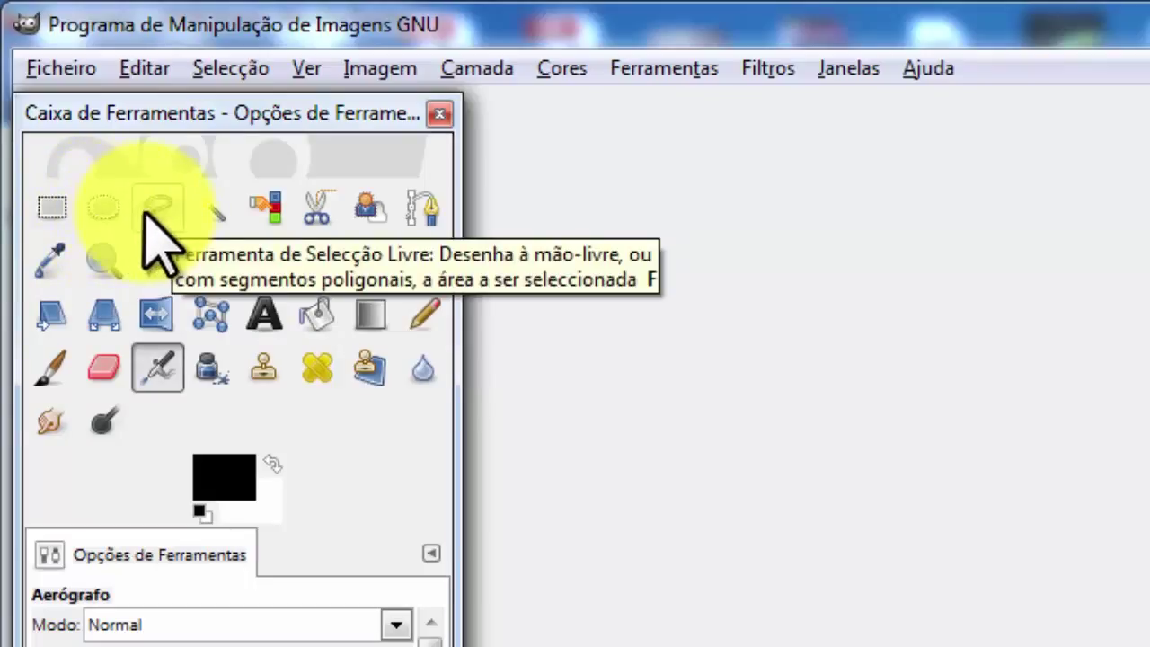
mouse_move(212, 213)
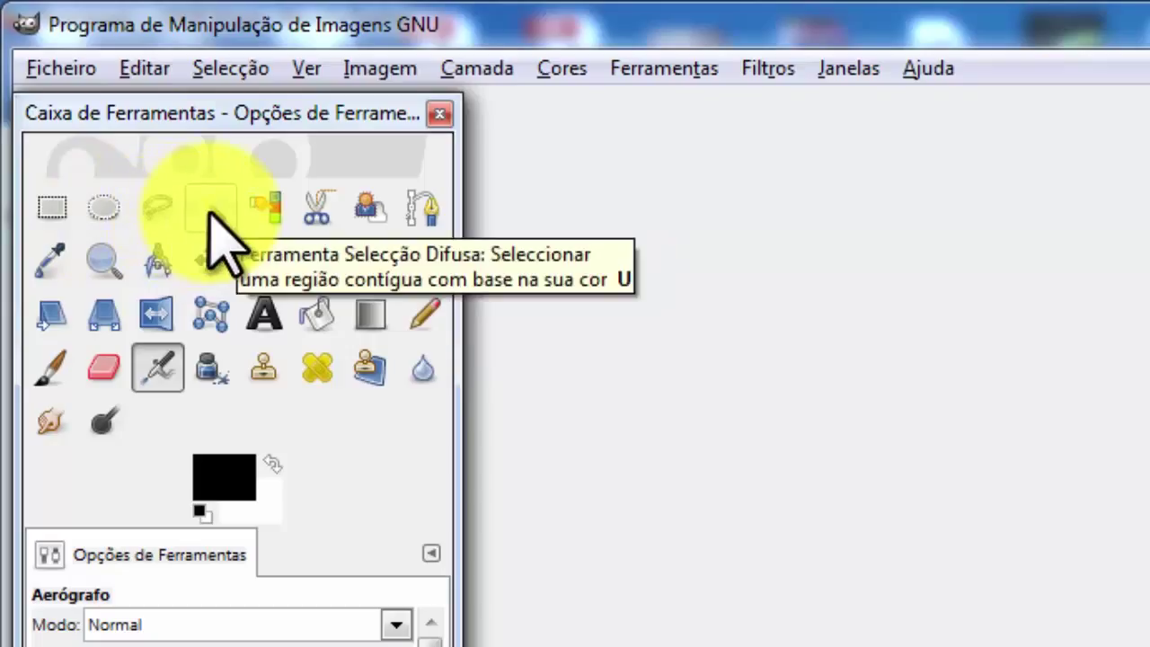
mouse_move(51, 207)
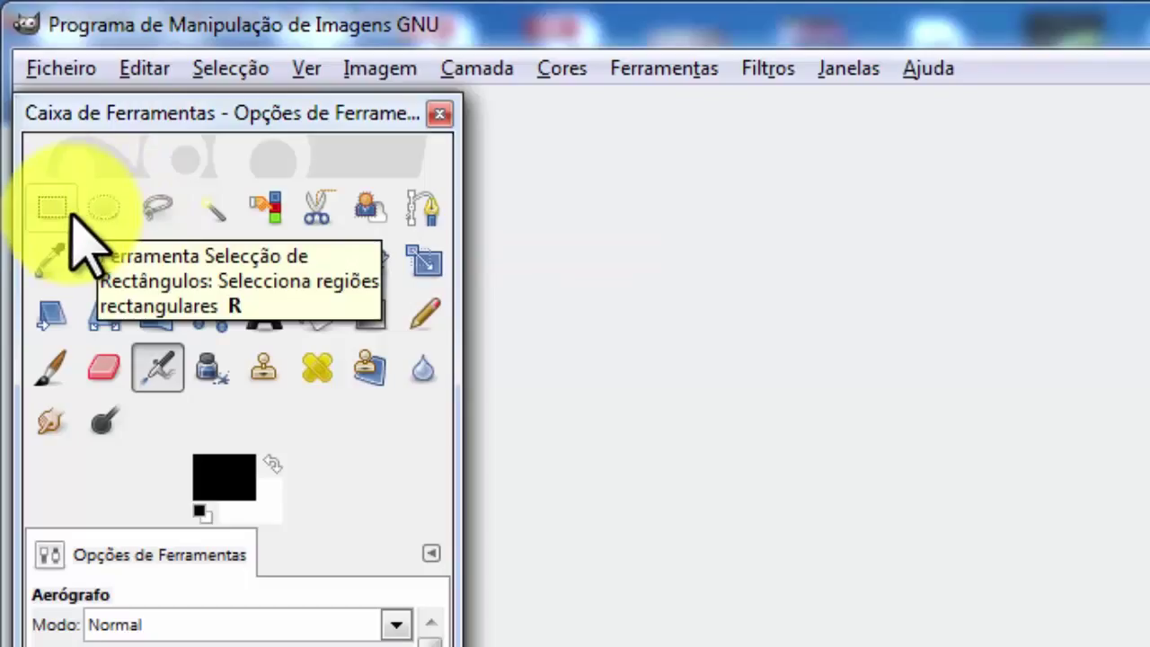
mouse_move(212, 208)
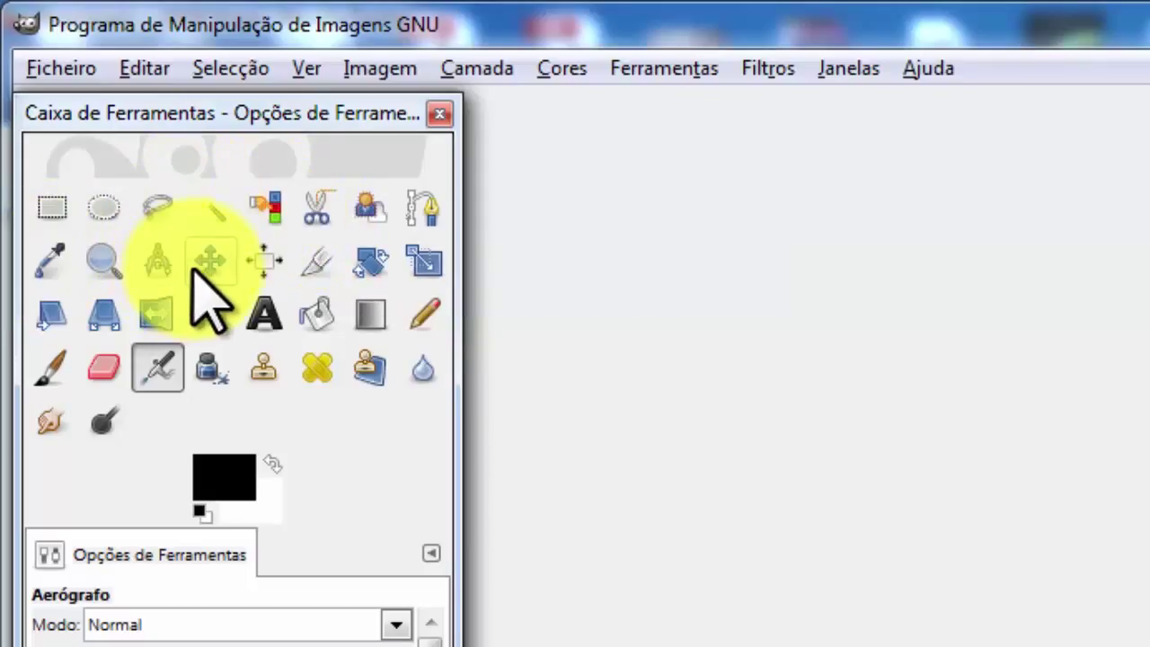
mouse_move(212, 261)
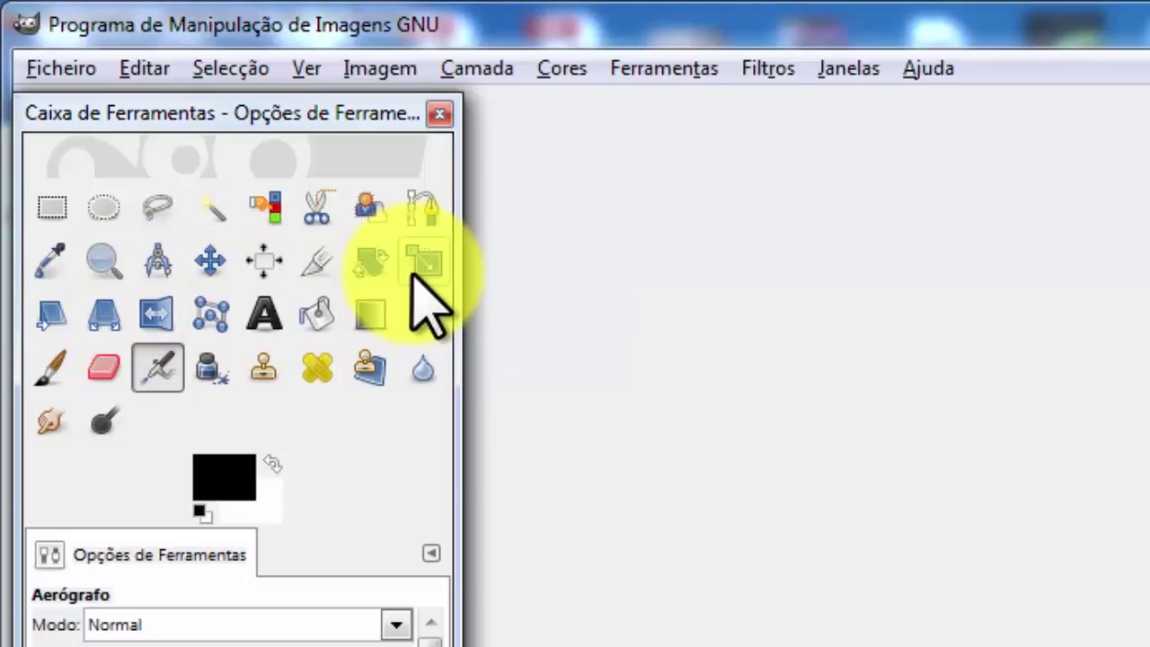
mouse_move(423, 260)
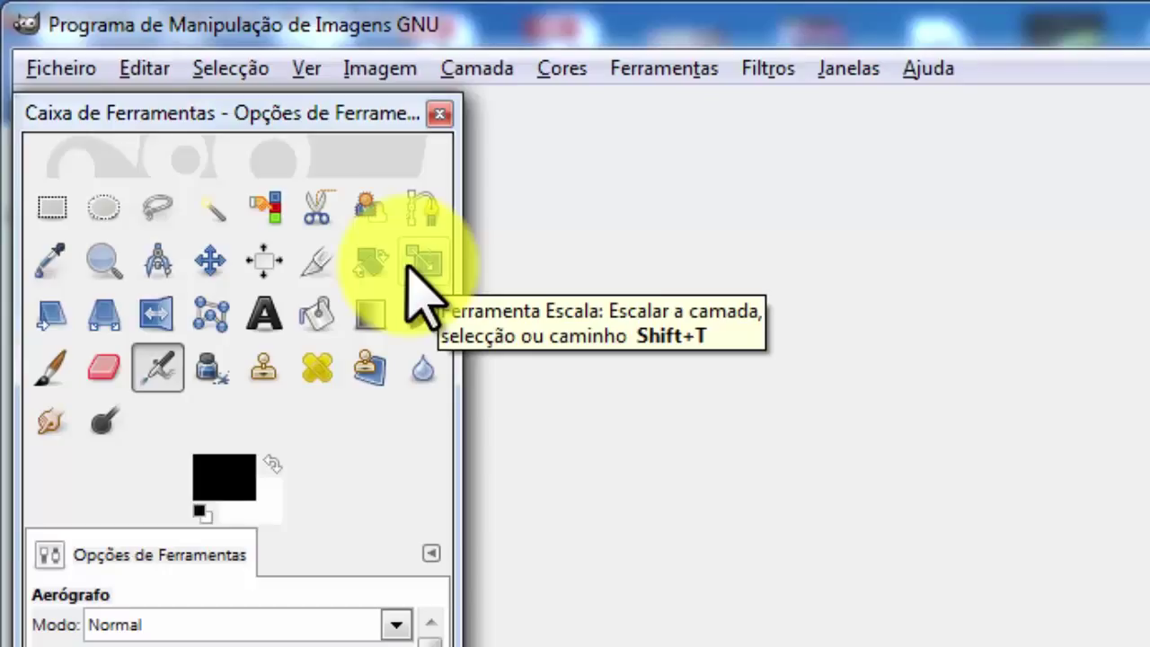
mouse_move(417, 288)
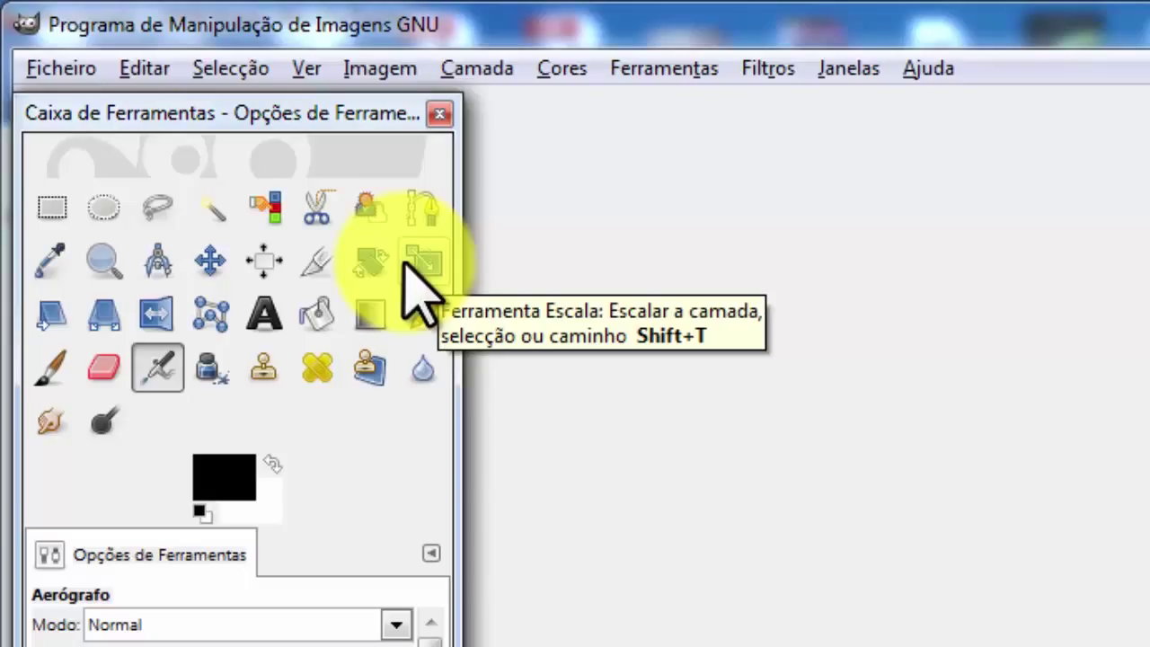
mouse_move(266, 320)
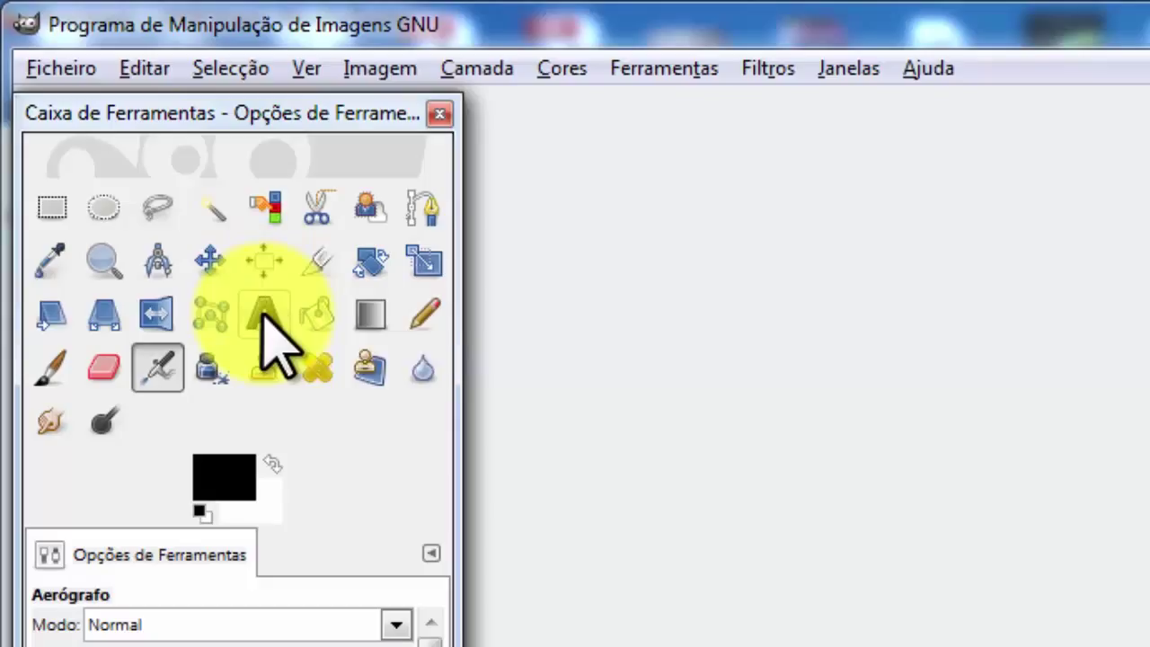
mouse_move(266, 314)
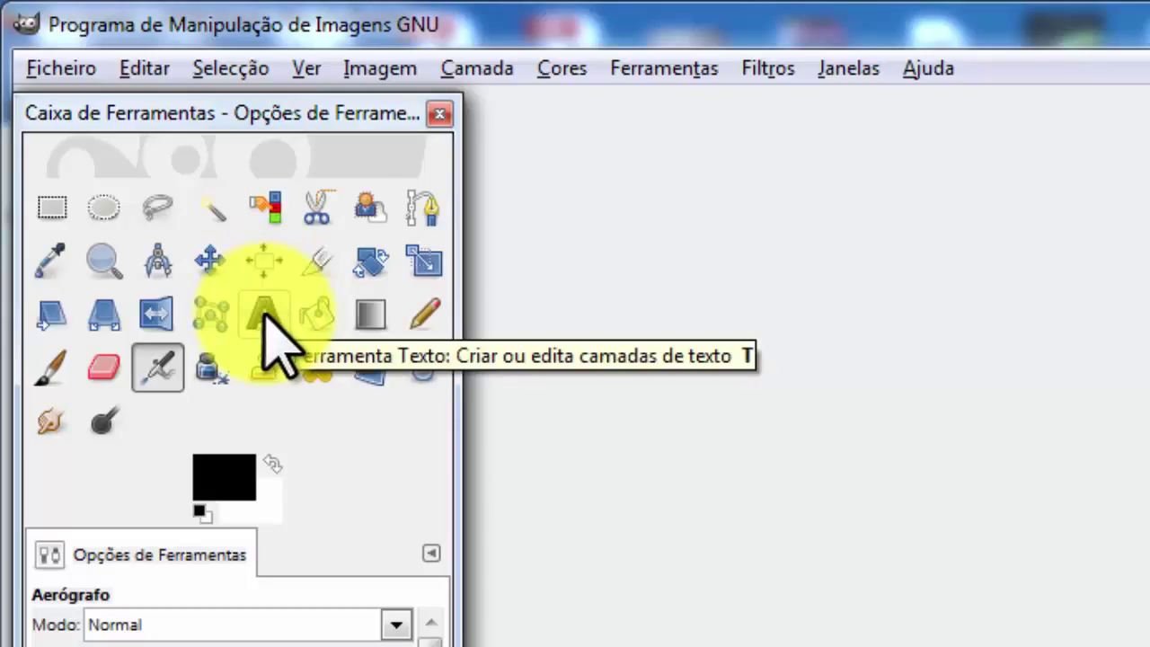
mouse_move(316, 315)
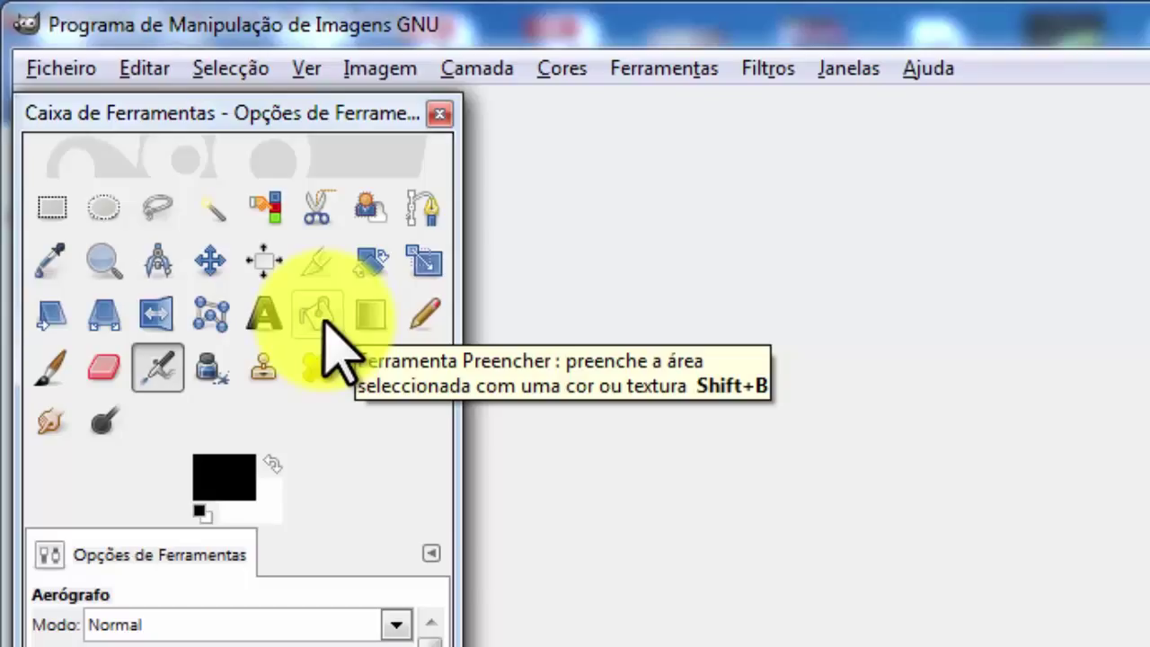
mouse_move(315, 386)
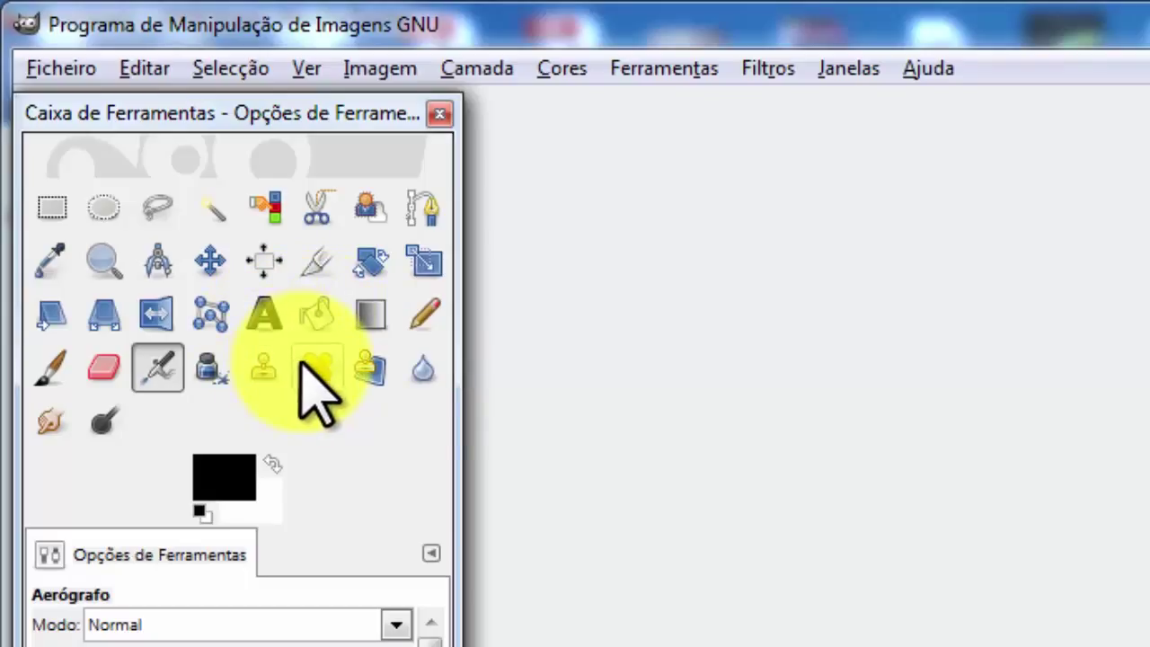
mouse_move(320, 368)
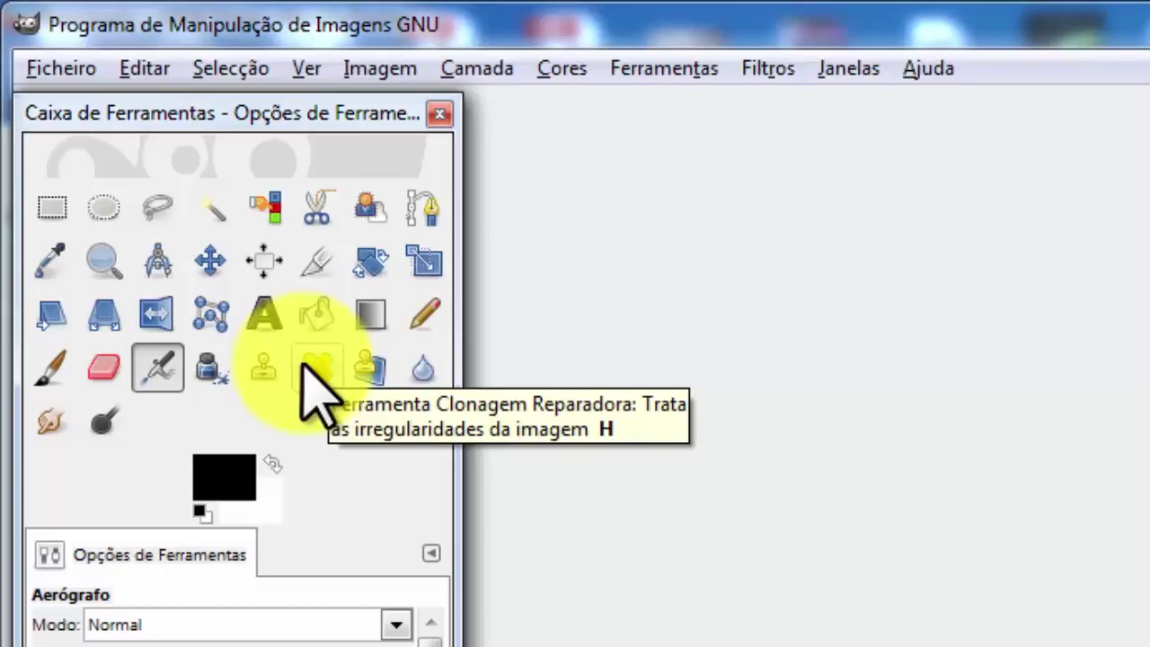
mouse_move(309, 387)
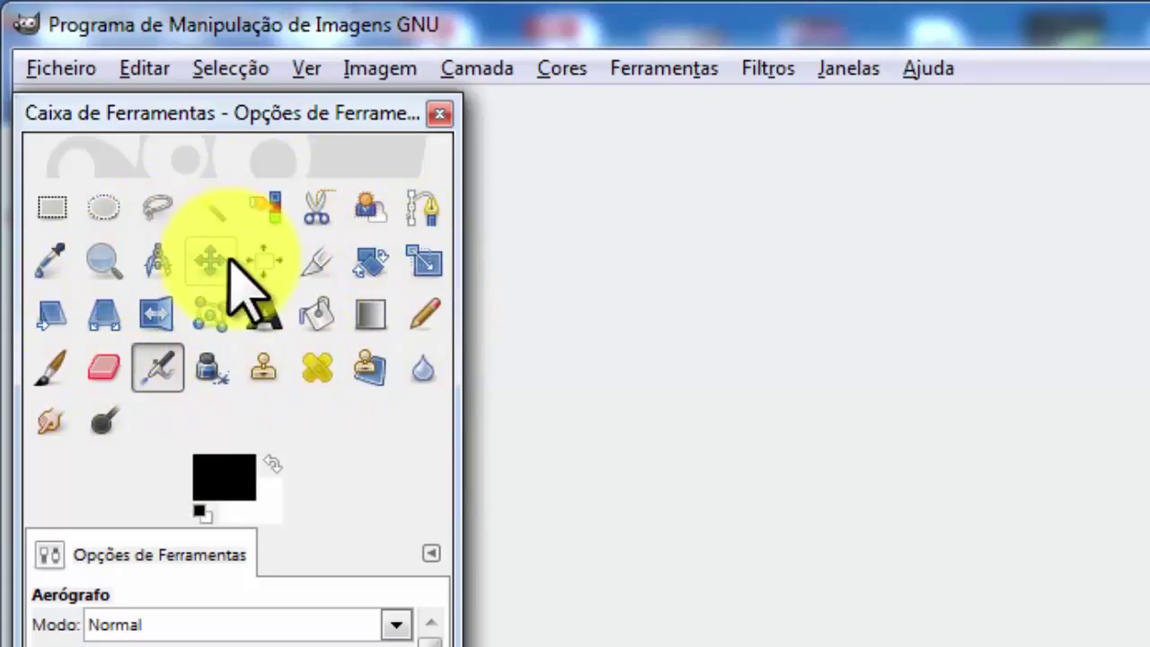
mouse_move(212, 261)
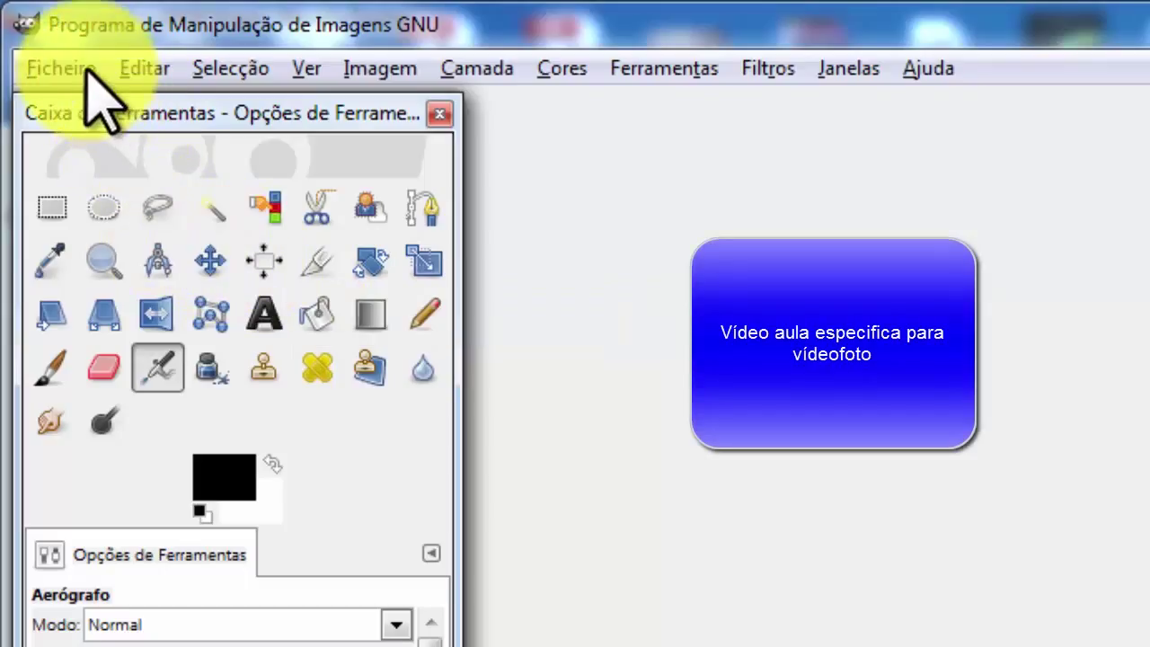
Bring up the Open Image dialog from the Ficheiro menu (Abrir…).
click(62, 68)
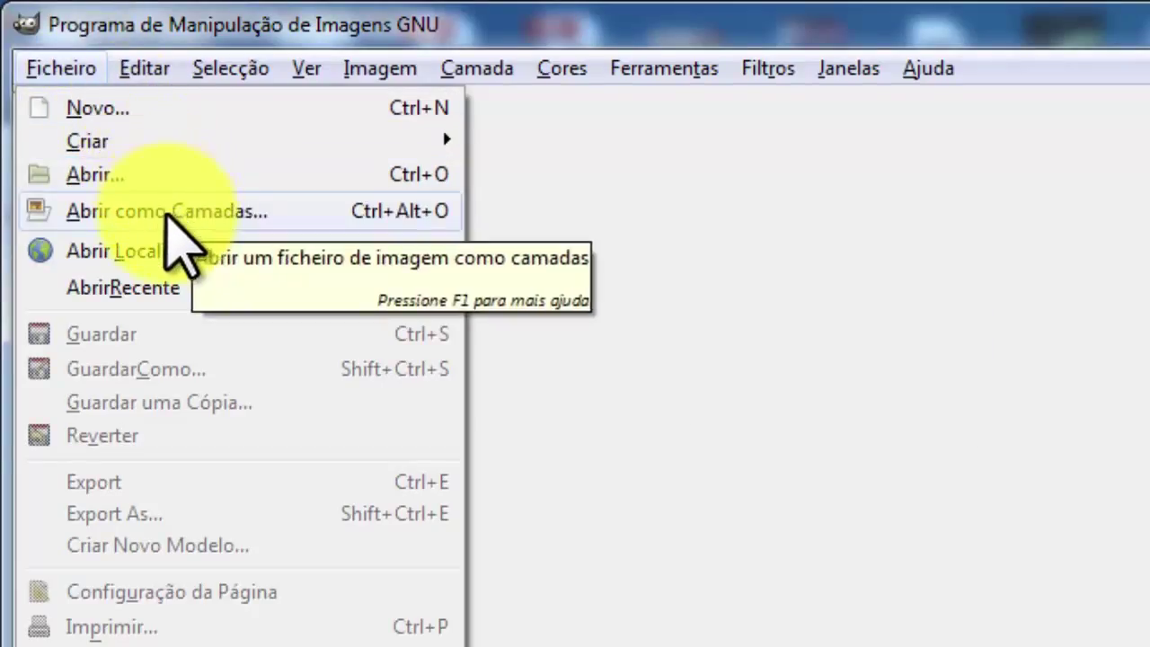
mouse_move(94, 172)
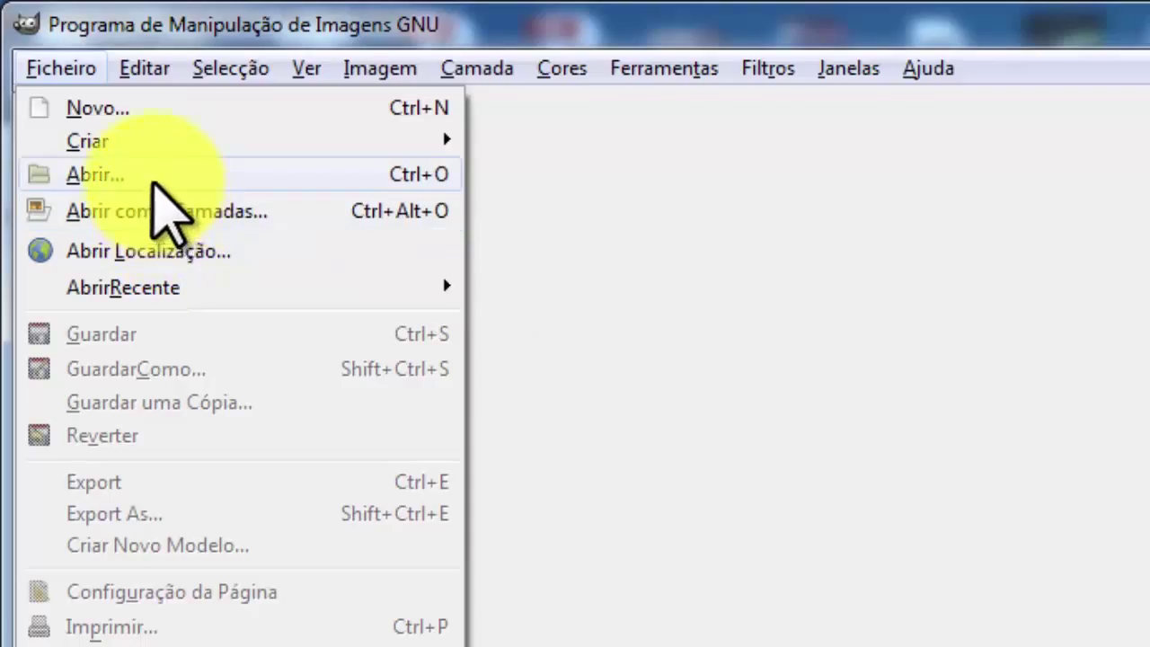
mouse_move(94, 173)
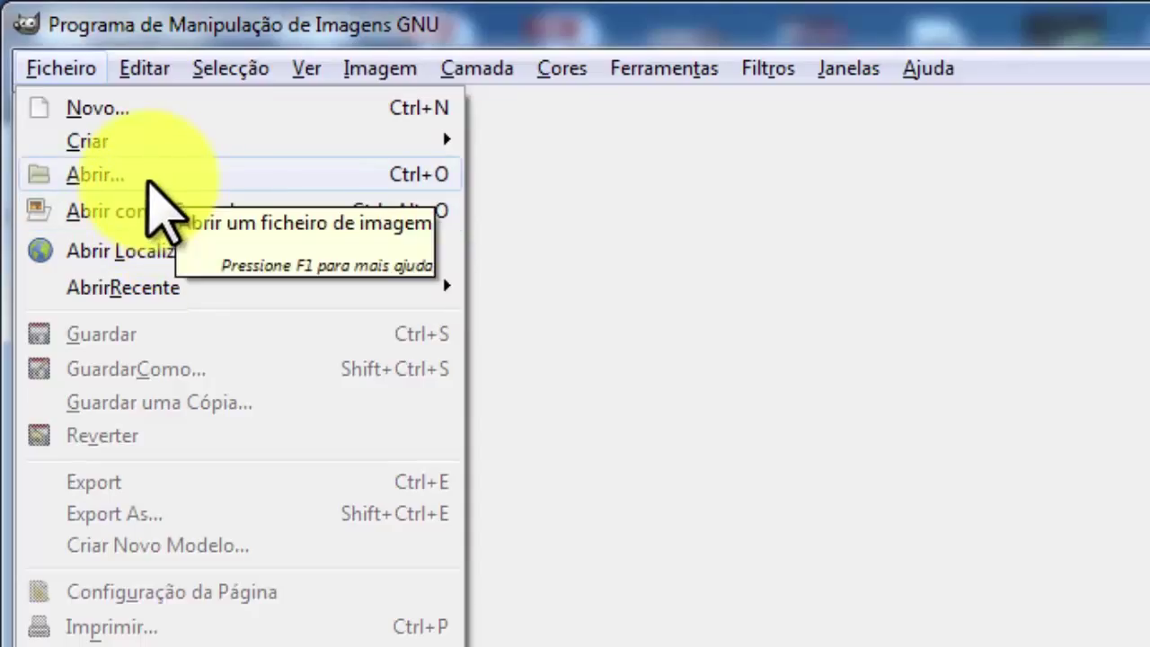
mouse_move(162, 198)
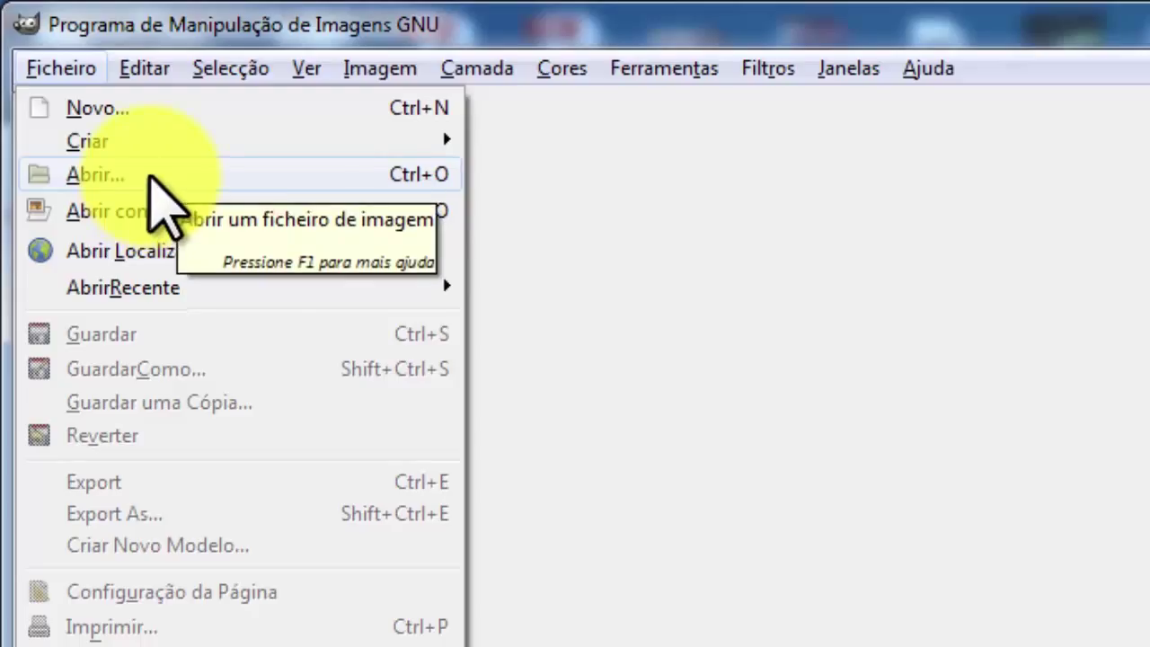
mouse_move(161, 212)
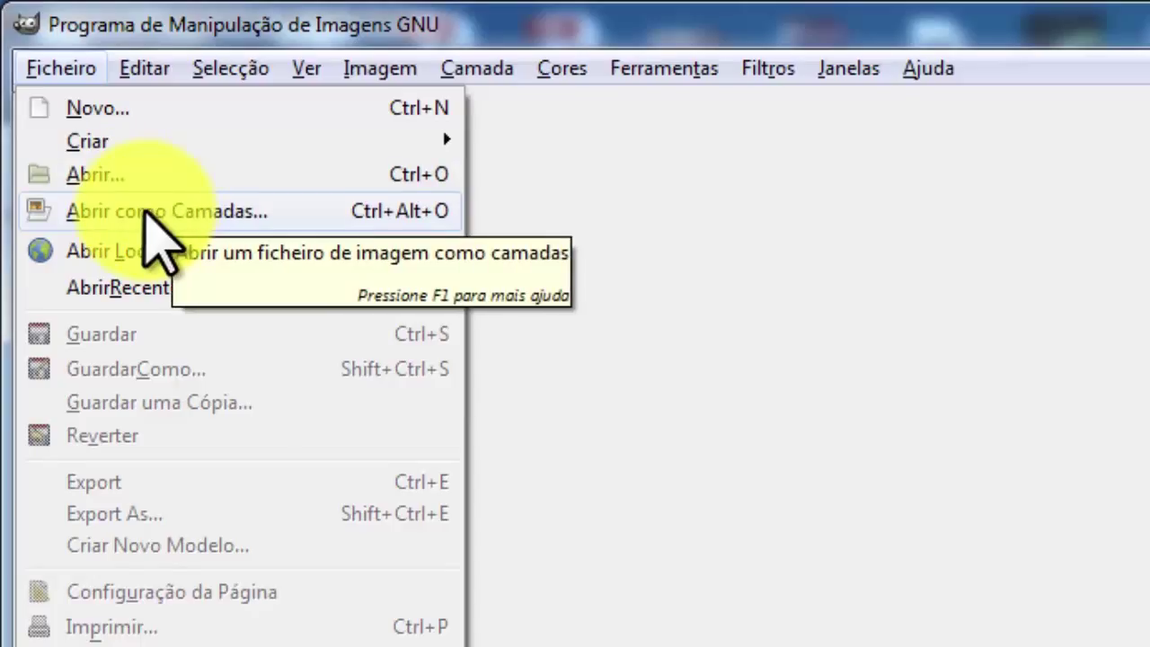
mouse_move(93, 175)
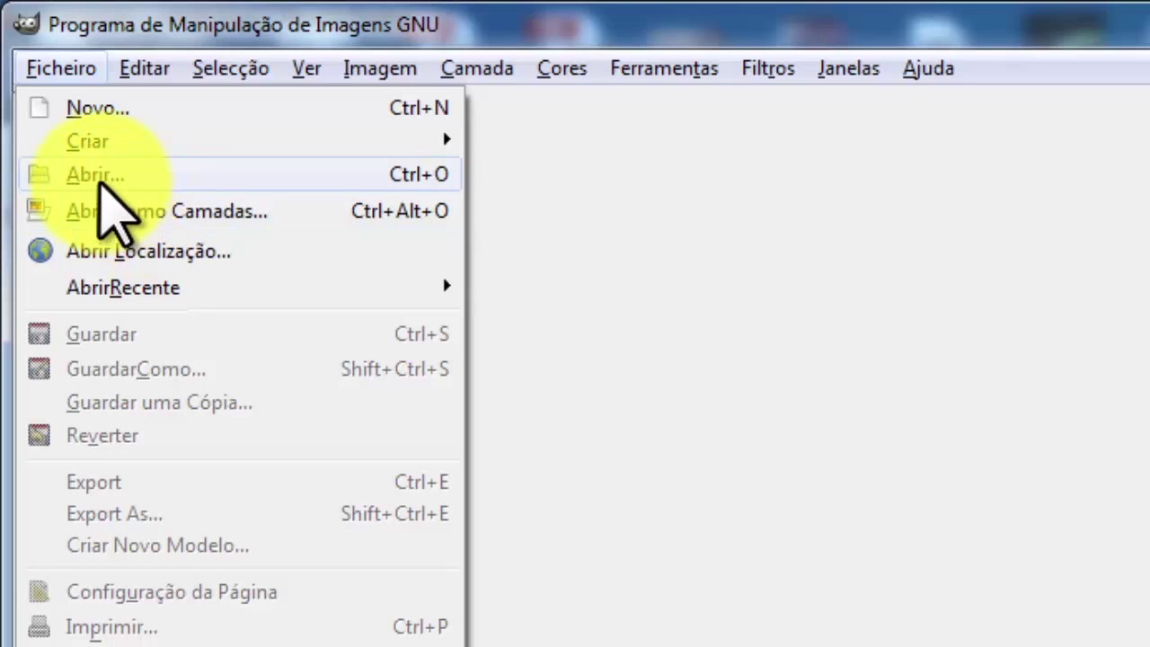
click(93, 174)
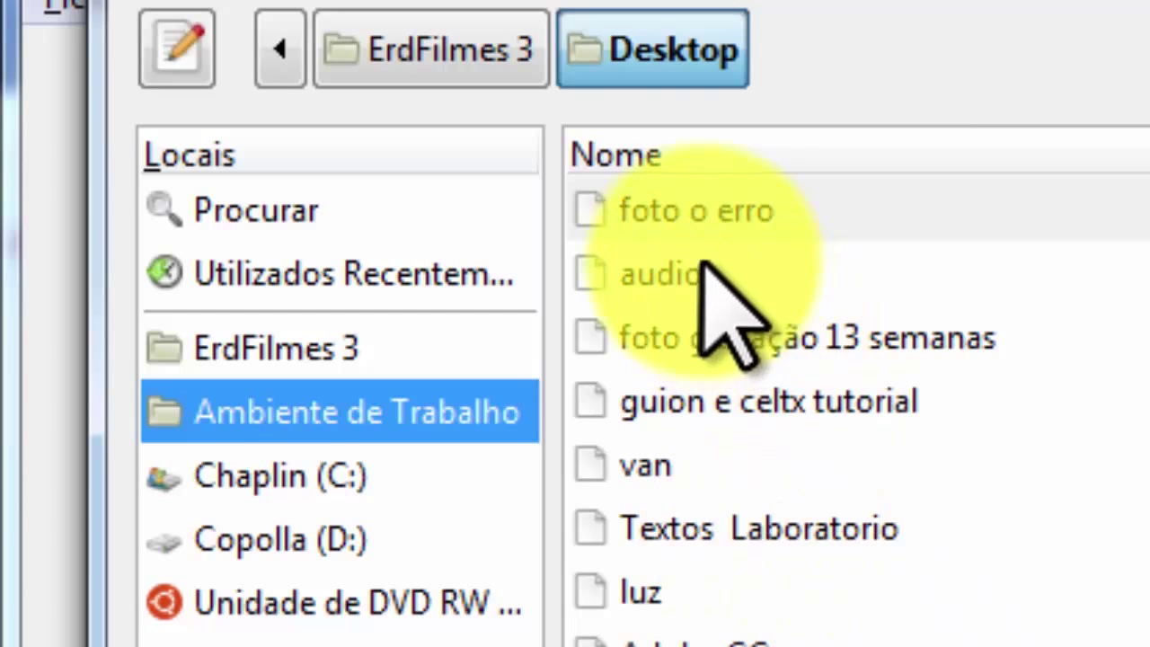
Open IMG_9073.JPG from the 'foto o erro' folder after previewing IMG_8822.JPG.
double_click(694, 209)
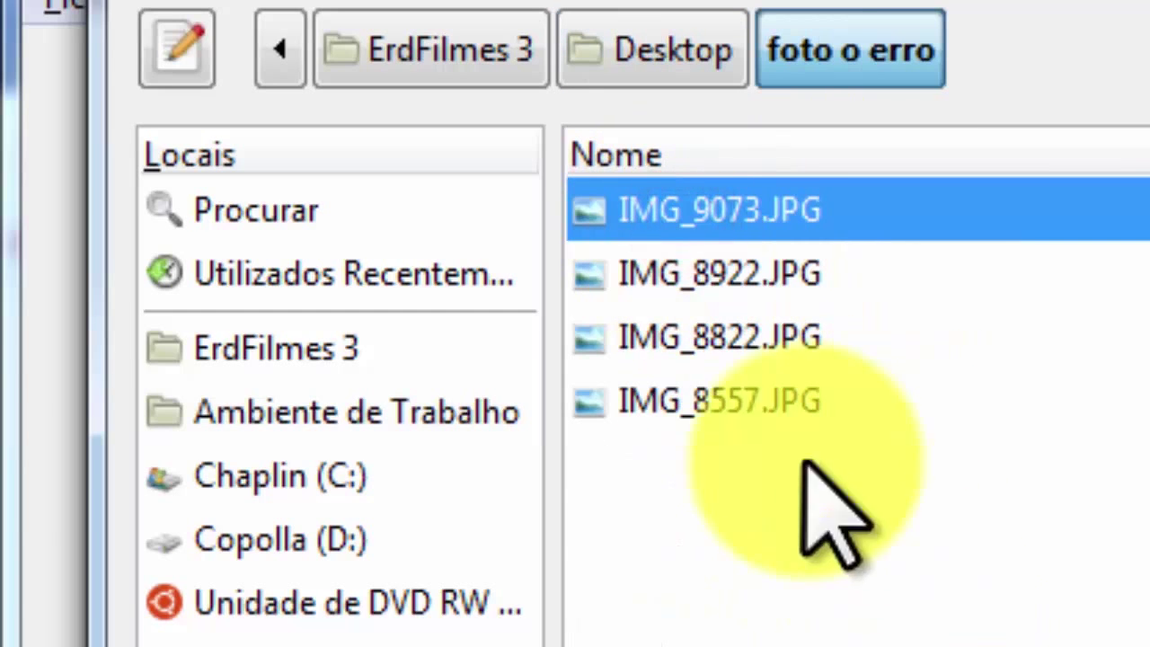
click(719, 273)
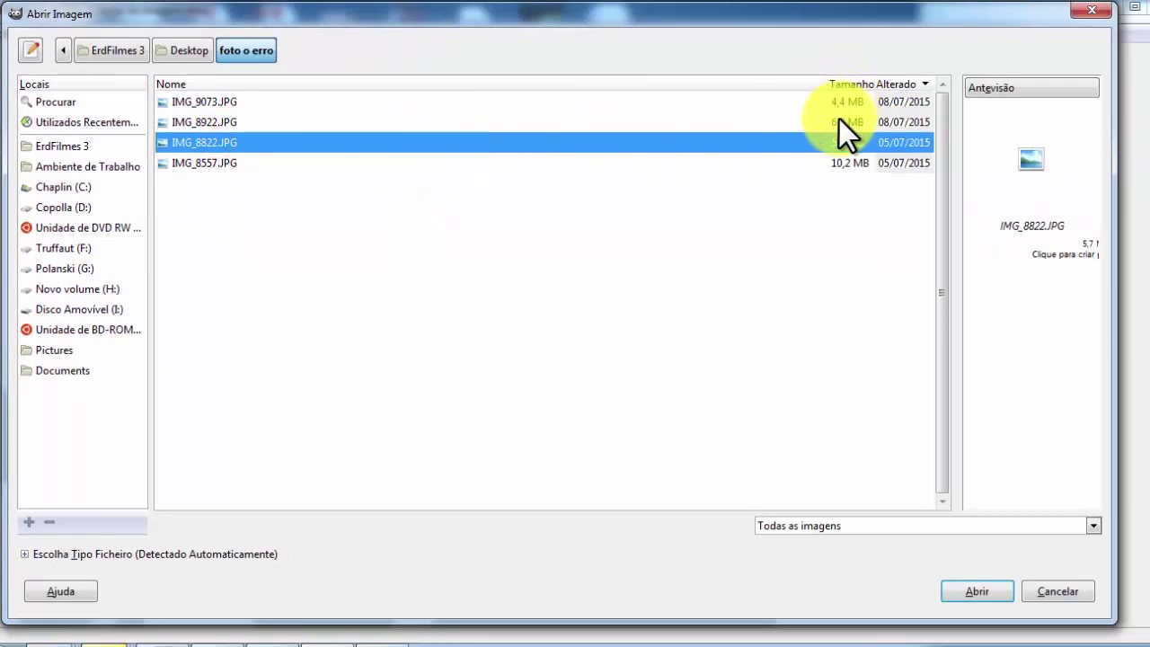
mouse_move(899, 176)
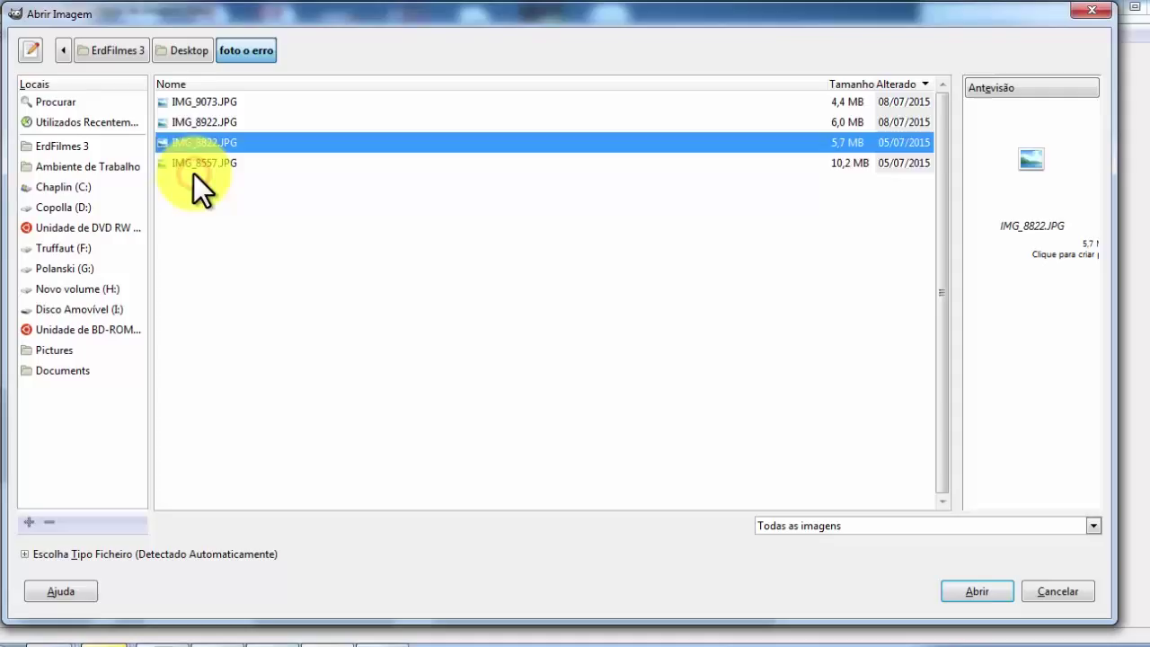
click(205, 100)
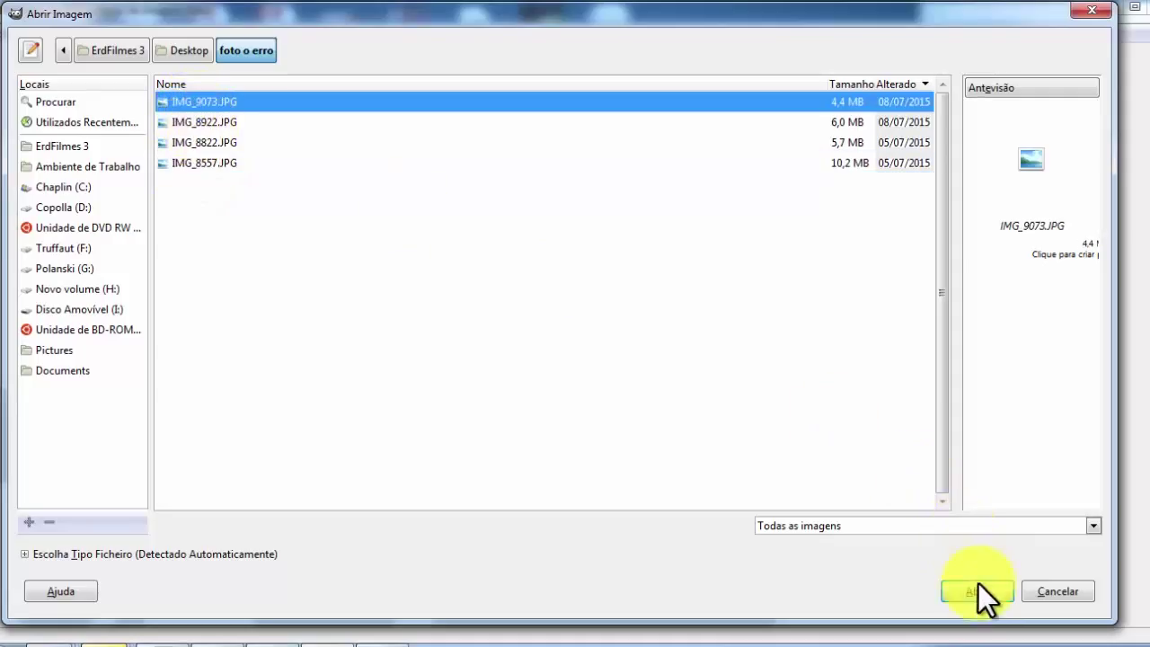
click(978, 592)
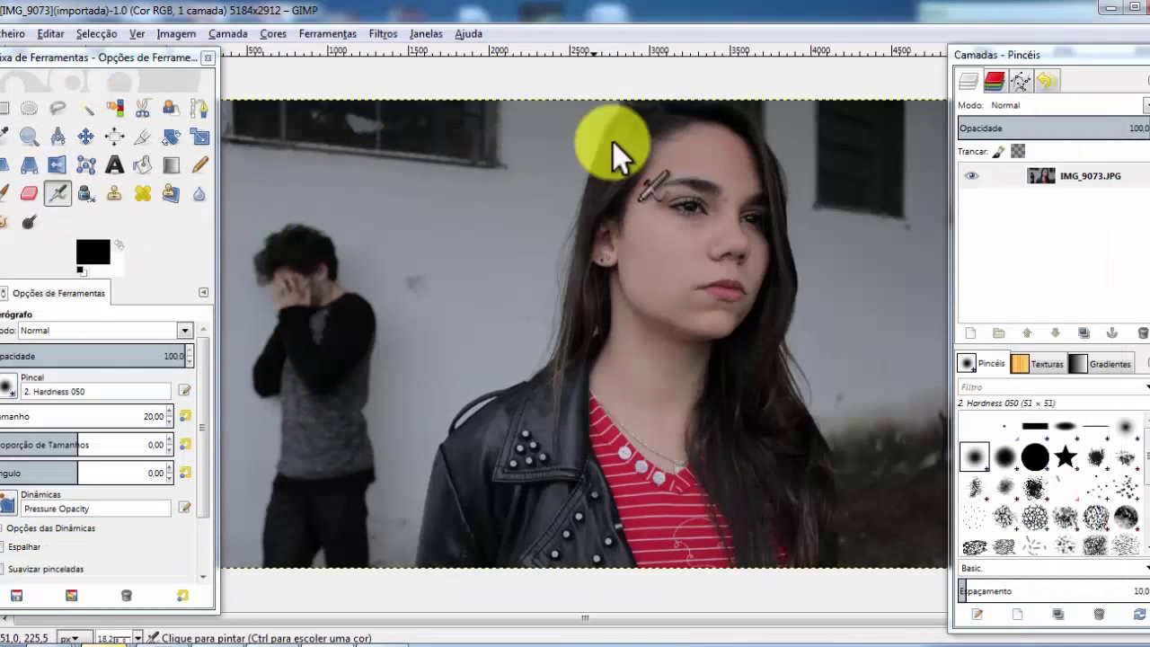
mouse_move(590, 158)
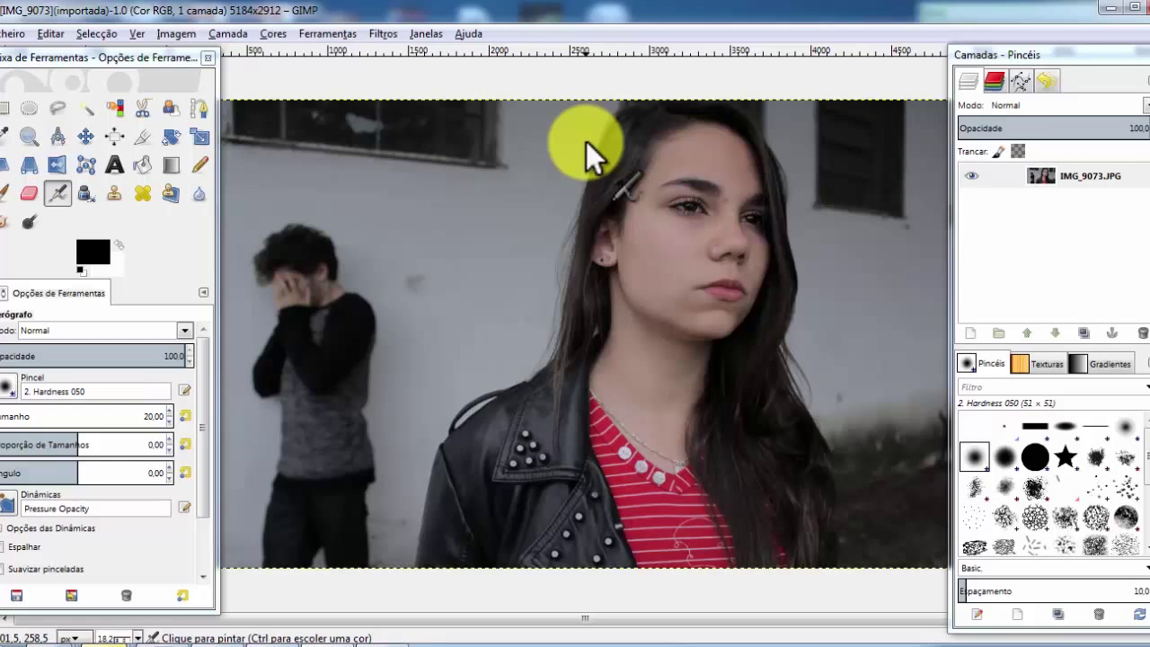
mouse_move(597, 428)
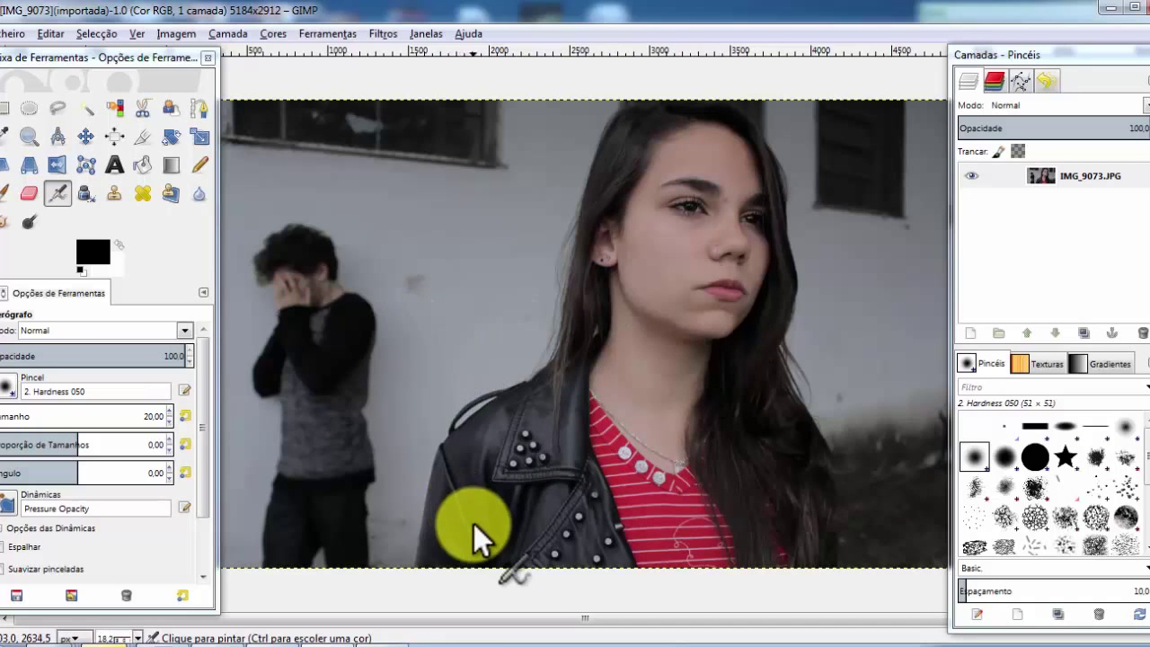
mouse_move(512, 525)
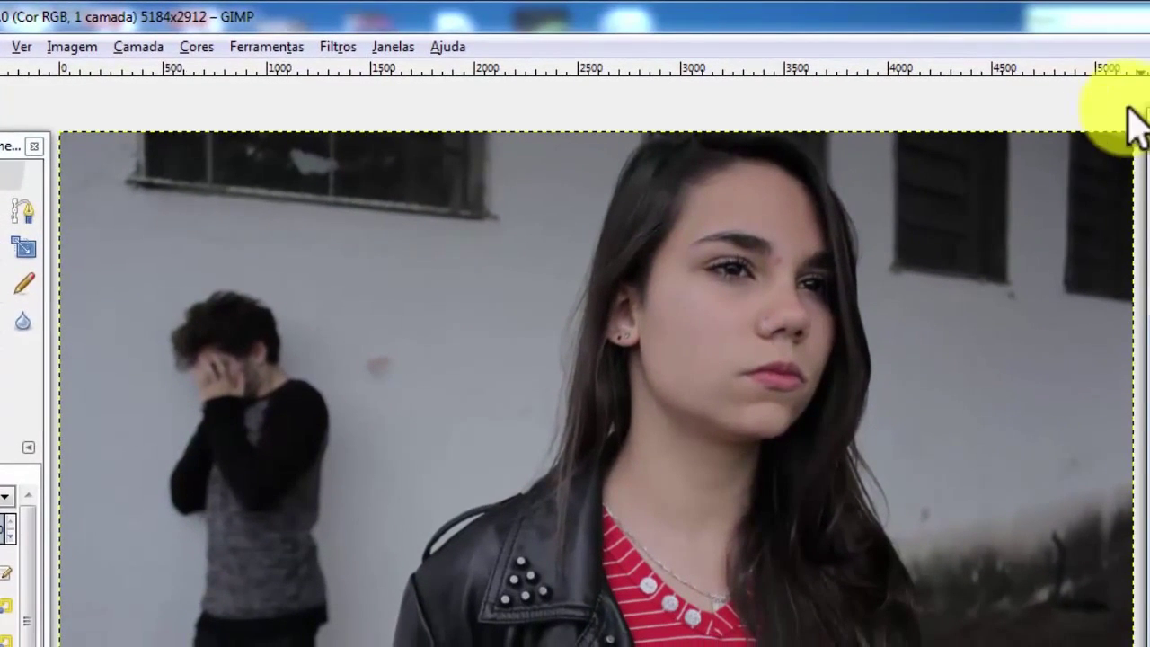
mouse_move(219, 409)
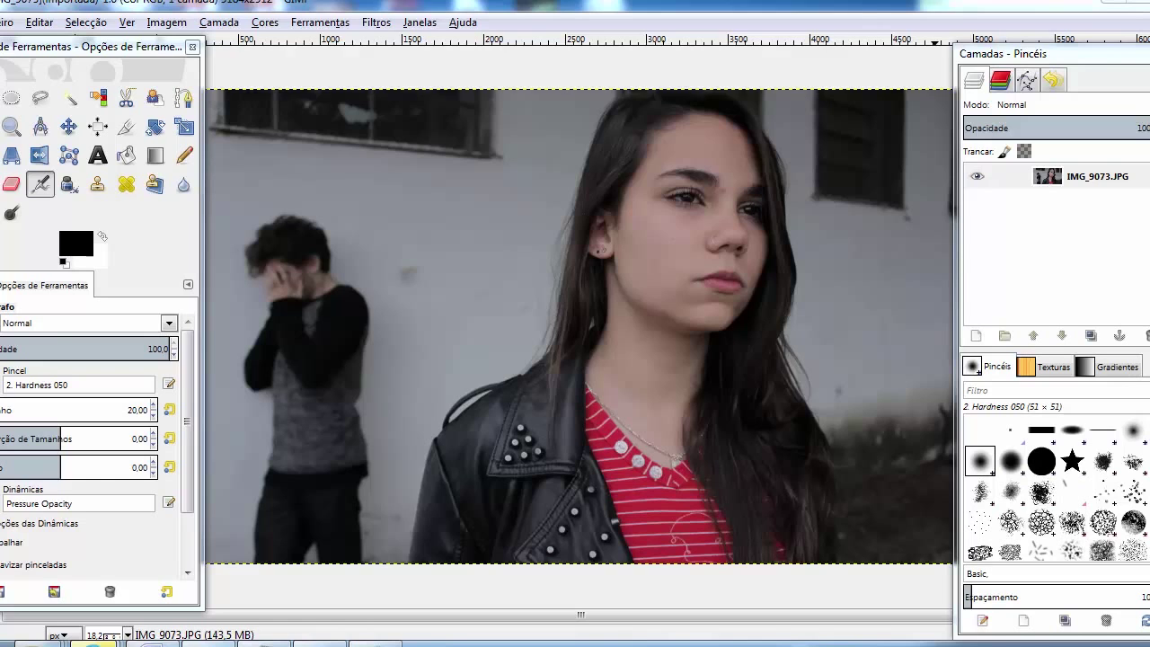
click(629, 198)
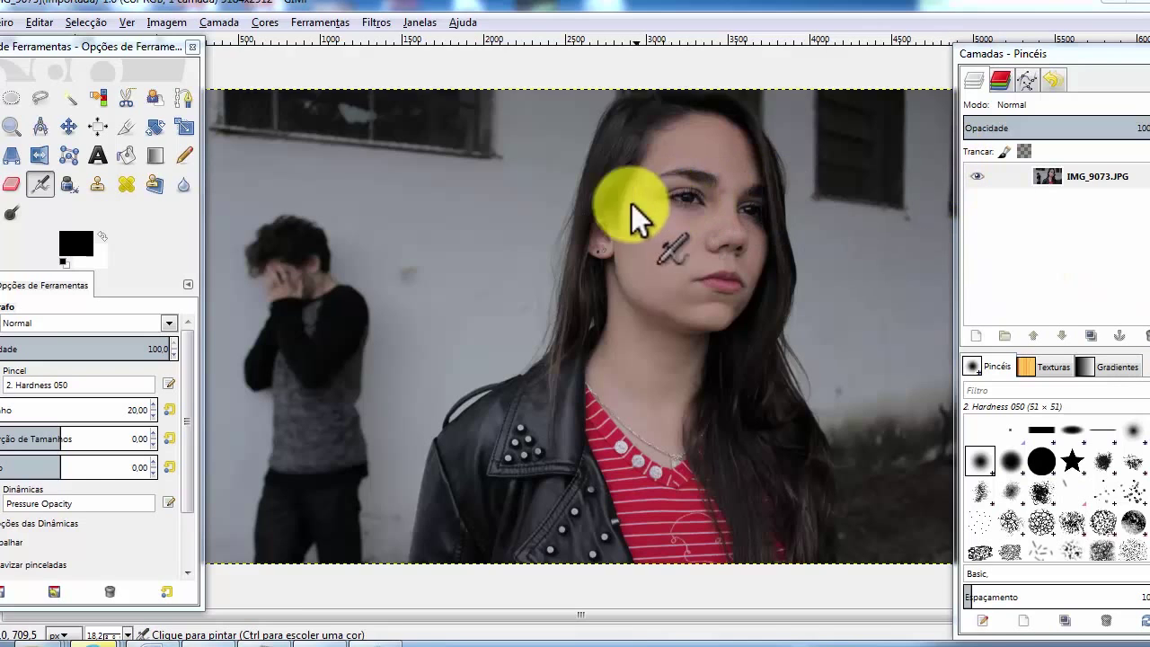
mouse_move(813, 261)
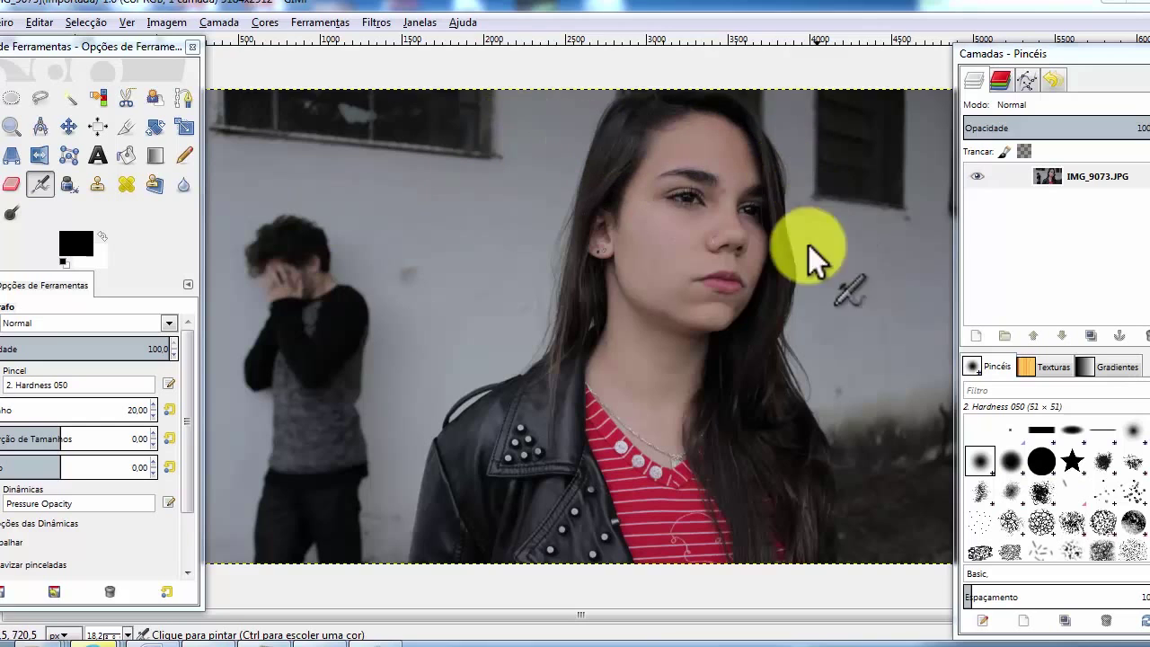
mouse_move(489, 134)
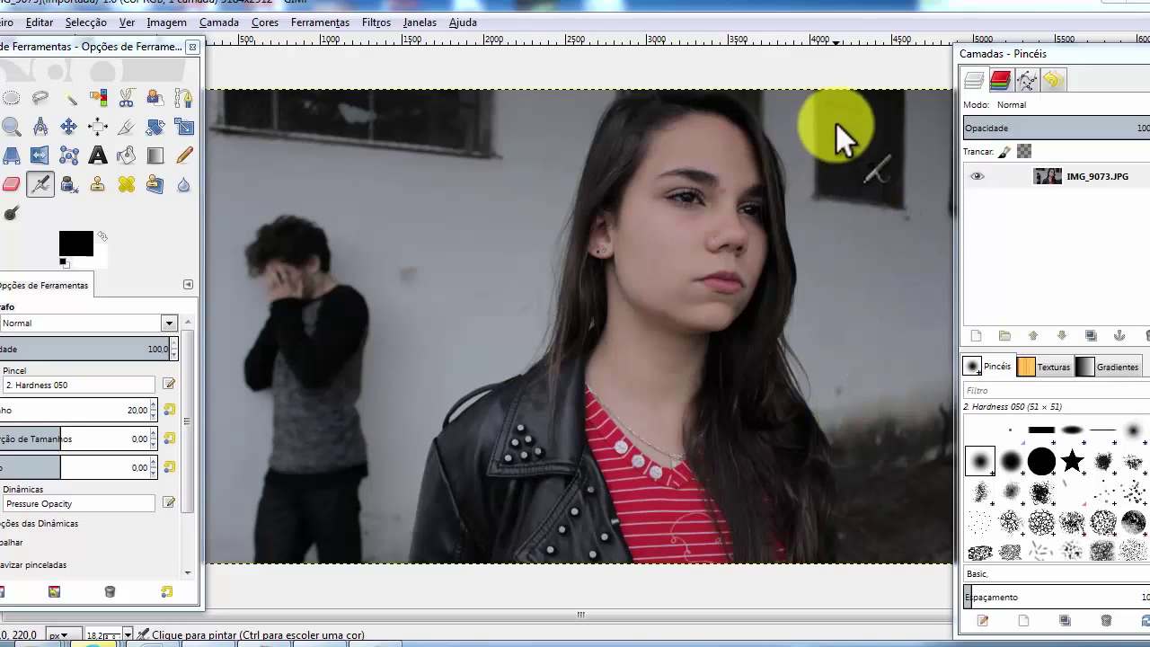
mouse_move(404, 323)
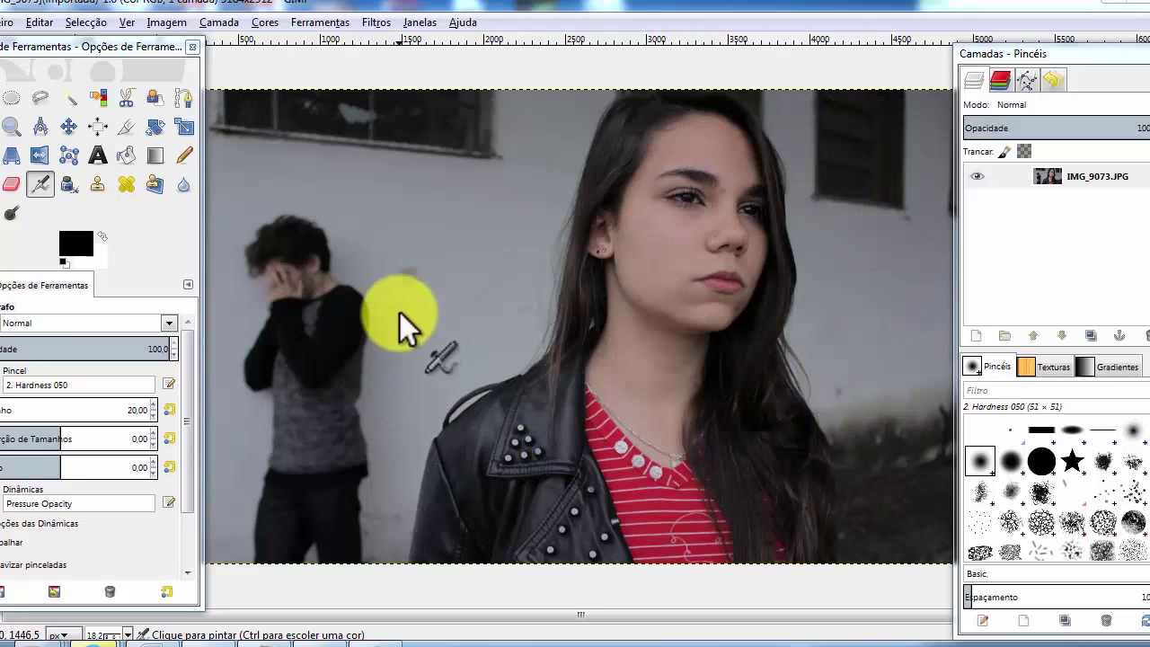
mouse_move(632, 194)
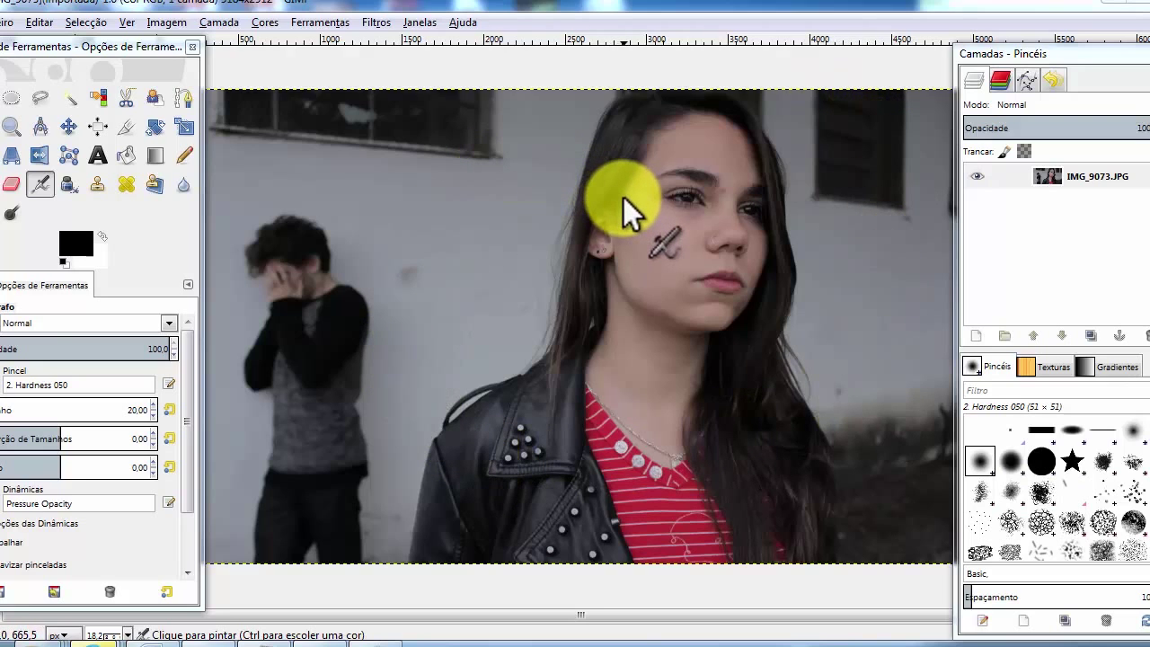
mouse_move(656, 223)
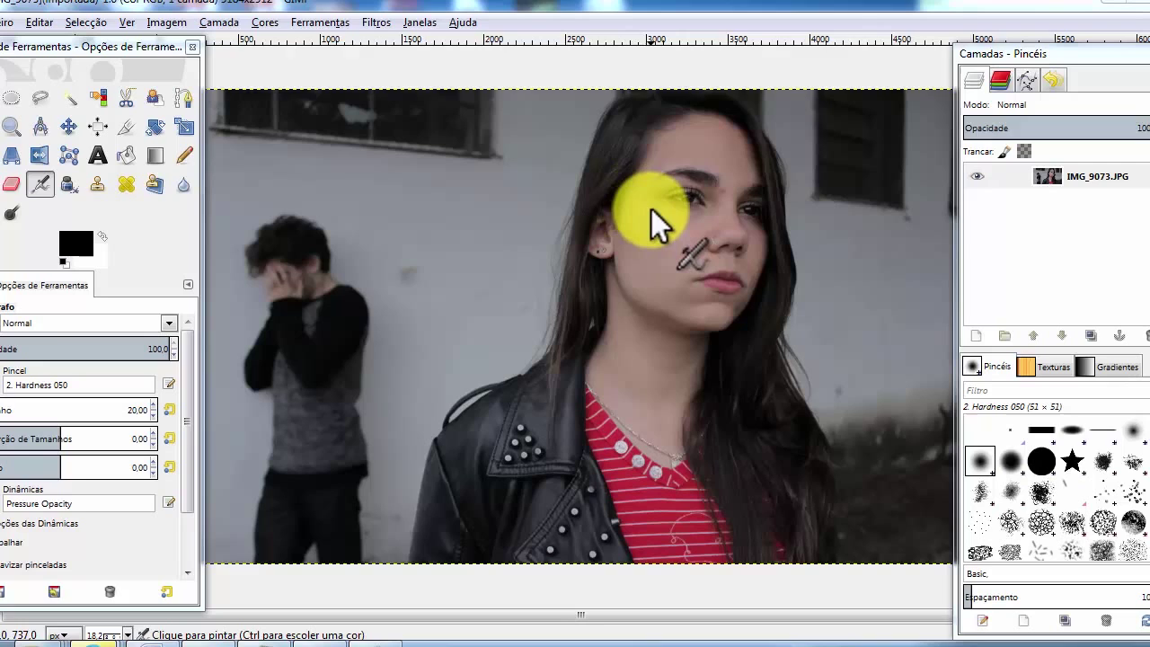
mouse_move(827, 122)
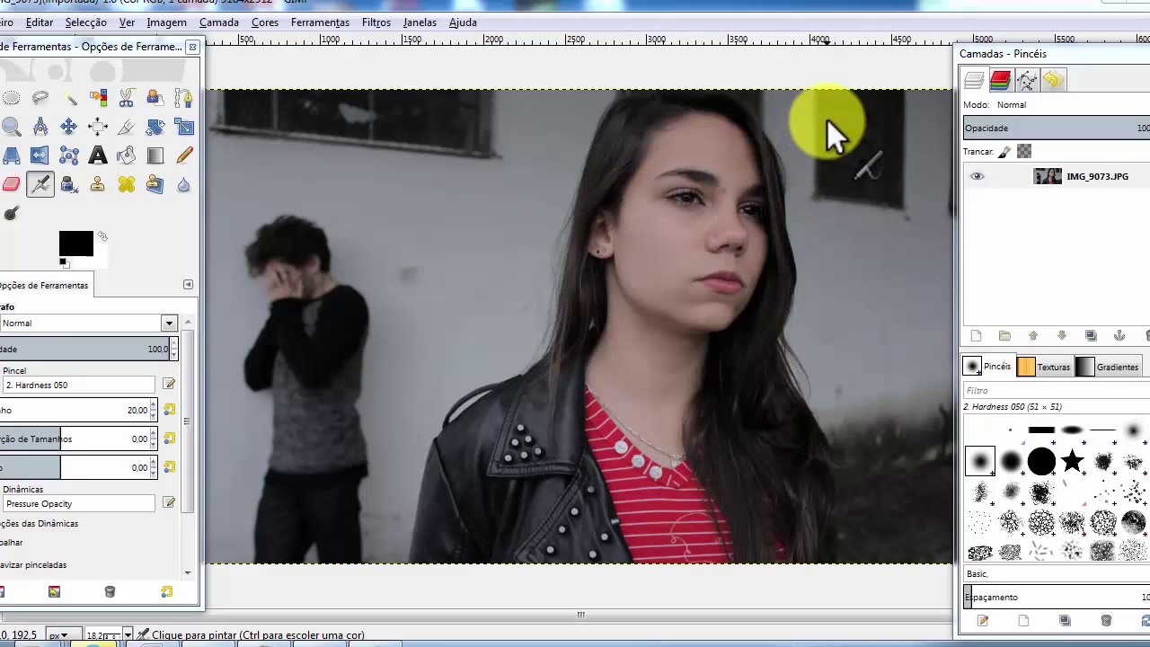
mouse_move(489, 86)
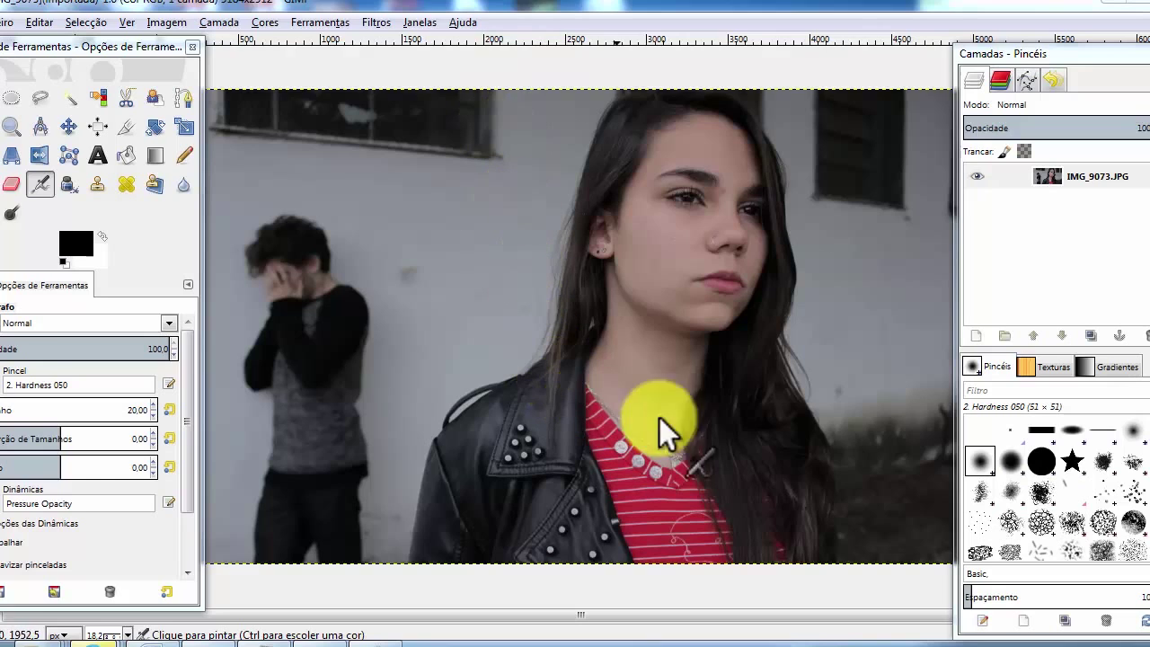
mouse_move(848, 86)
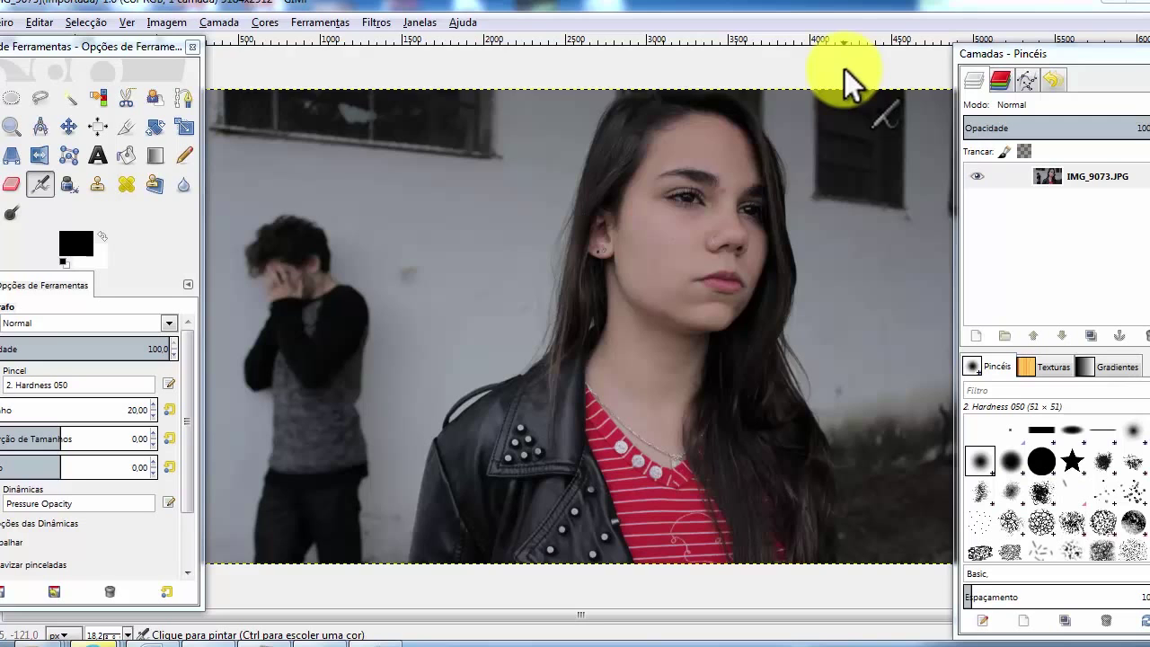
mouse_move(315, 320)
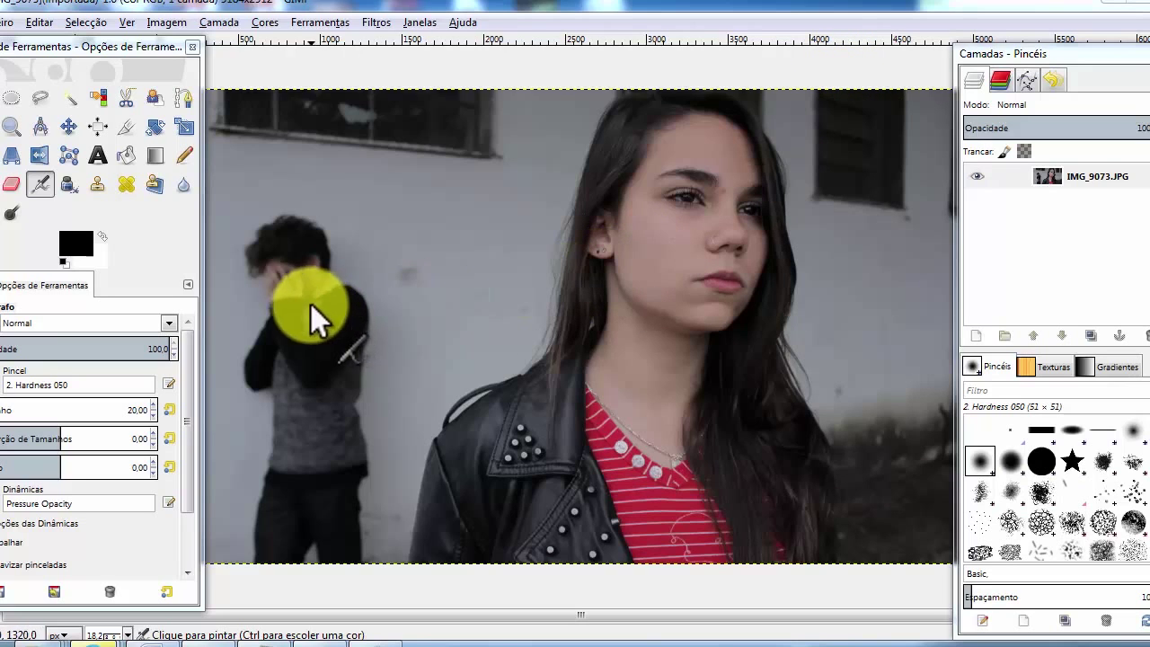
mouse_move(507, 158)
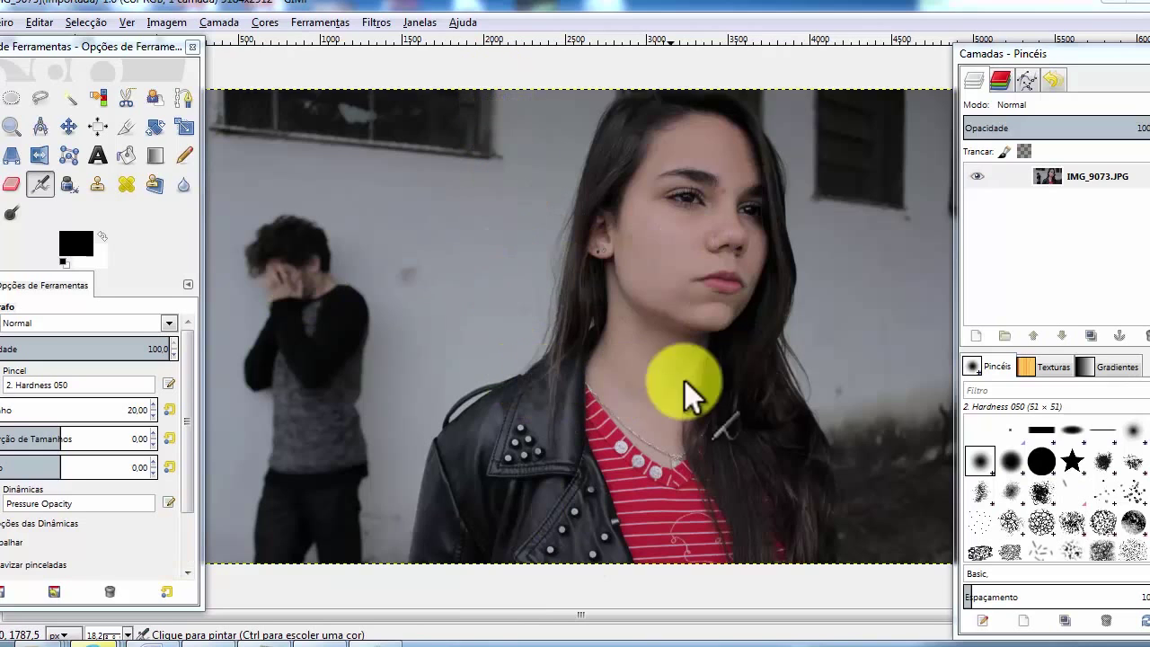
mouse_move(841, 111)
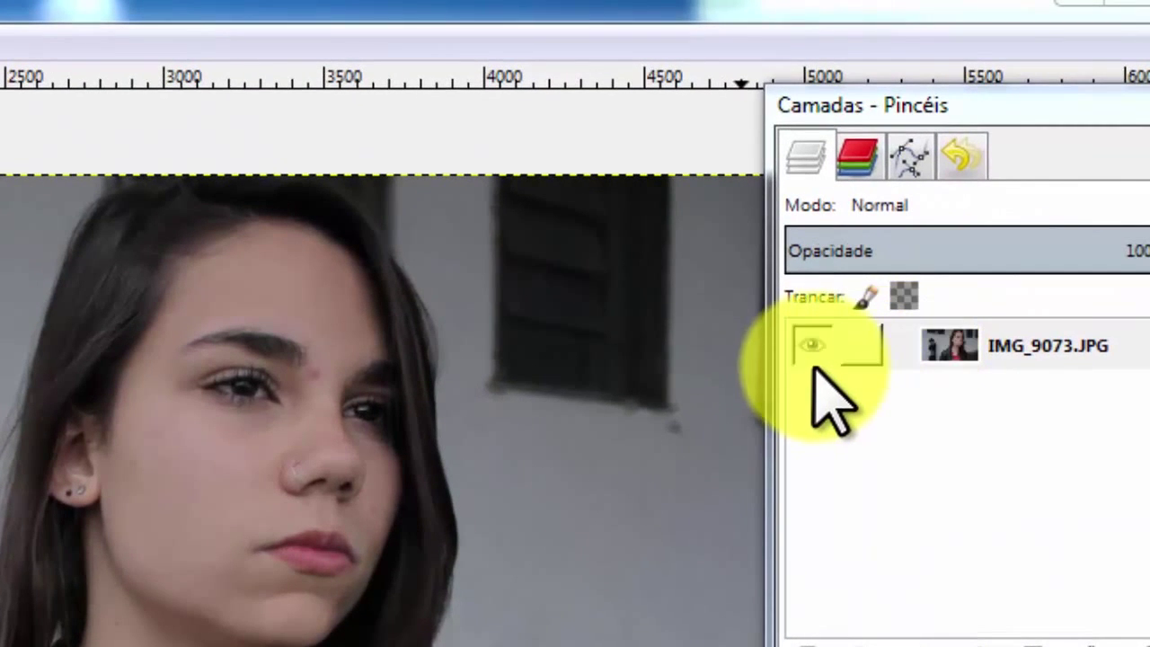
click(810, 345)
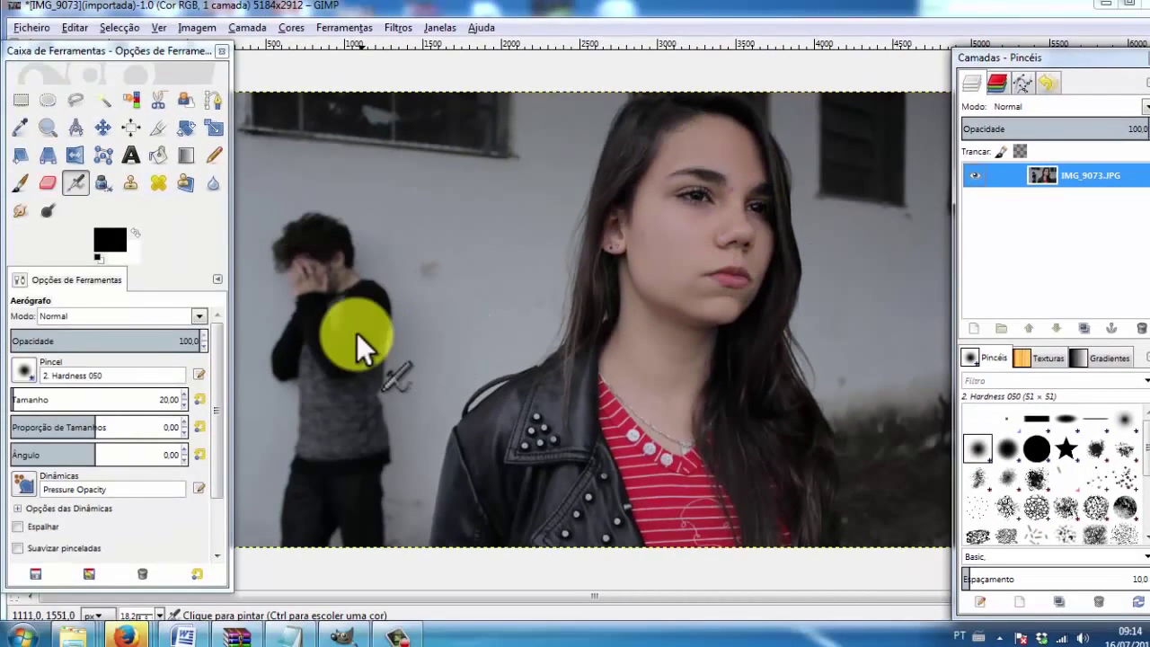
mouse_move(288, 297)
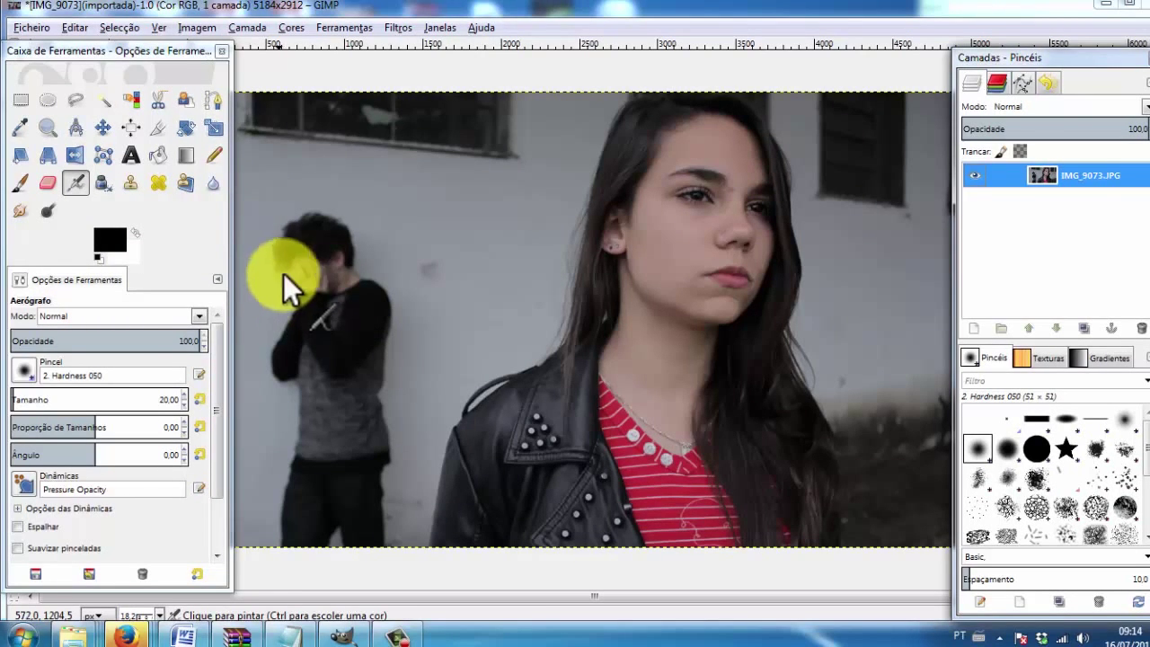
mouse_move(848, 225)
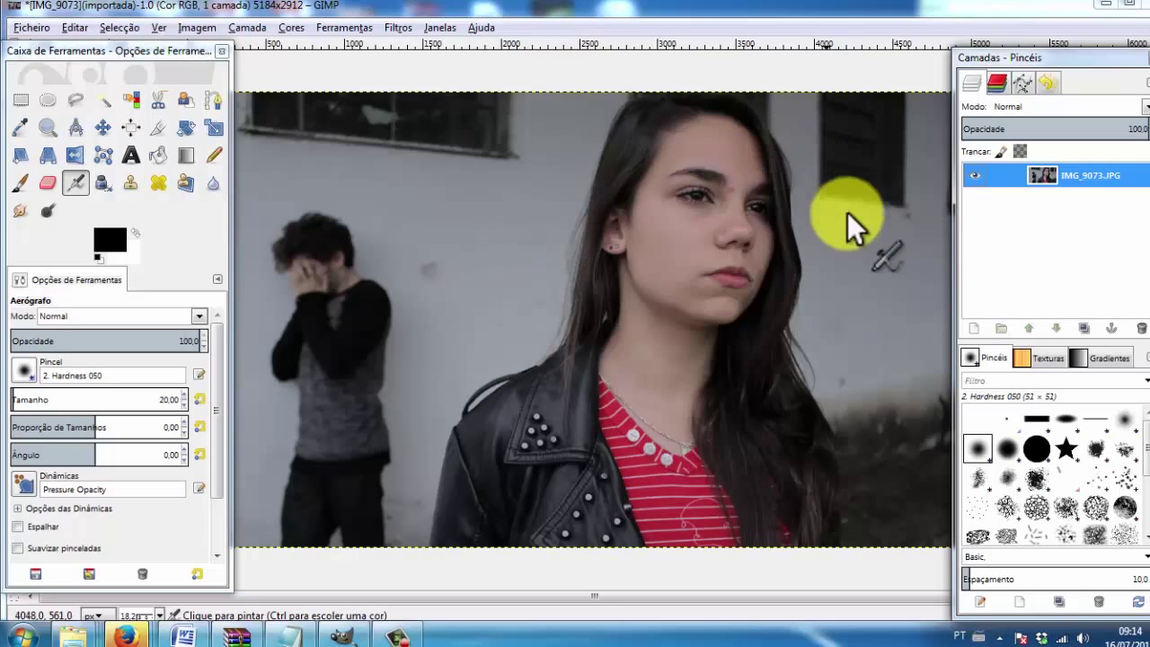
mouse_move(791, 162)
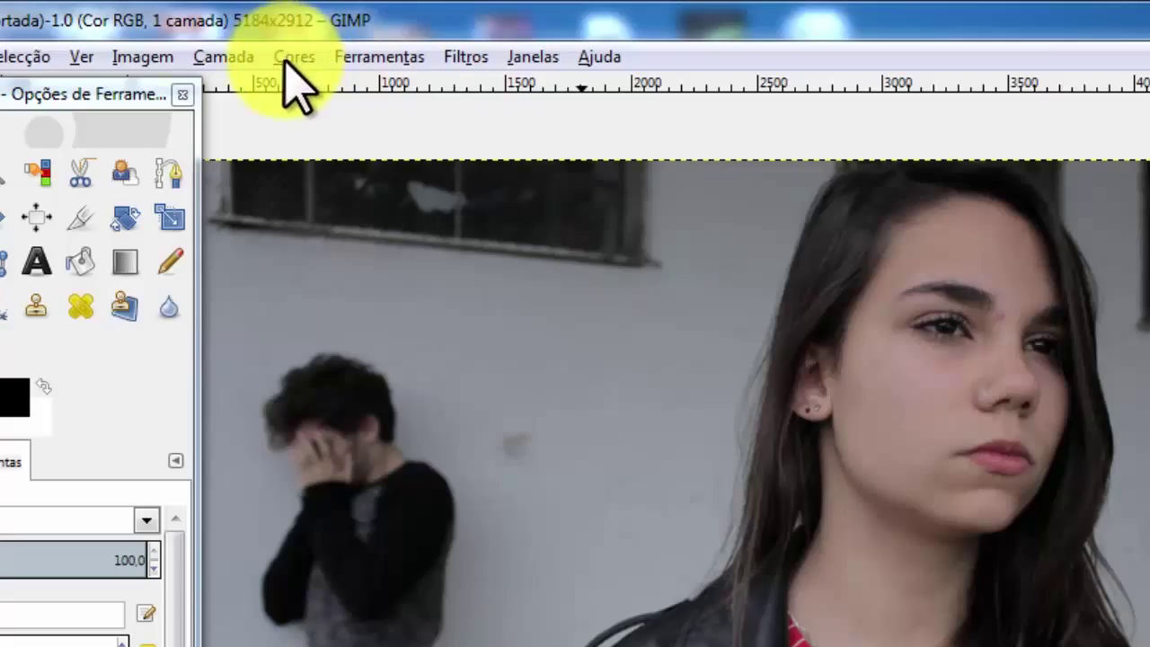
Show the Cores menu listing the colour adjustment commands.
click(295, 56)
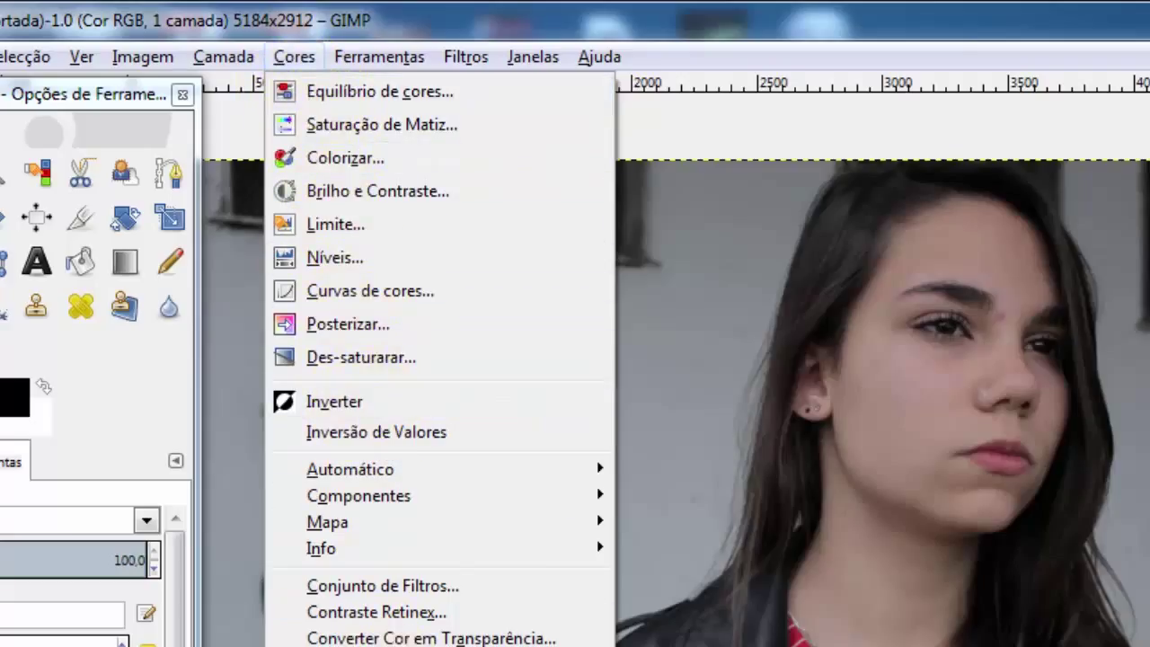
mouse_move(350, 144)
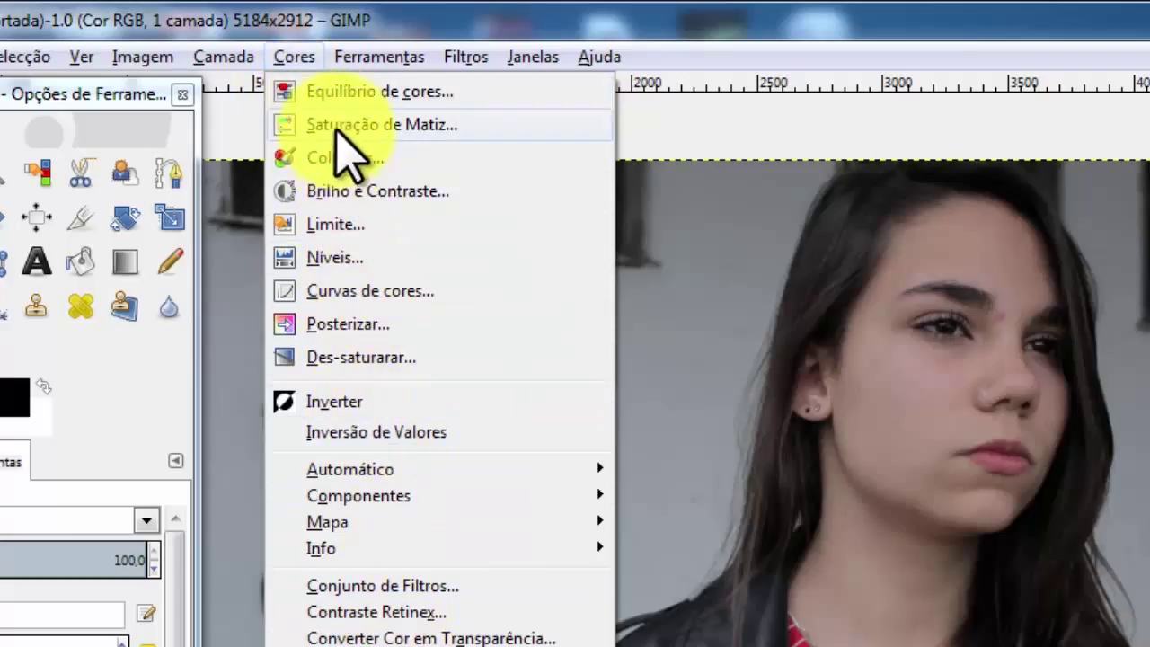
mouse_move(369, 190)
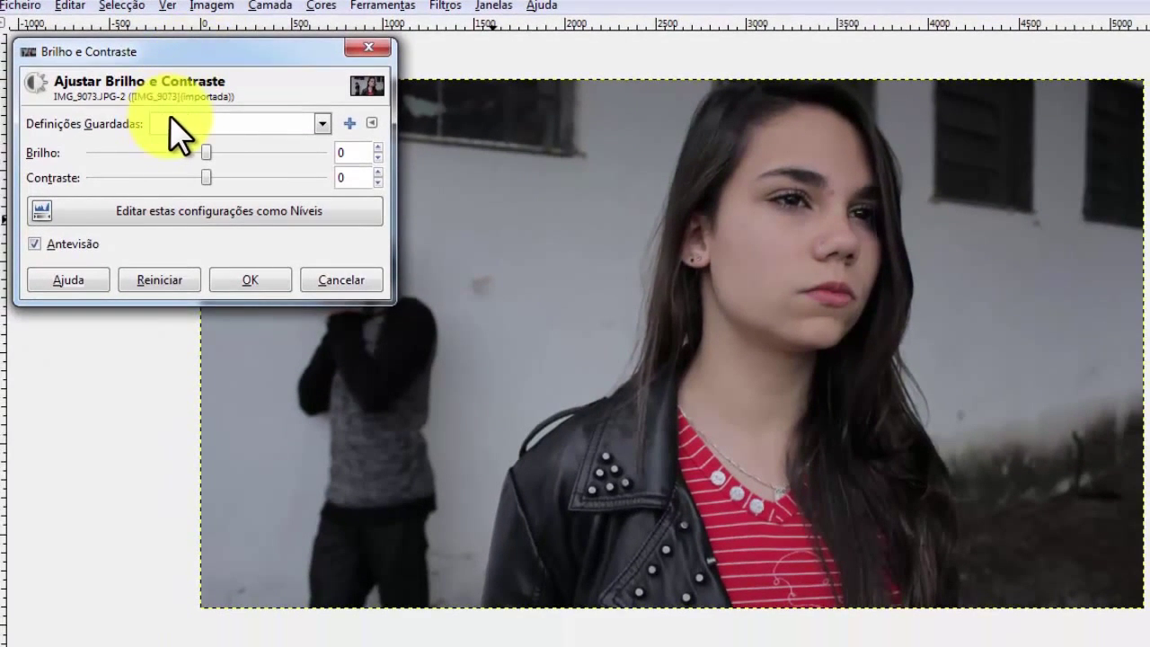
mouse_move(206, 151)
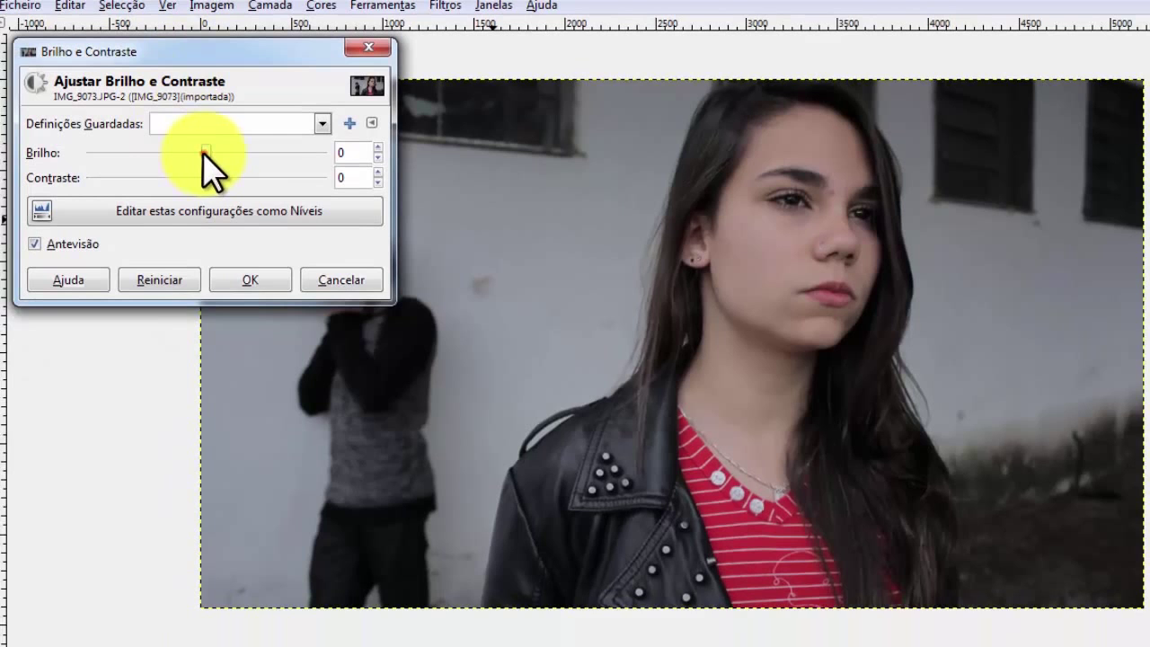
Try low and high brightness values on the slider, settling on brightness 5.
drag(205, 151, 148, 151)
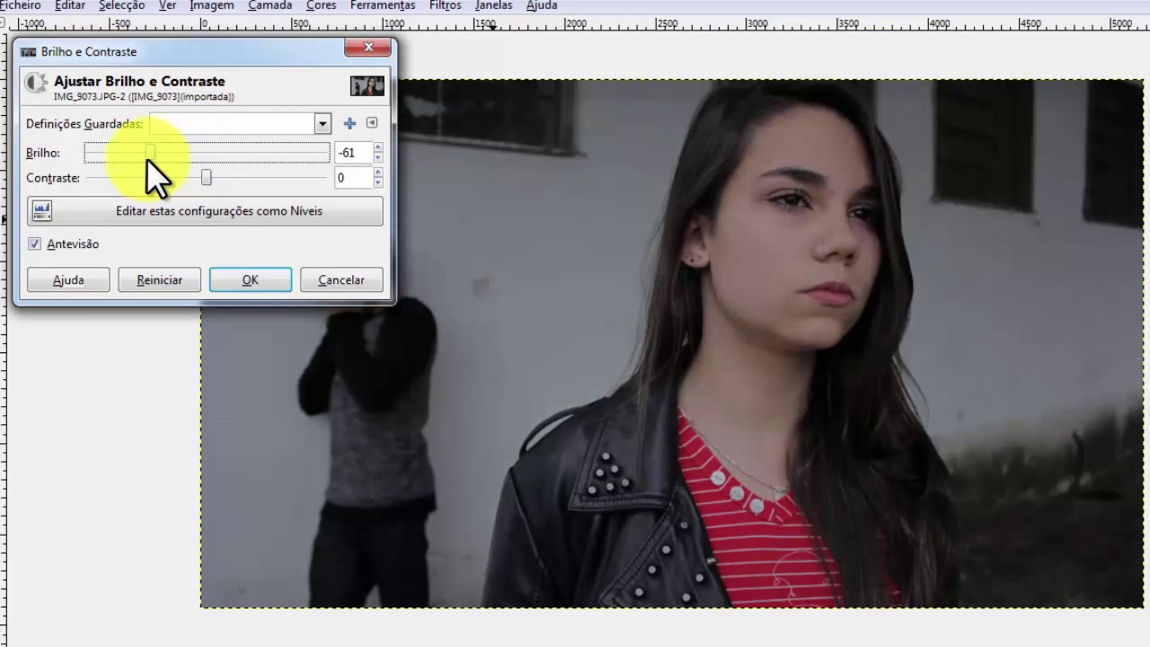
drag(151, 151, 90, 151)
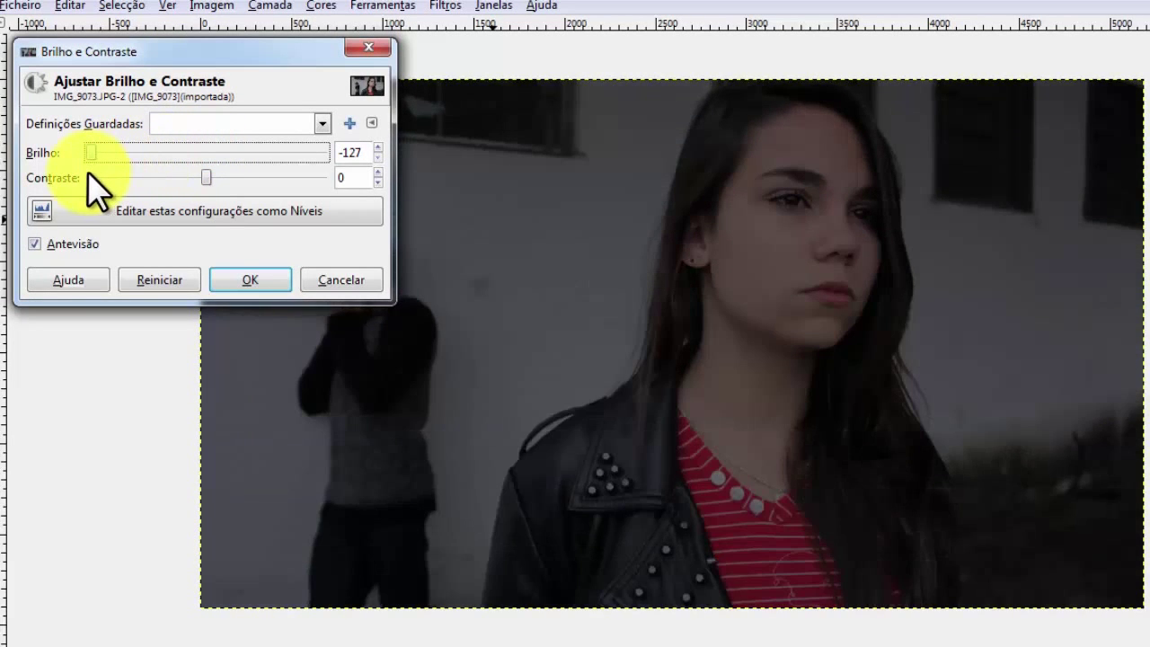
drag(90, 151, 327, 151)
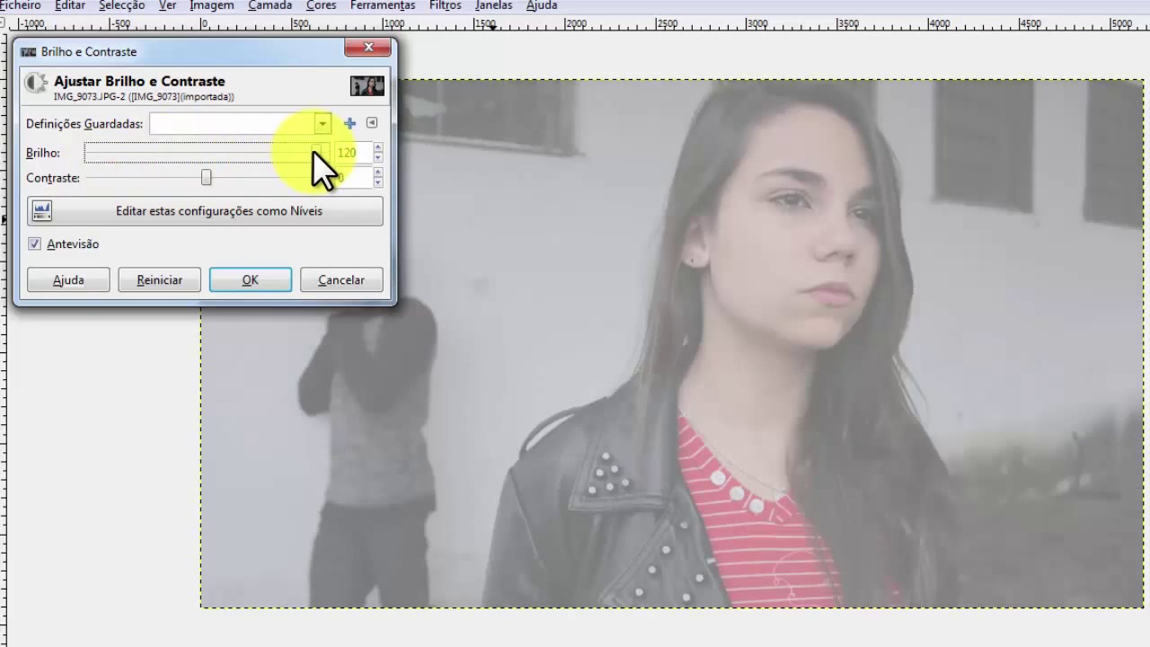
drag(327, 151, 209, 151)
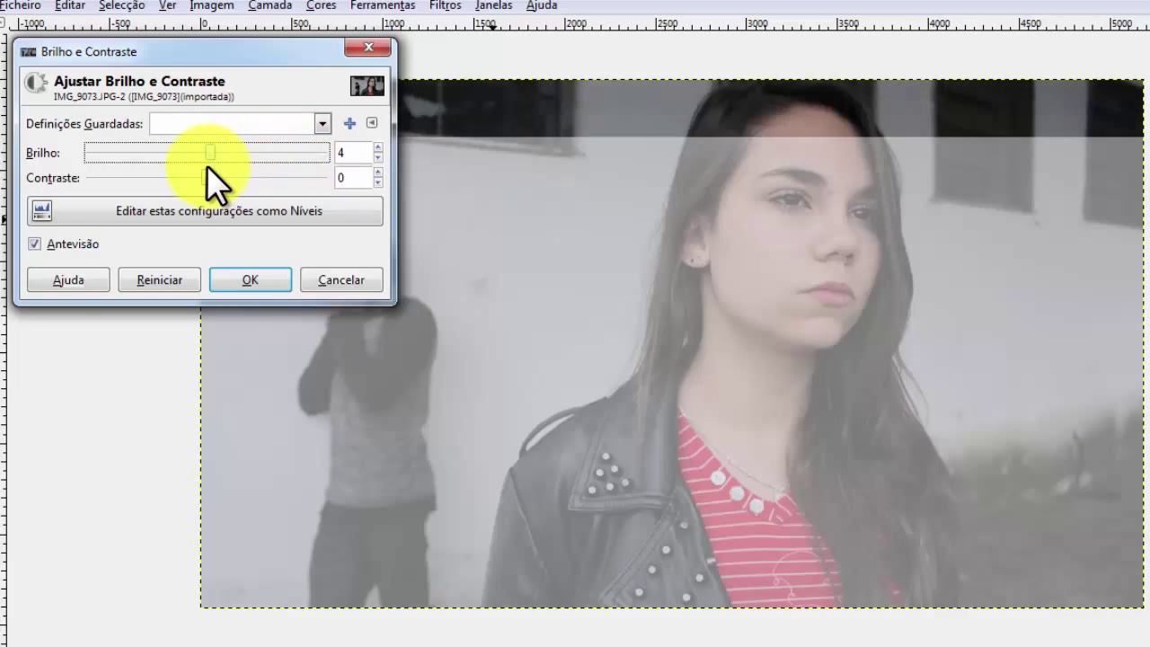
drag(212, 151, 205, 151)
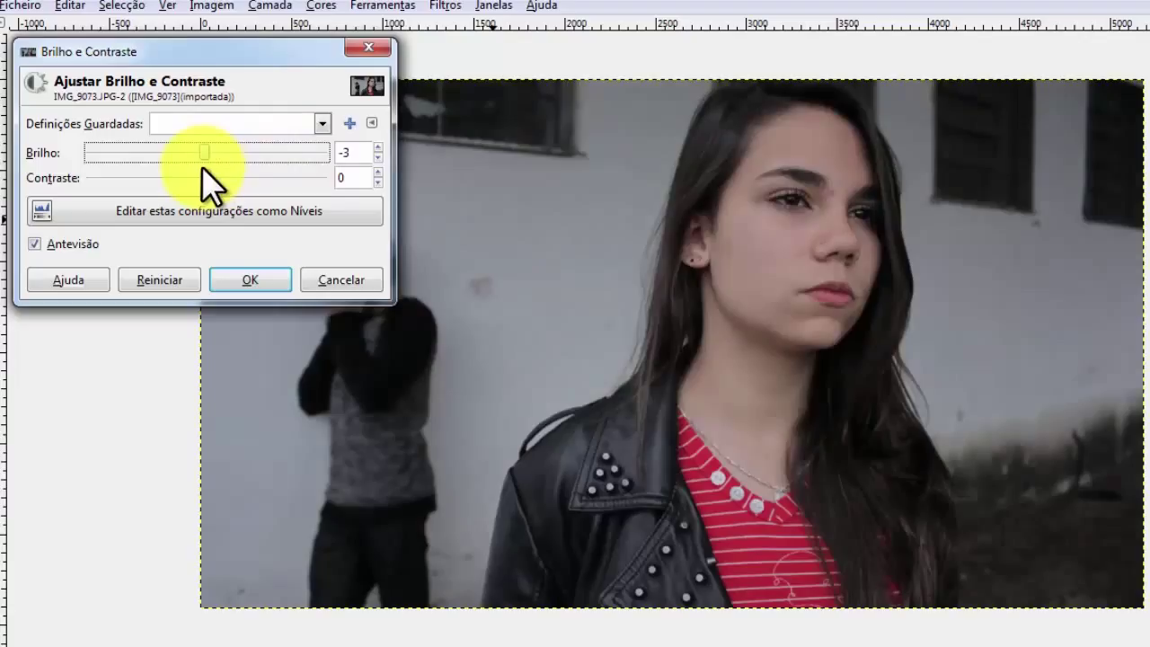
drag(204, 151, 212, 151)
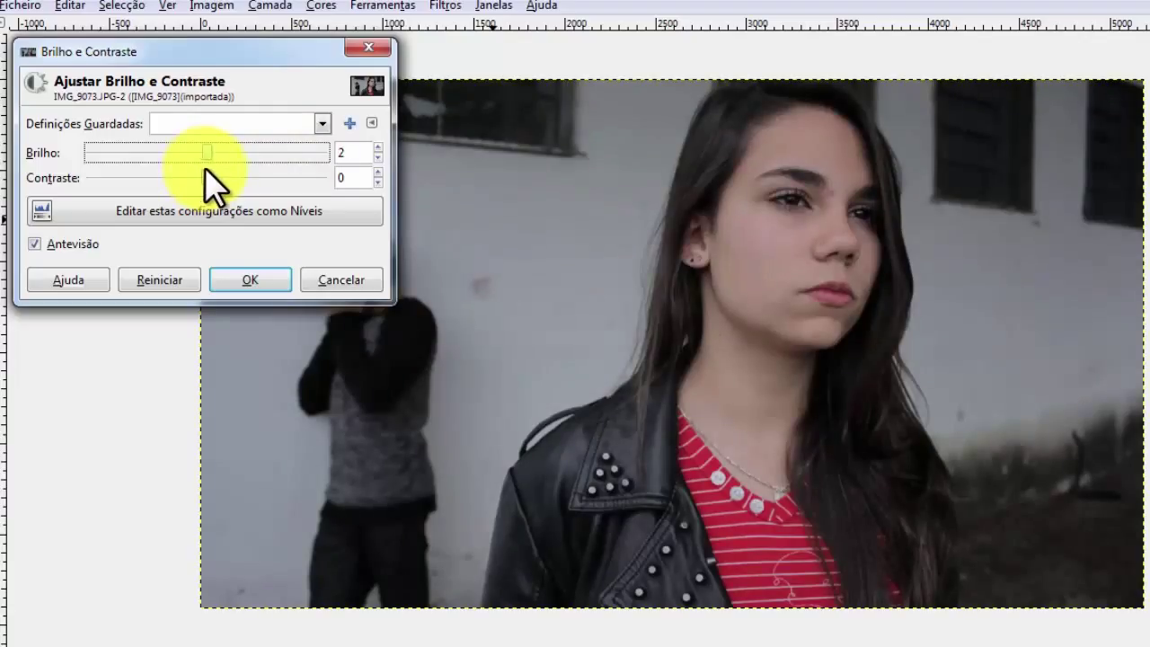
drag(197, 151, 212, 150)
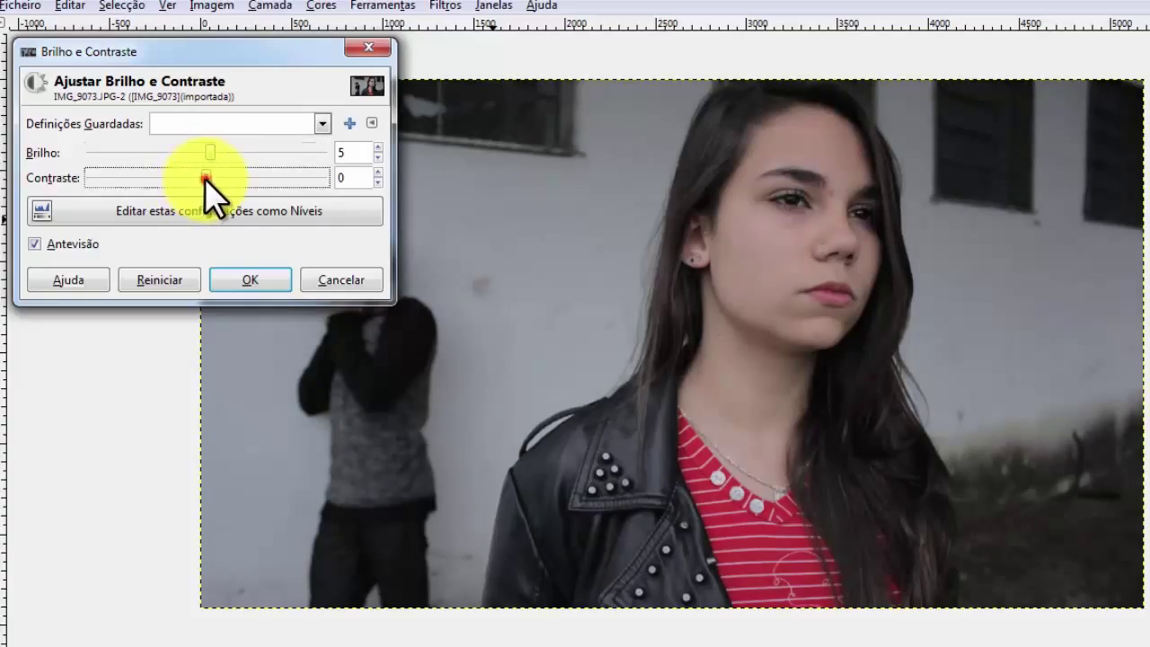
Try higher contrast values, settle on contrast 10 and apply the adjustment.
drag(206, 178, 236, 178)
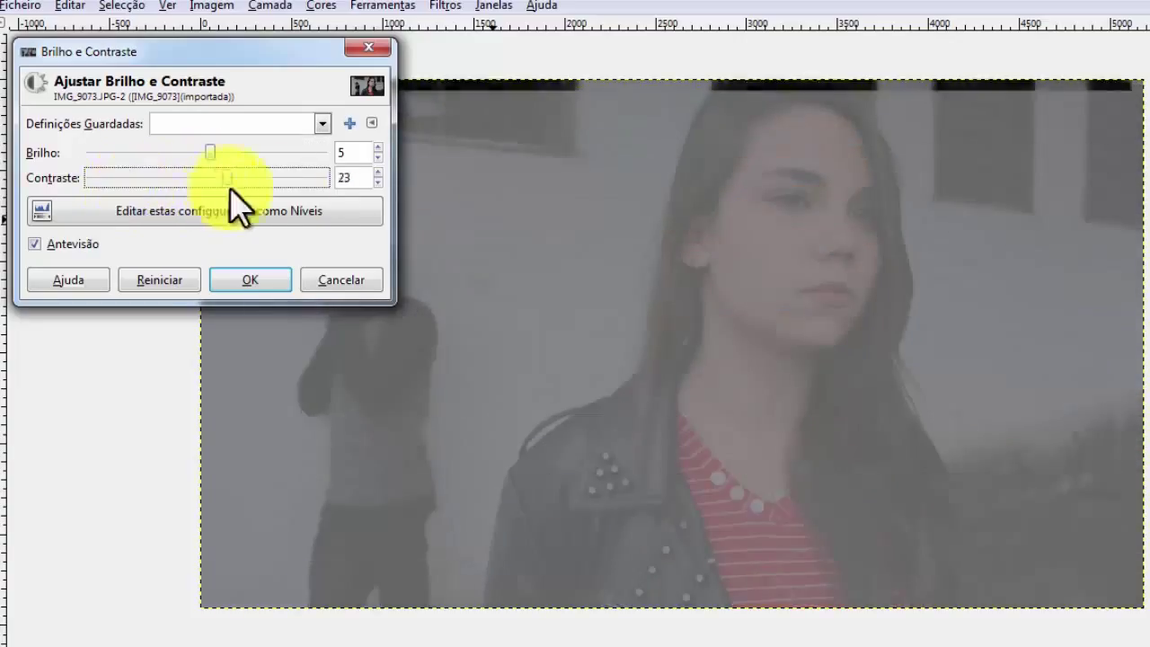
drag(230, 178, 310, 178)
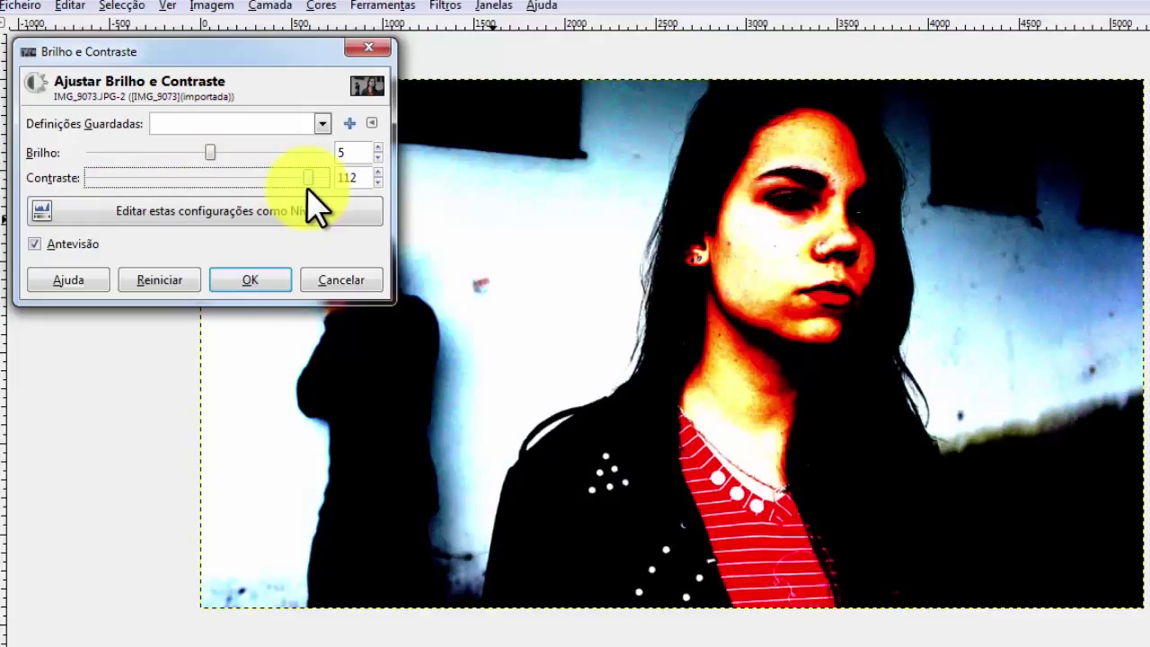
drag(309, 178, 212, 177)
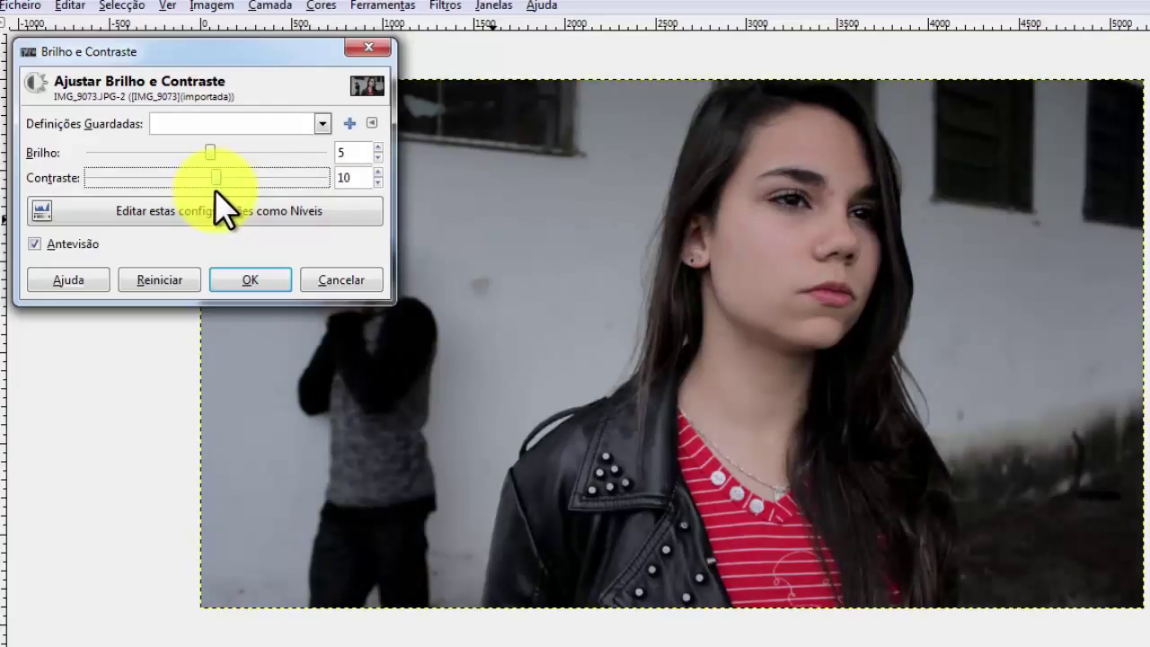
mouse_move(225, 213)
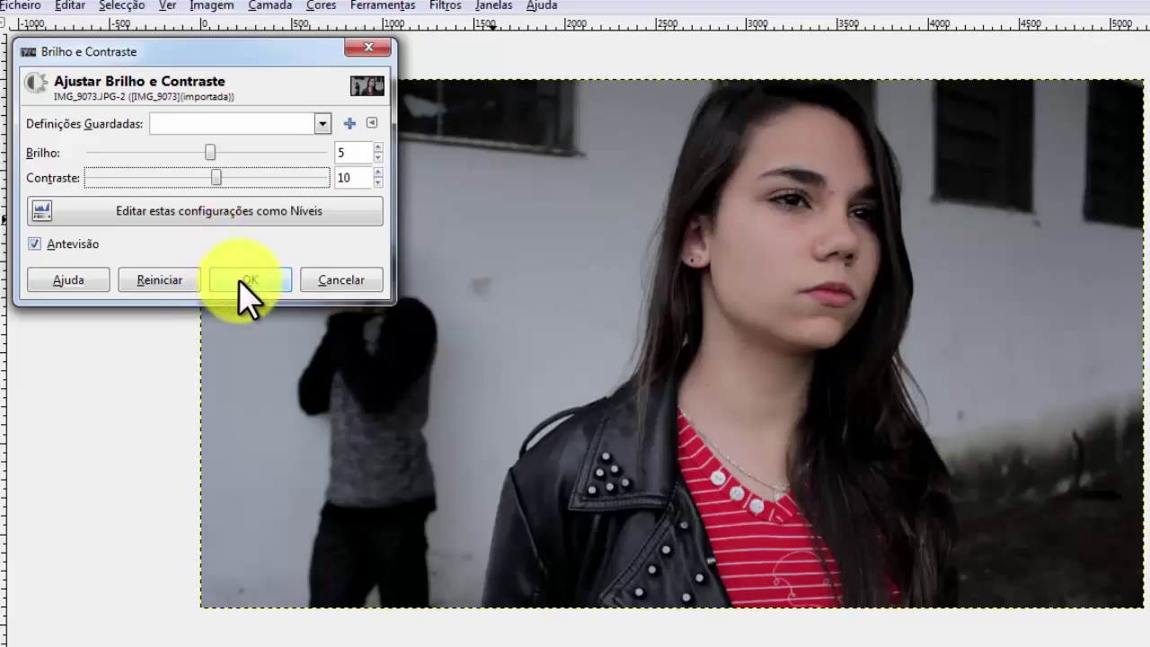
click(249, 280)
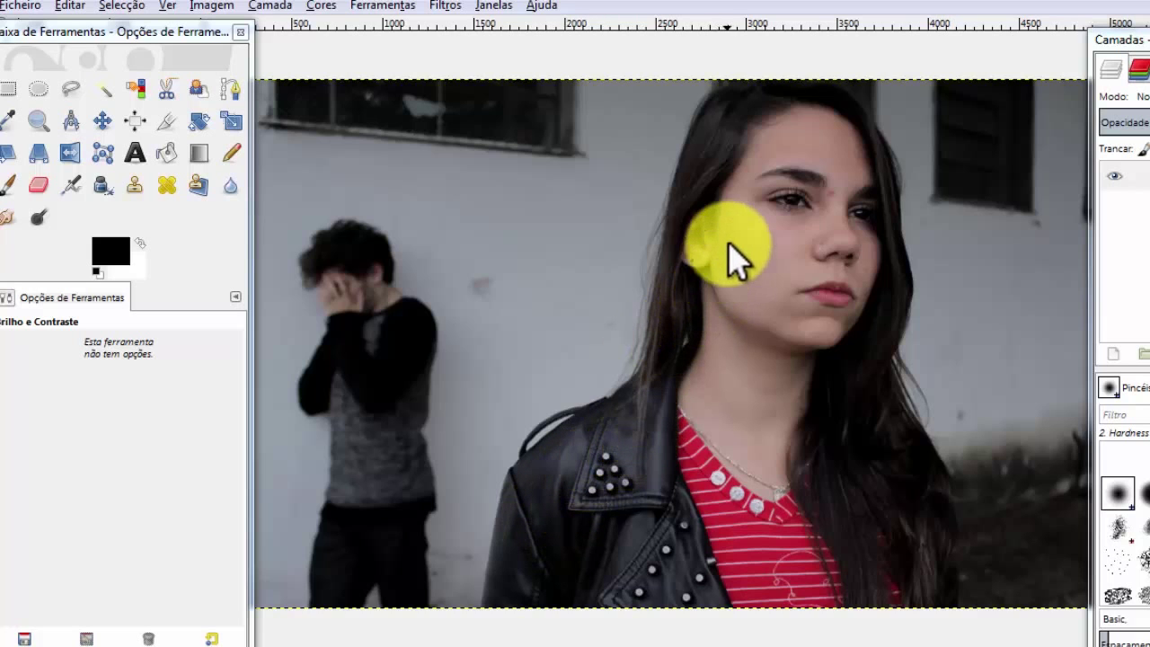
mouse_move(338, 566)
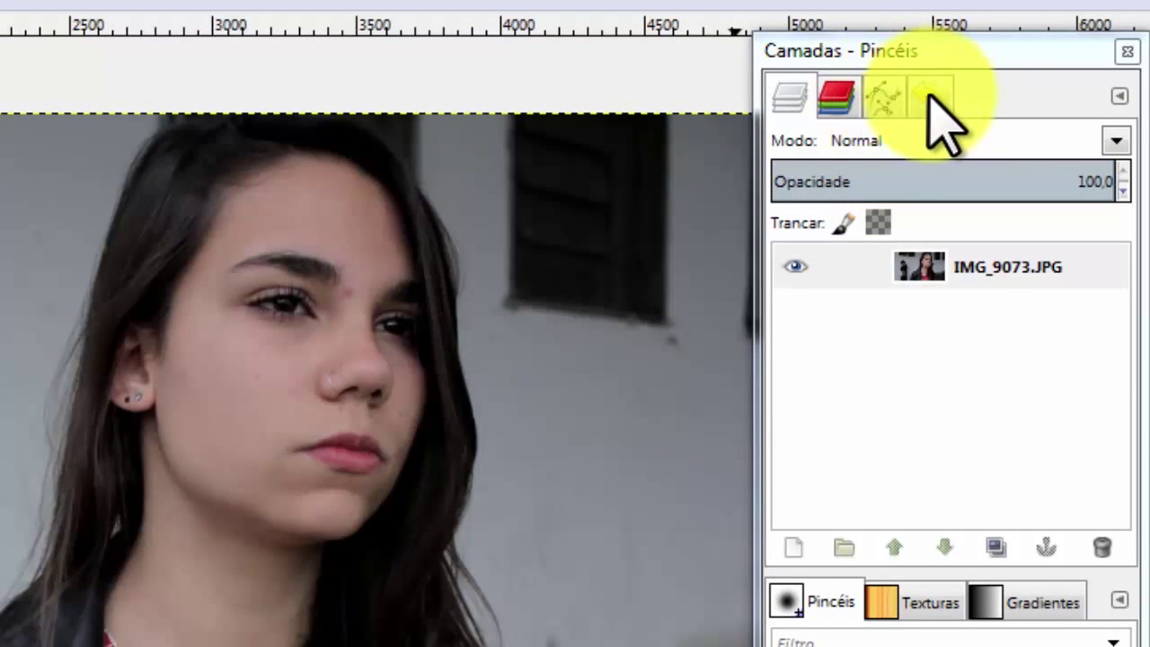
mouse_move(931, 99)
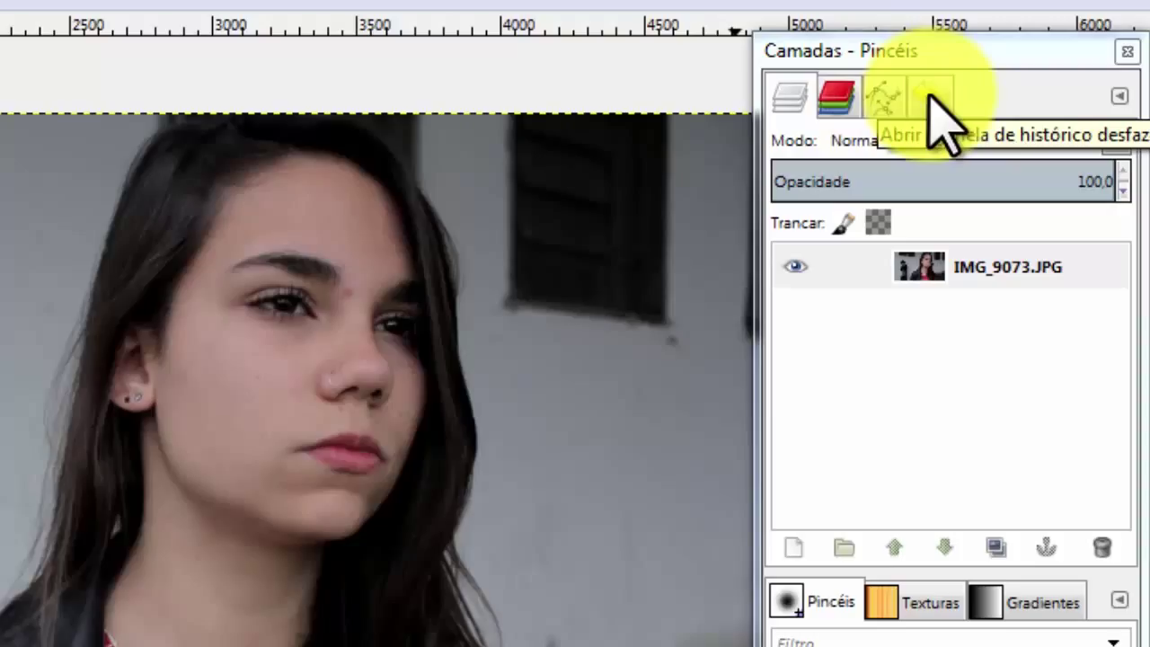
mouse_move(944, 126)
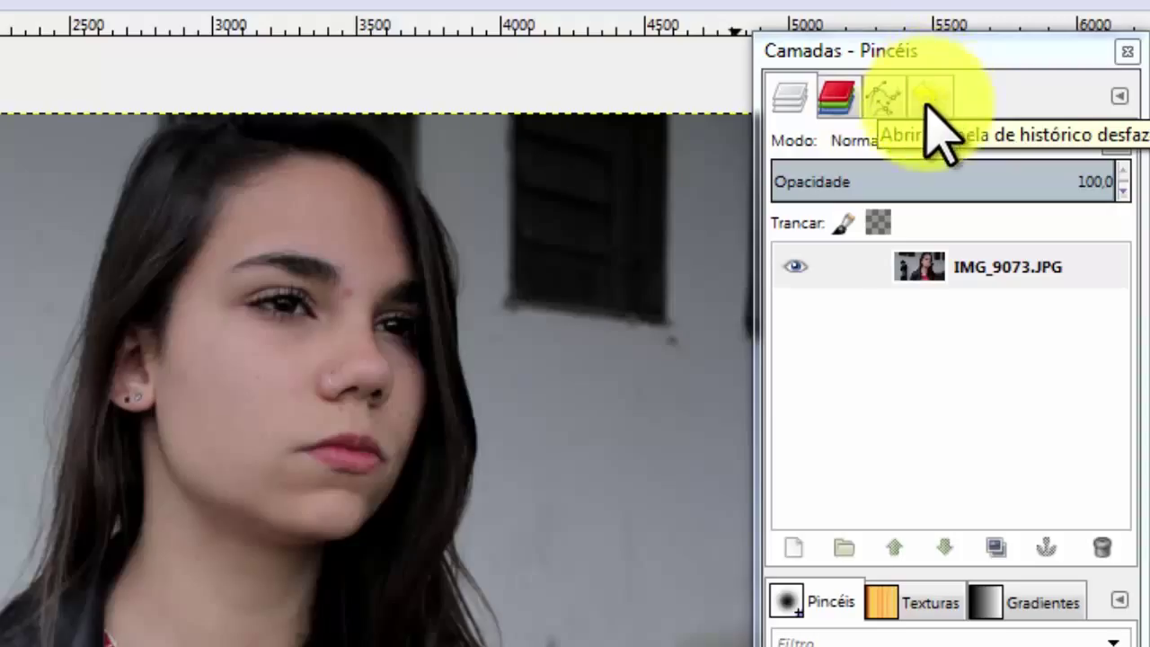
Compare the original Imagem Base with the Brilho e Contraste step in the undo history.
click(931, 97)
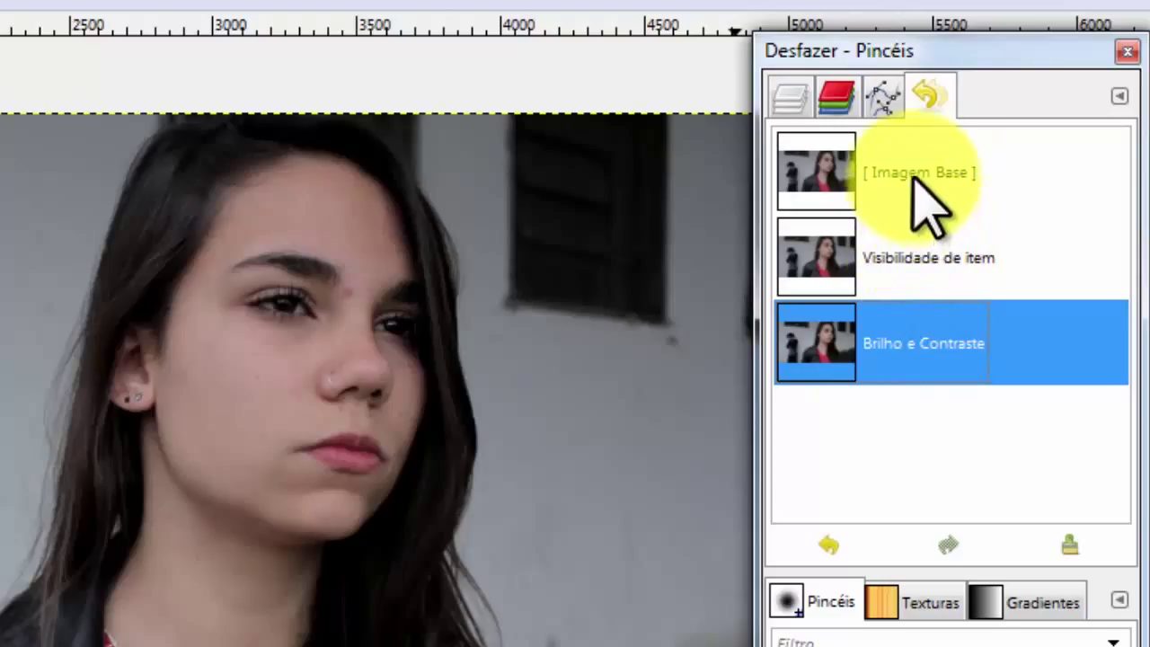
click(917, 173)
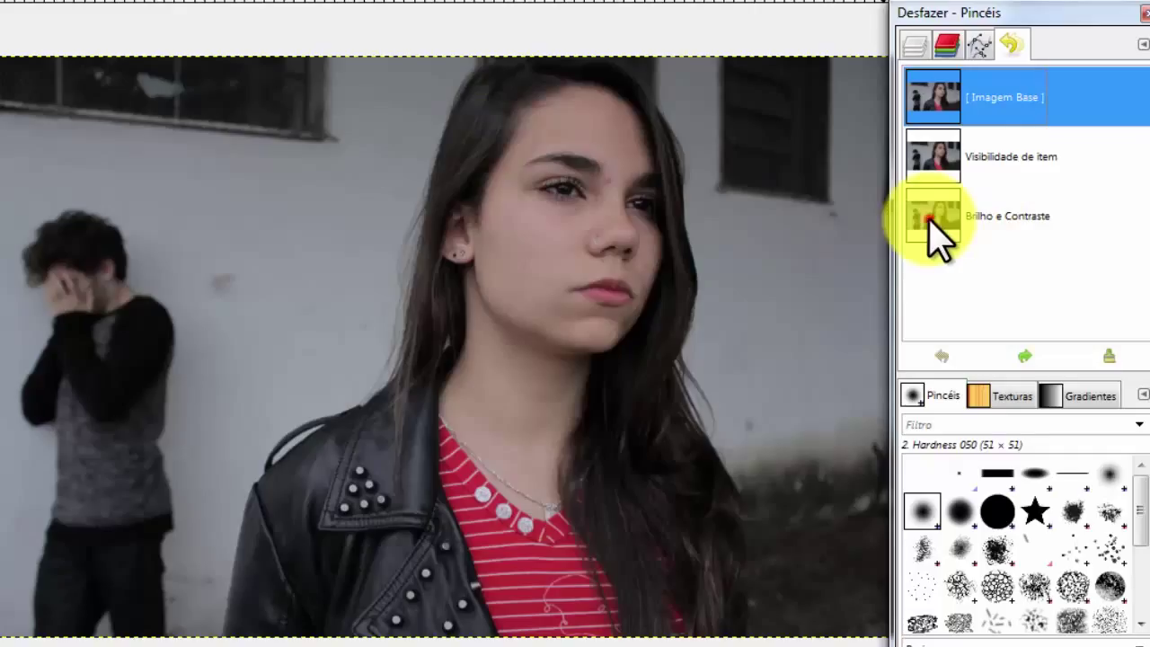
click(931, 216)
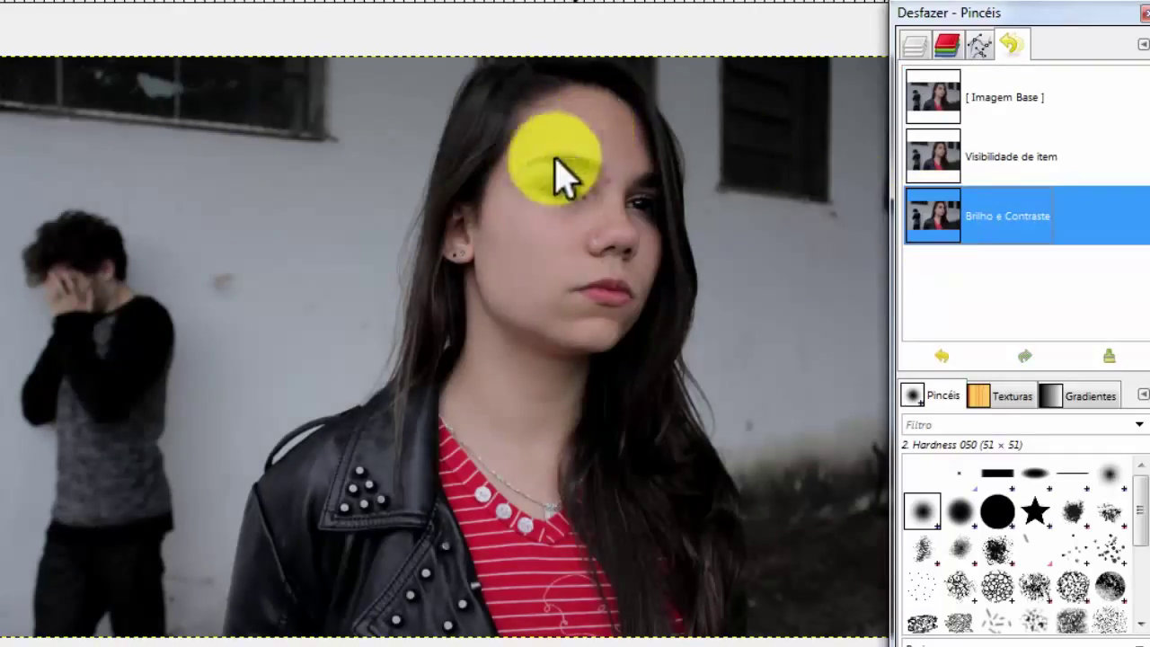
drag(557, 161, 507, 255)
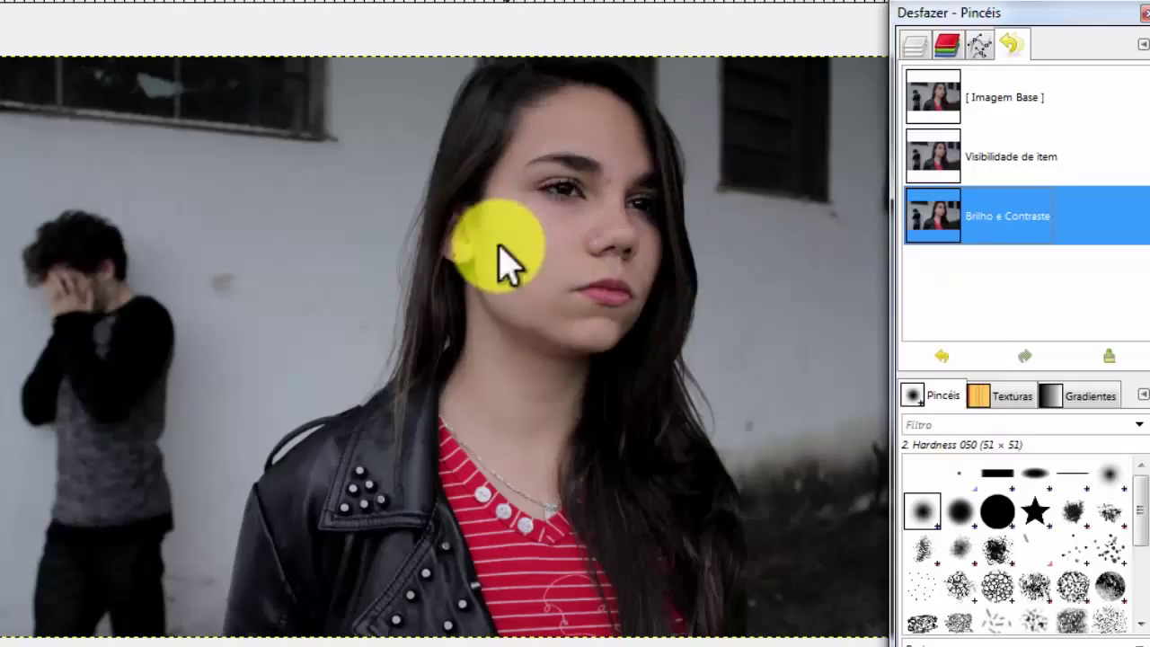
click(935, 97)
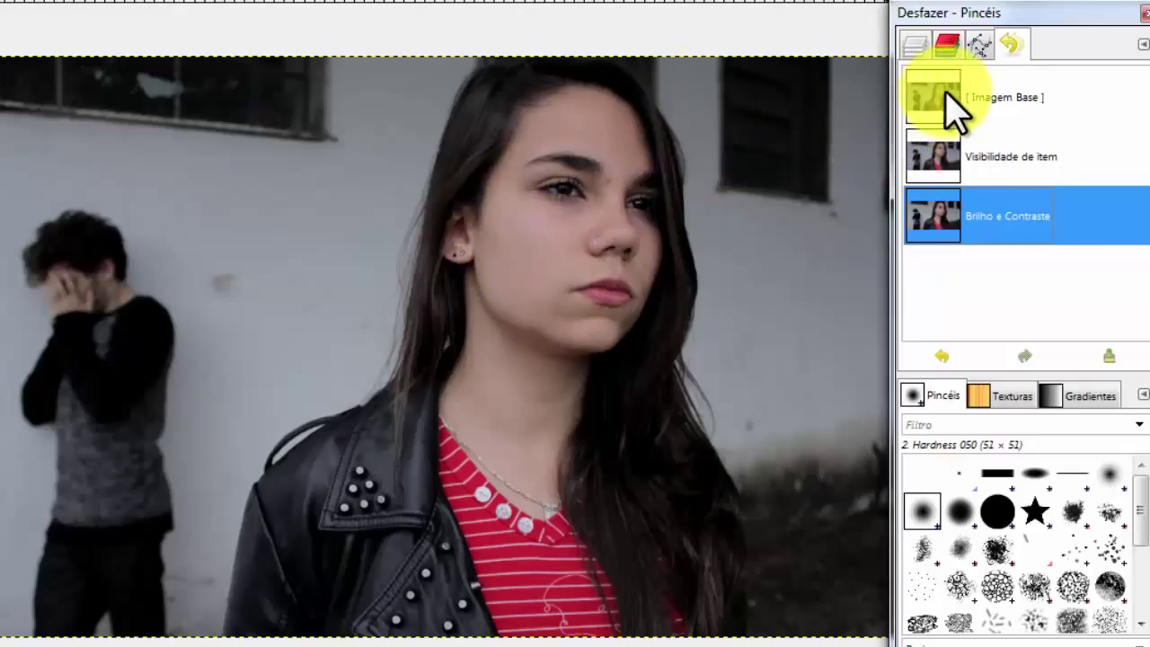
click(933, 97)
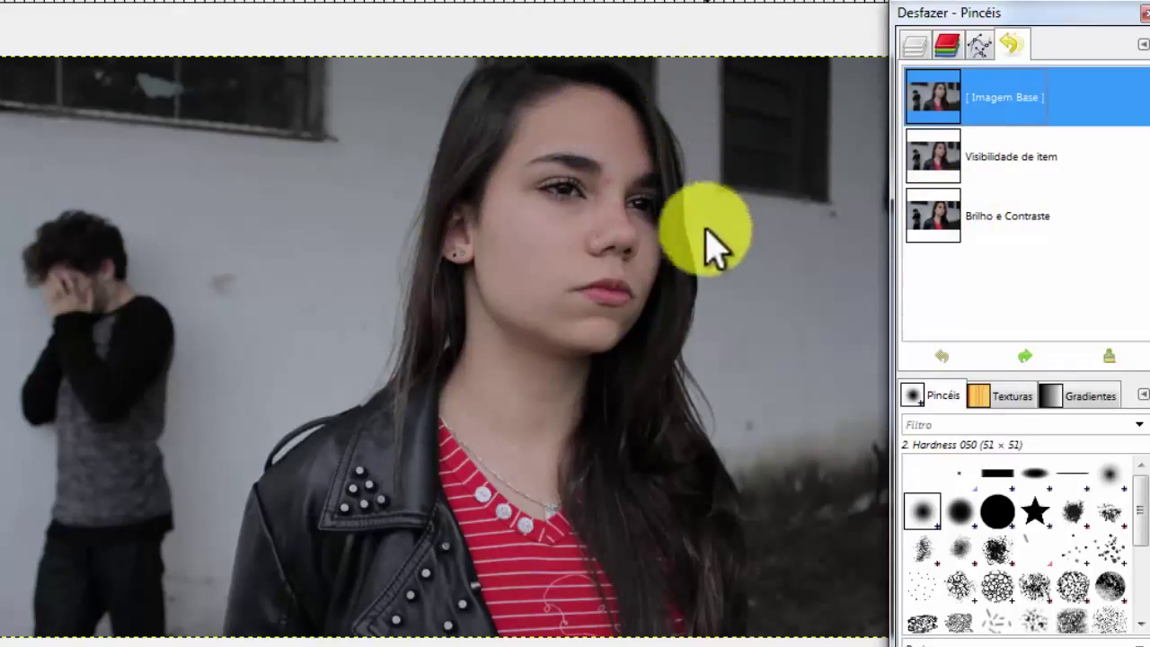
mouse_move(871, 165)
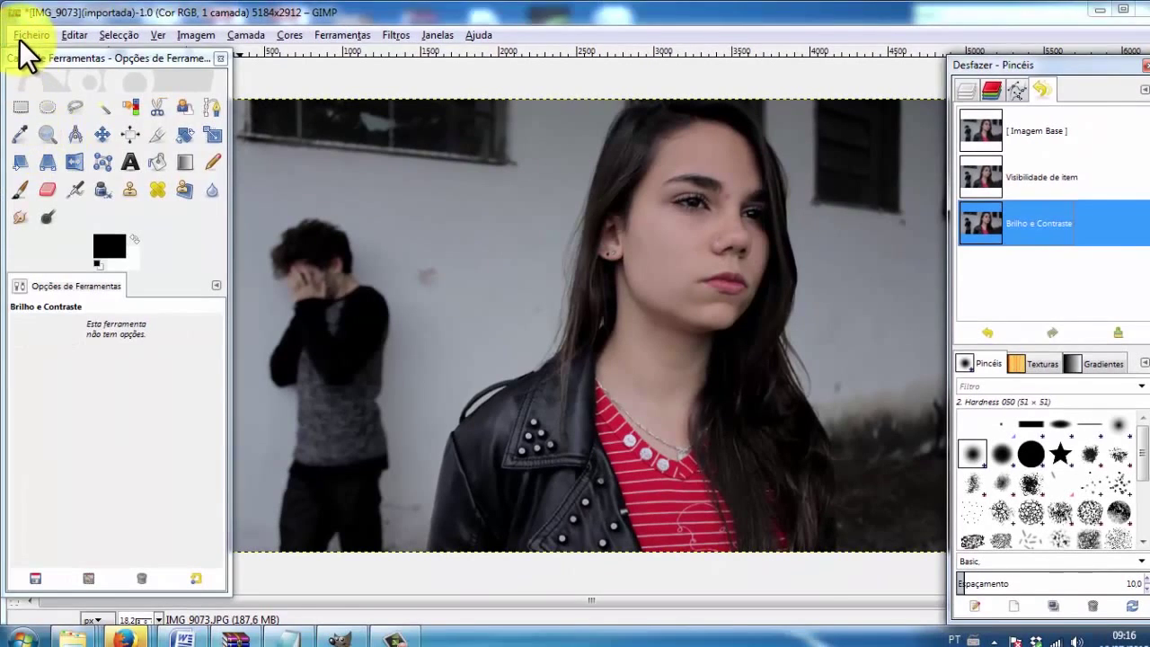
Browse the Ficheiro and Filtros menus, ending with the file commands listed.
click(32, 34)
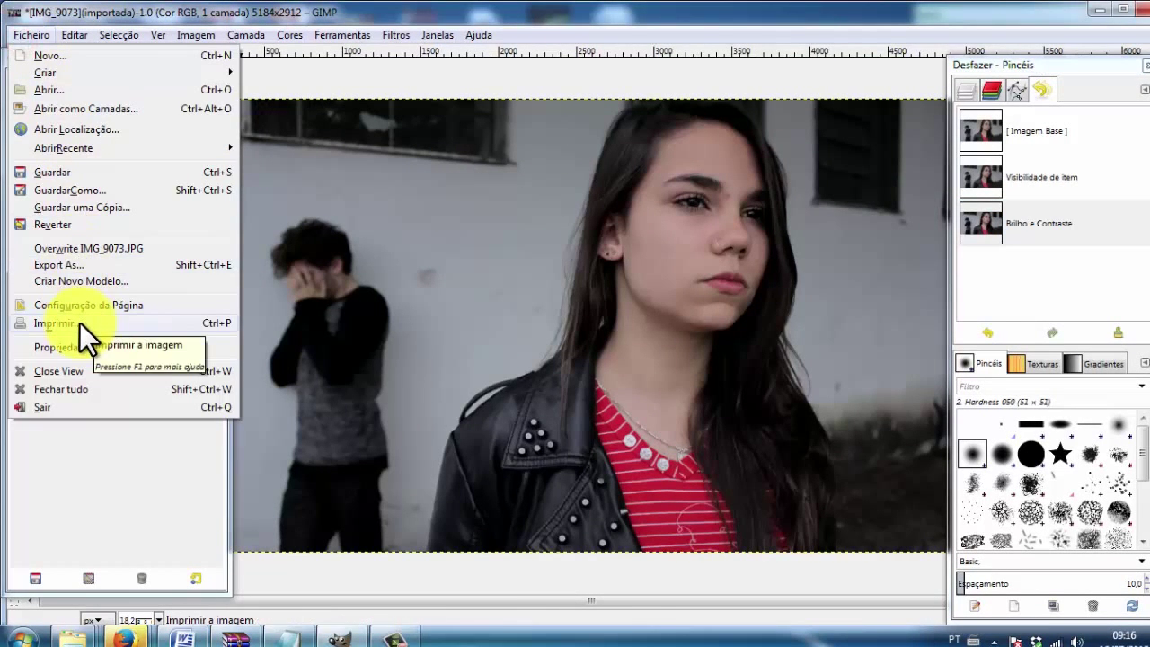
mouse_move(51, 172)
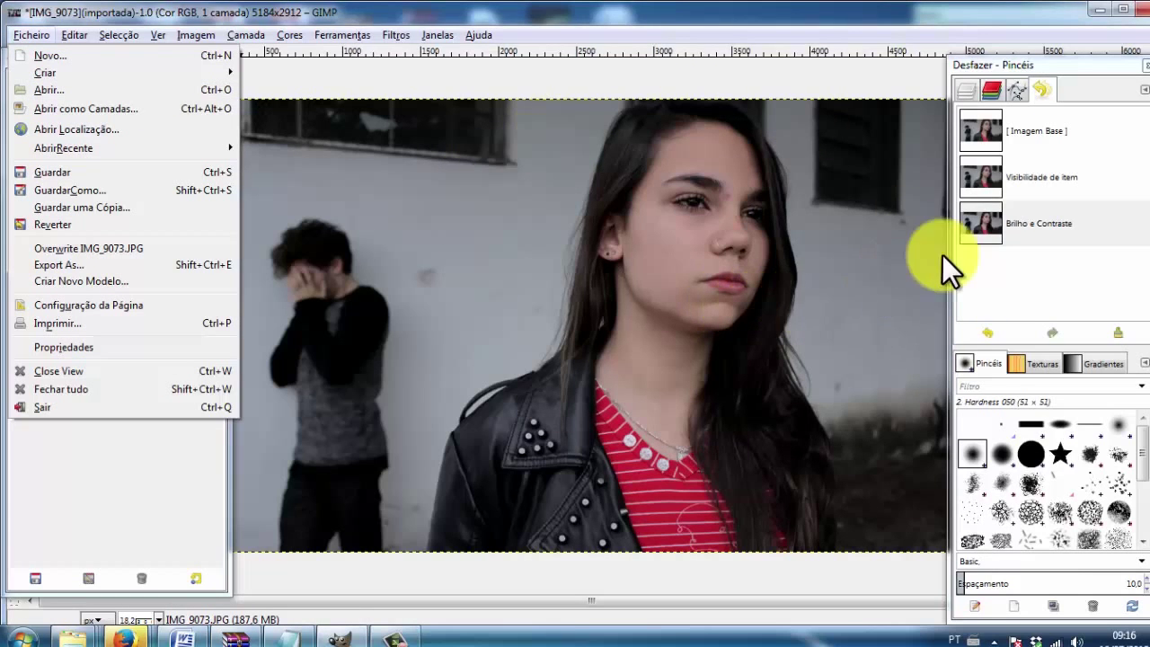
click(396, 34)
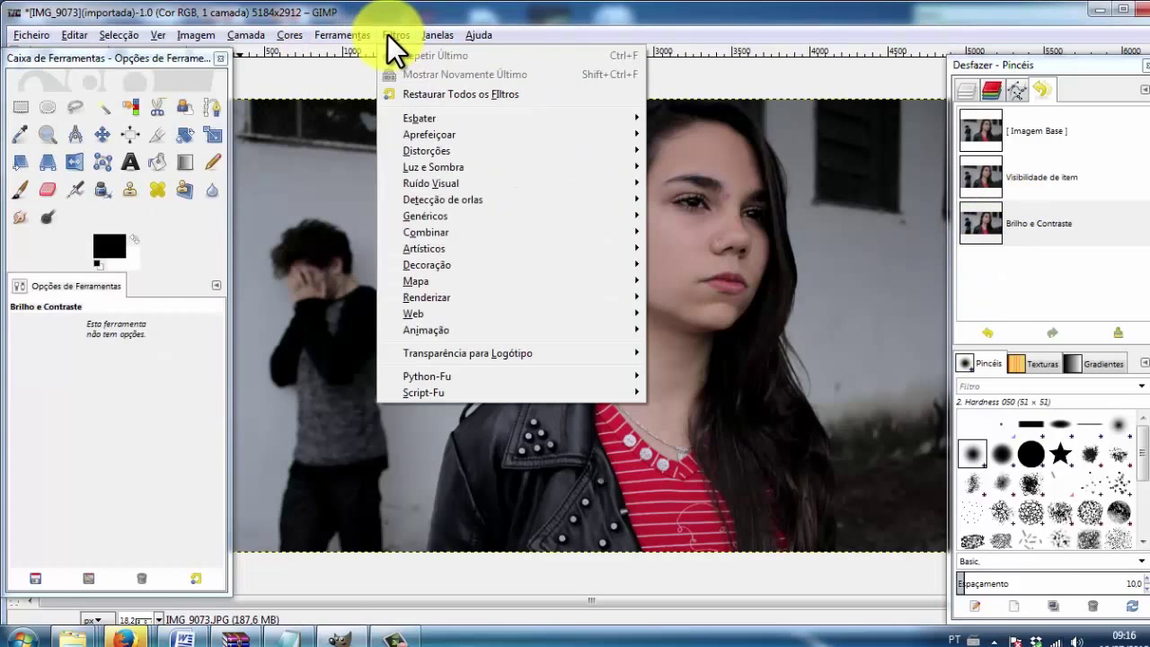
click(290, 34)
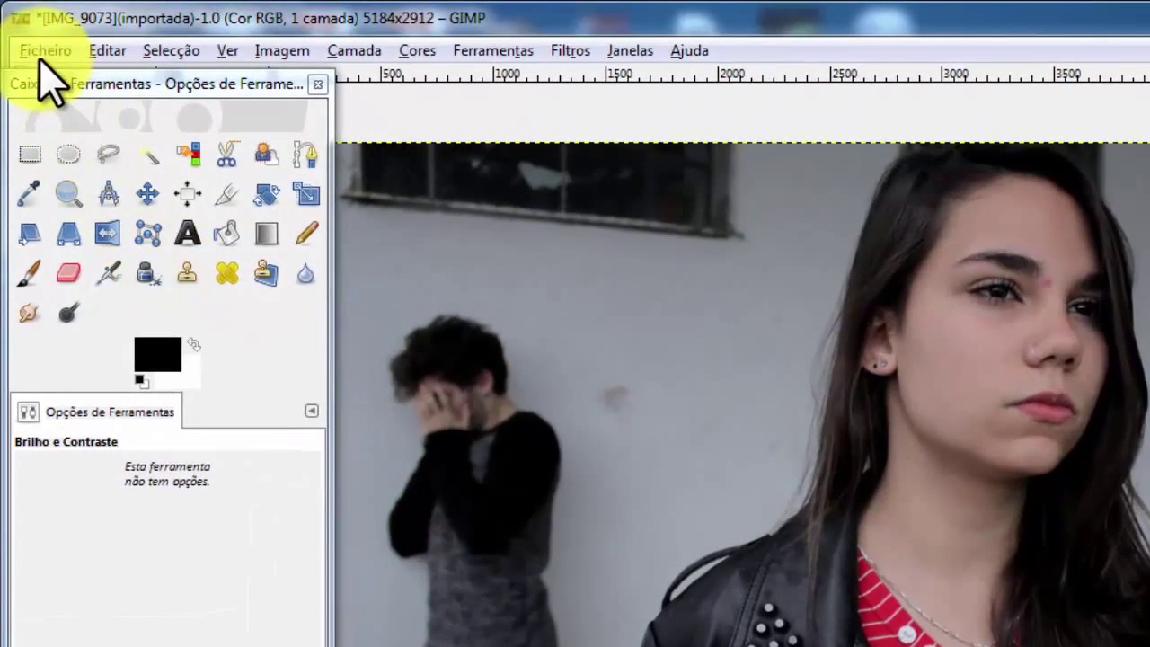
click(45, 51)
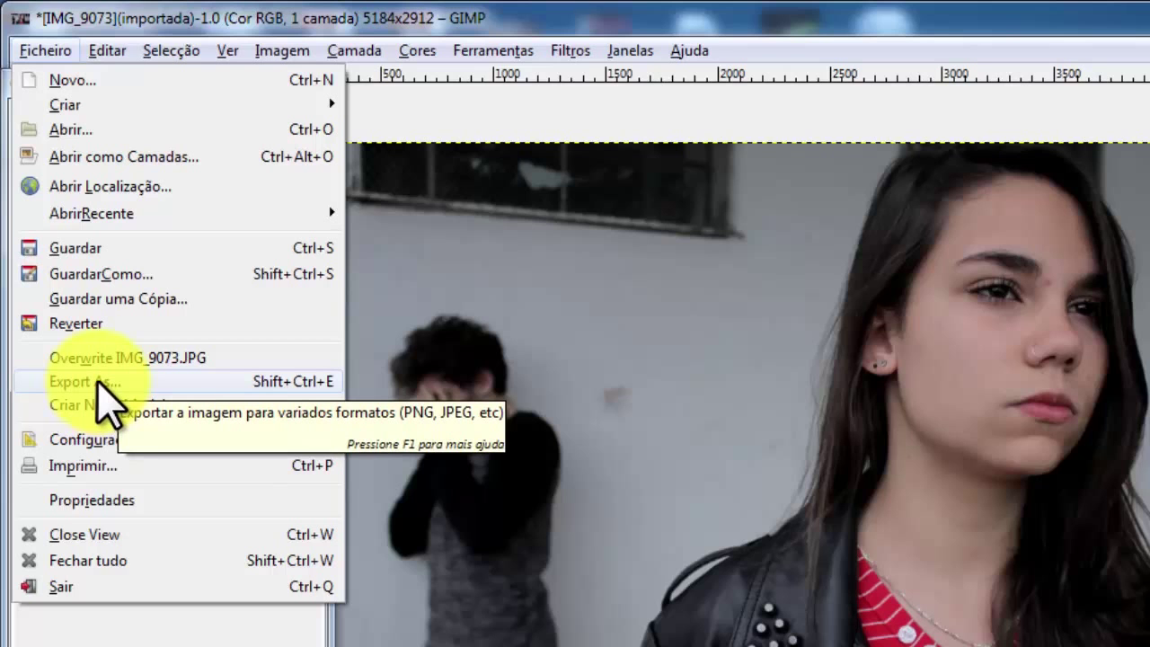
Start Export As and name the copy foto 1.JPG in the 'foto o erro' folder.
click(85, 381)
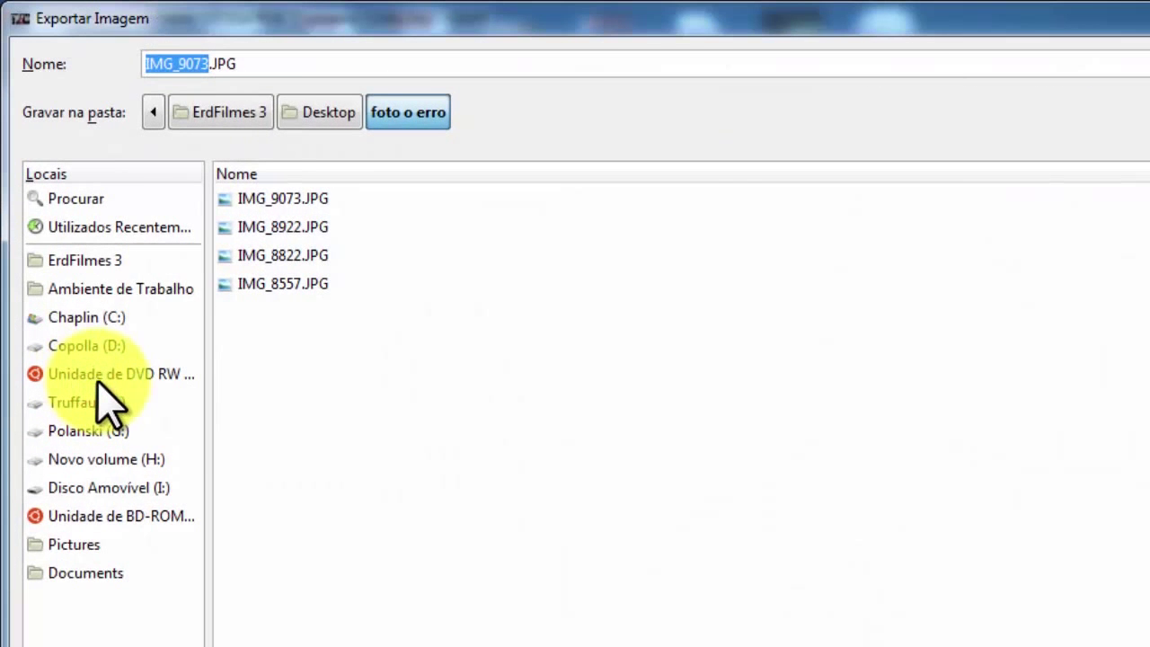
mouse_move(180, 80)
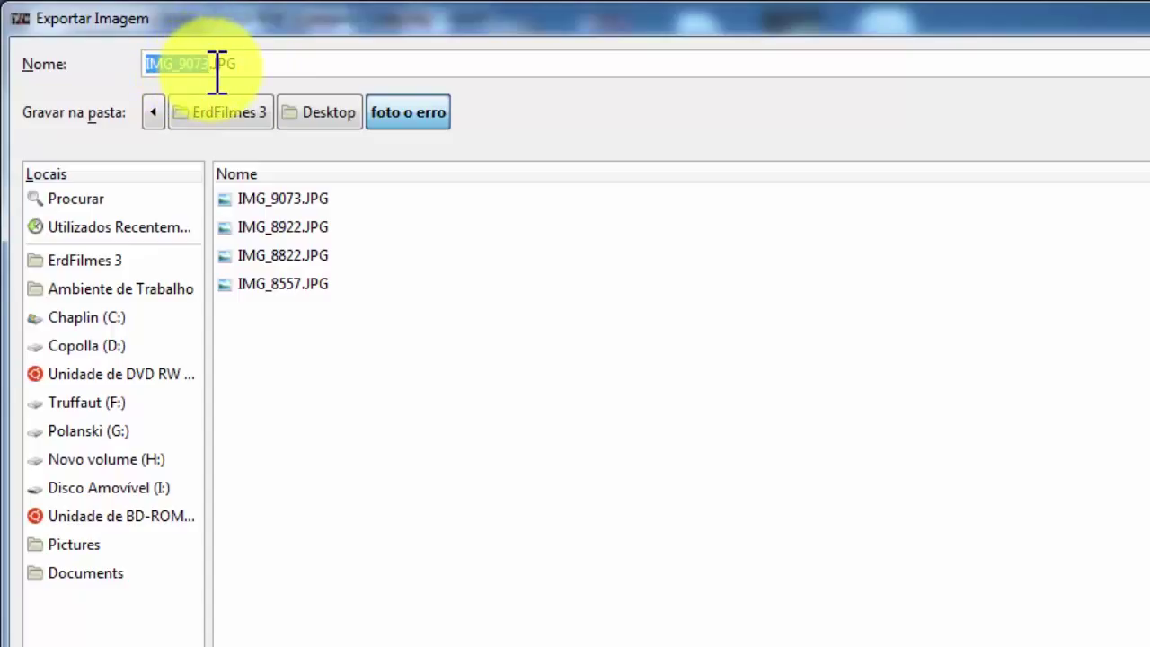
text(foto 1.JPG)
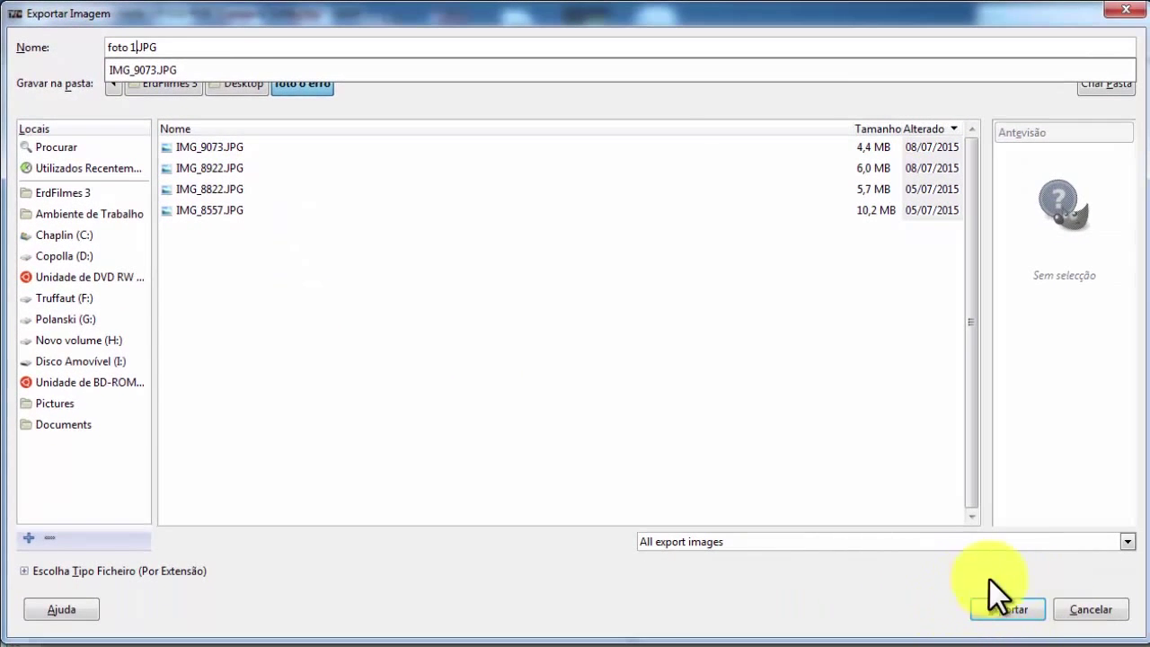
click(1007, 609)
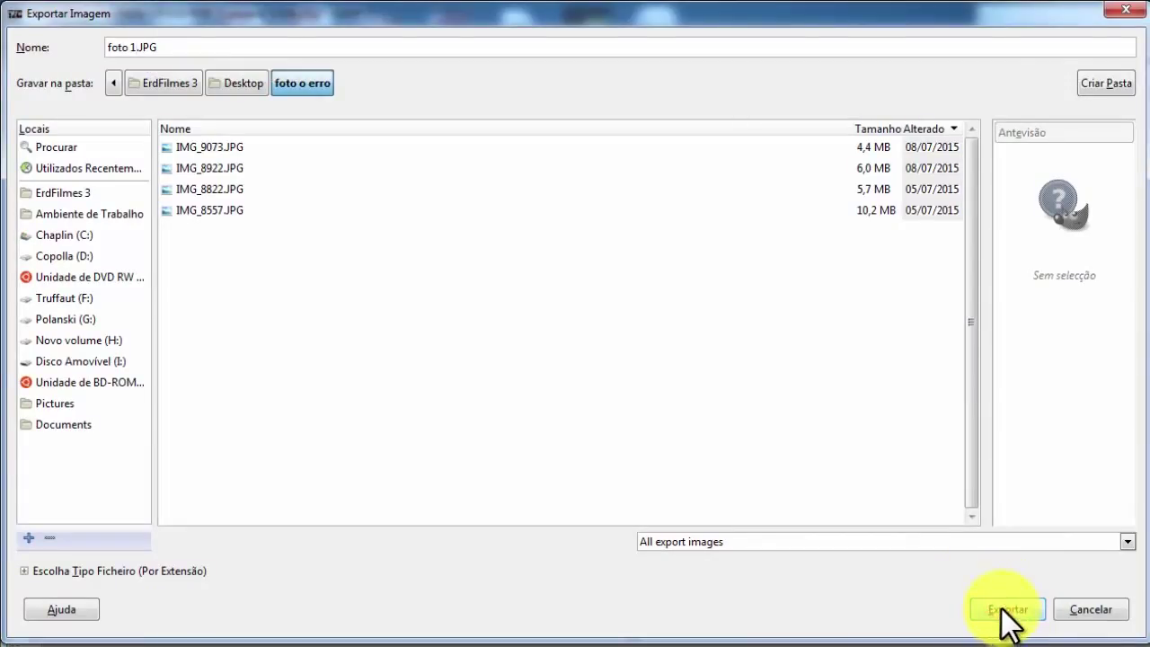
Export foto 1.JPG as a JPEG at quality 96.
click(1007, 609)
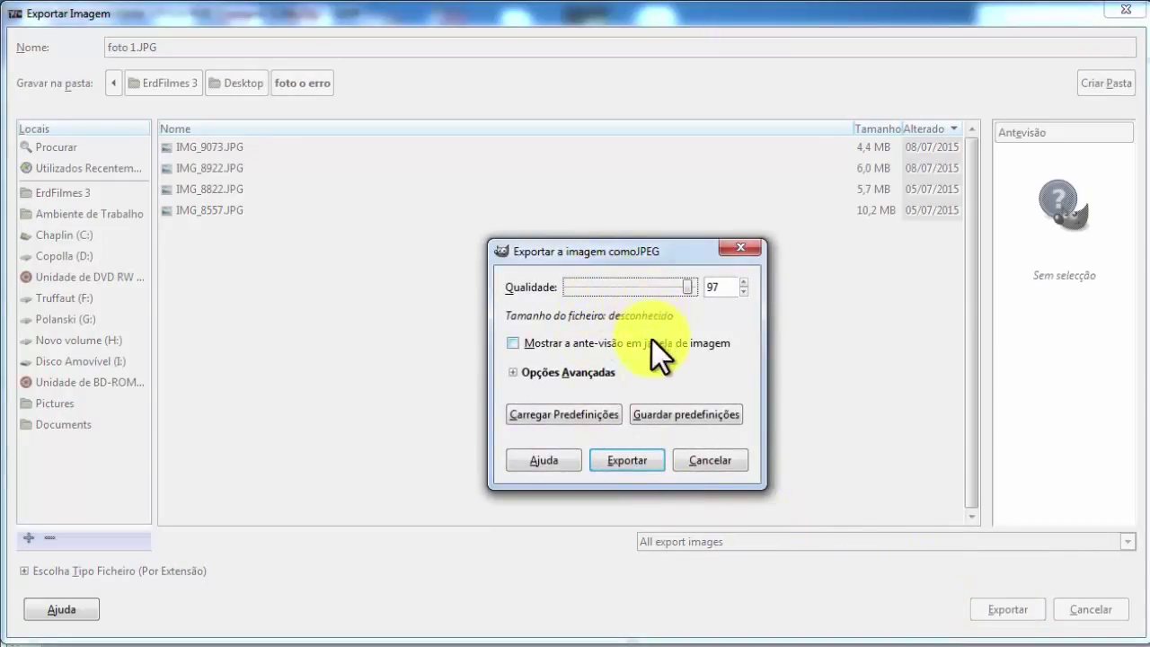
mouse_move(615, 396)
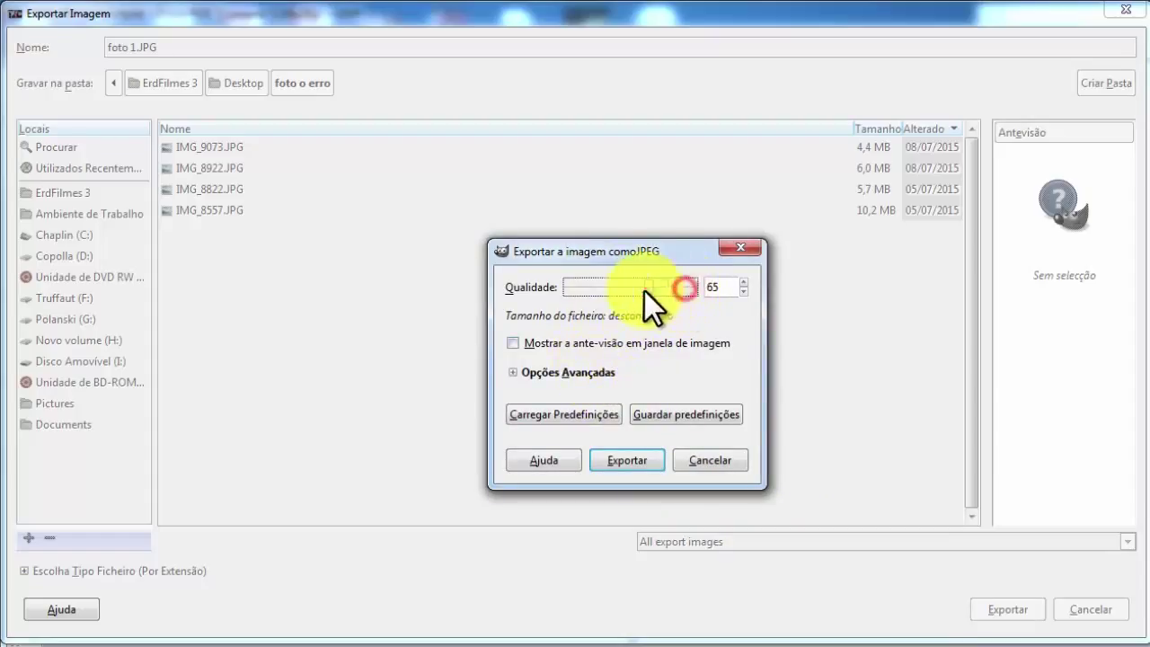
drag(683, 288, 578, 288)
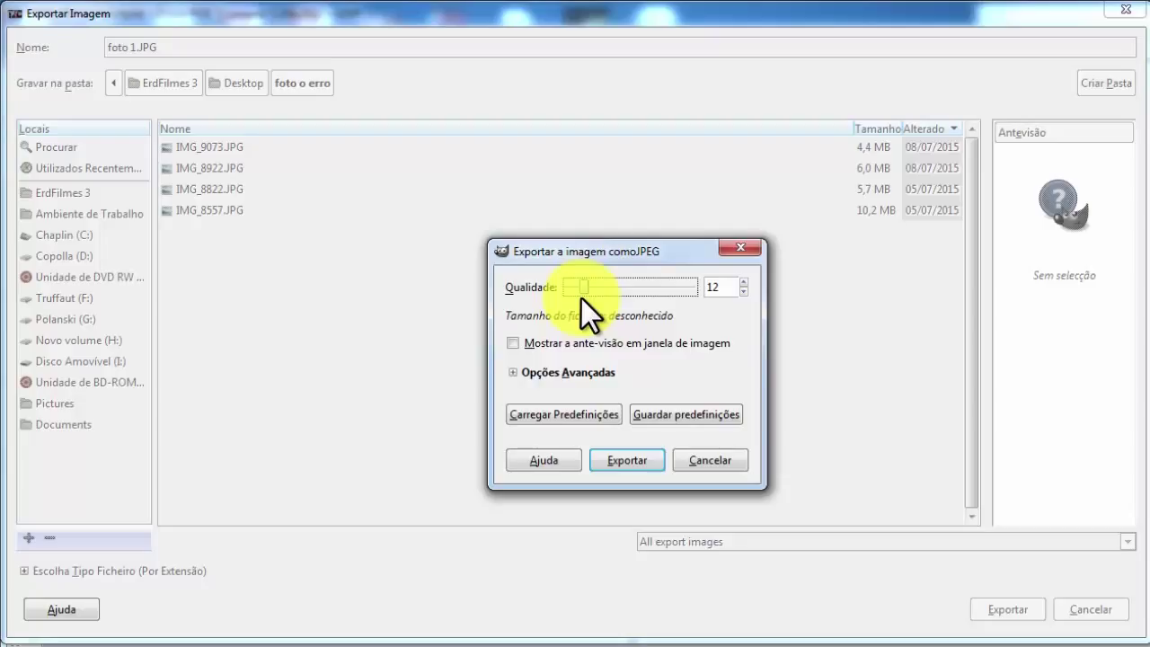
drag(579, 286, 679, 286)
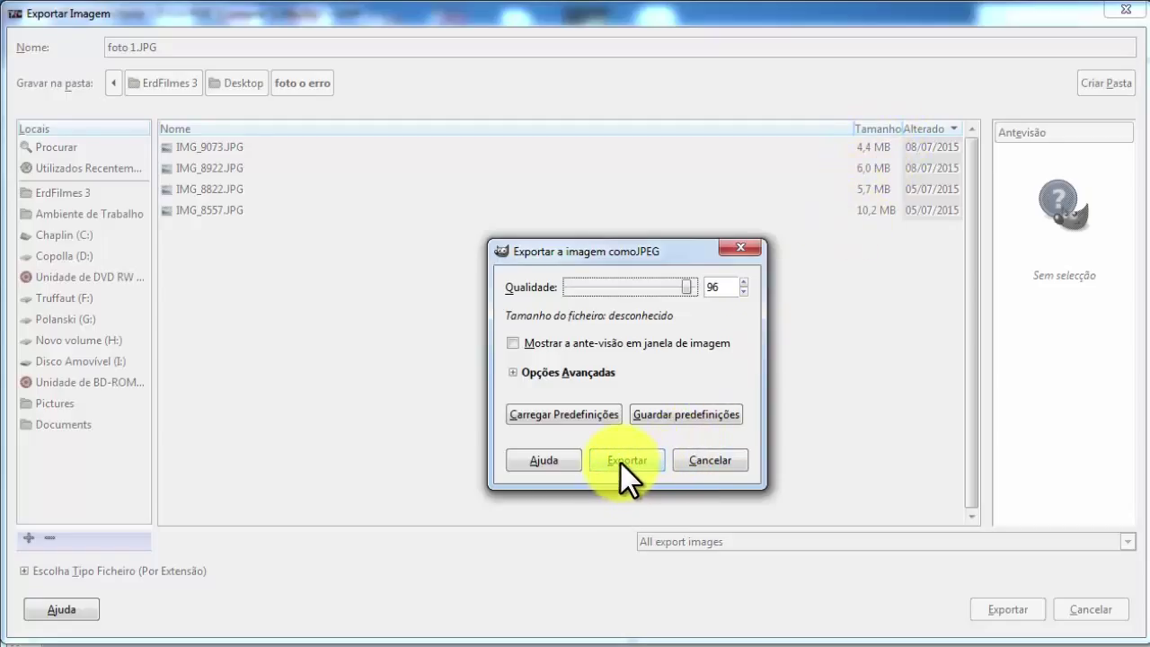
click(625, 460)
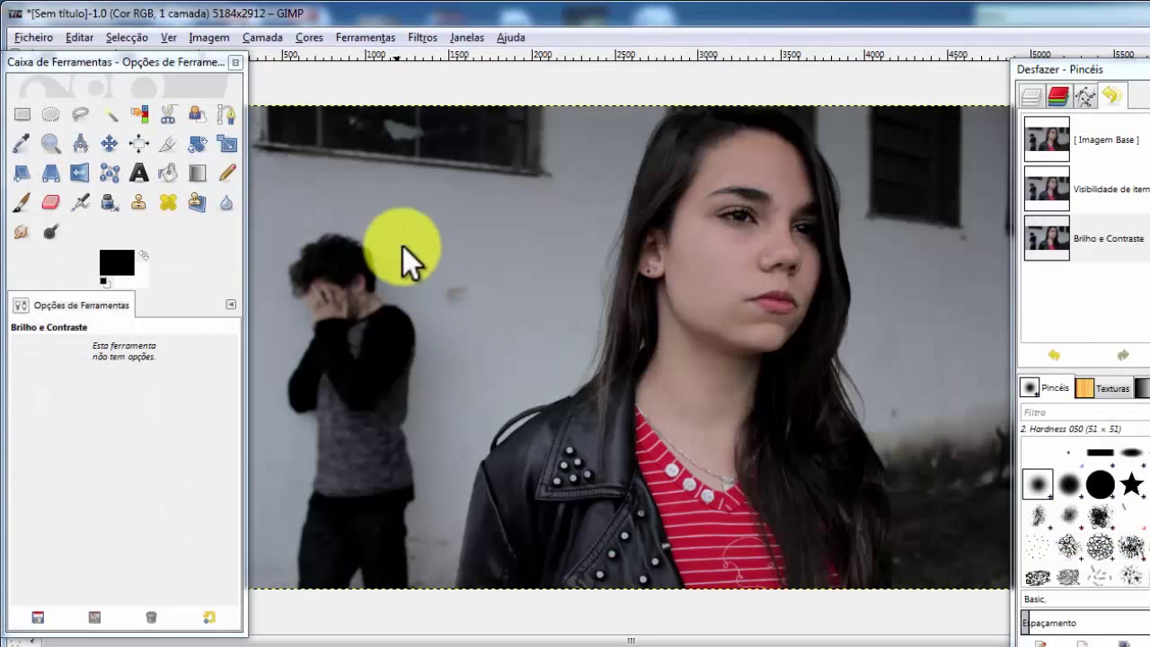
mouse_move(392, 287)
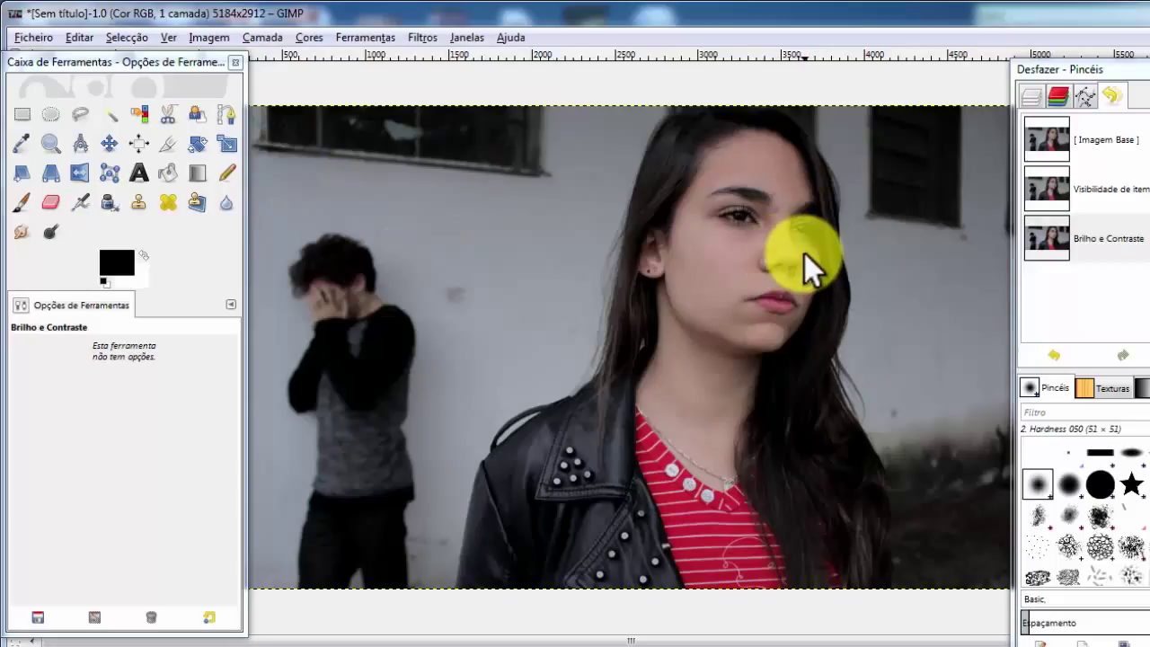
List the Ficheiro commands over the edited photo, ready to save it.
click(22, 113)
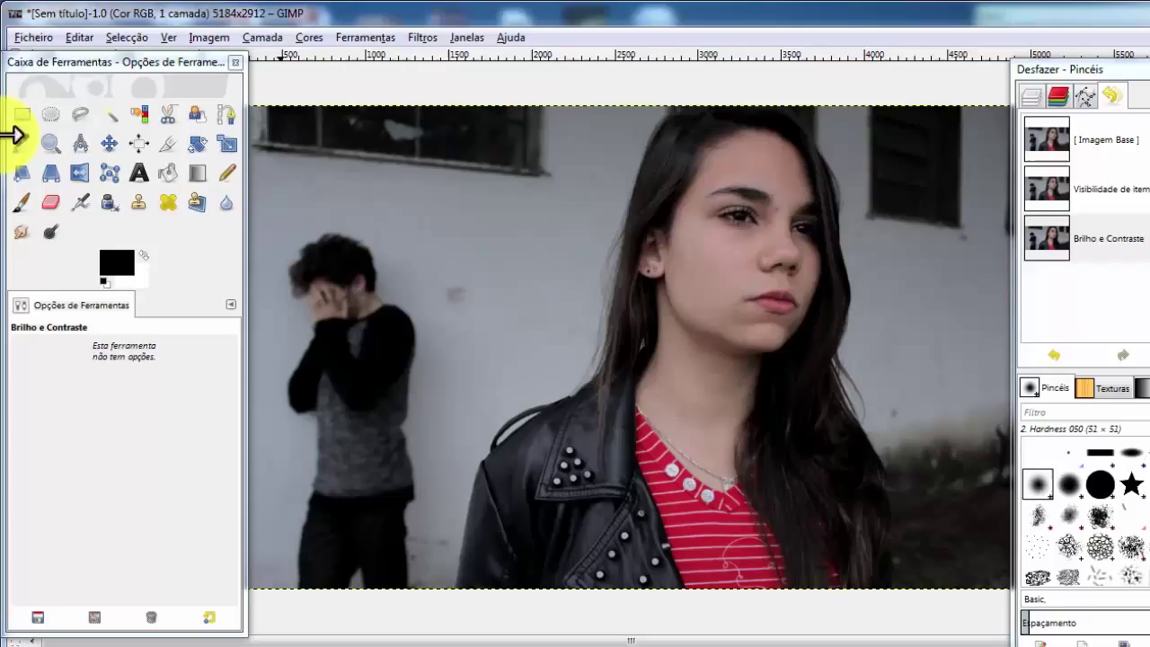
mouse_move(35, 36)
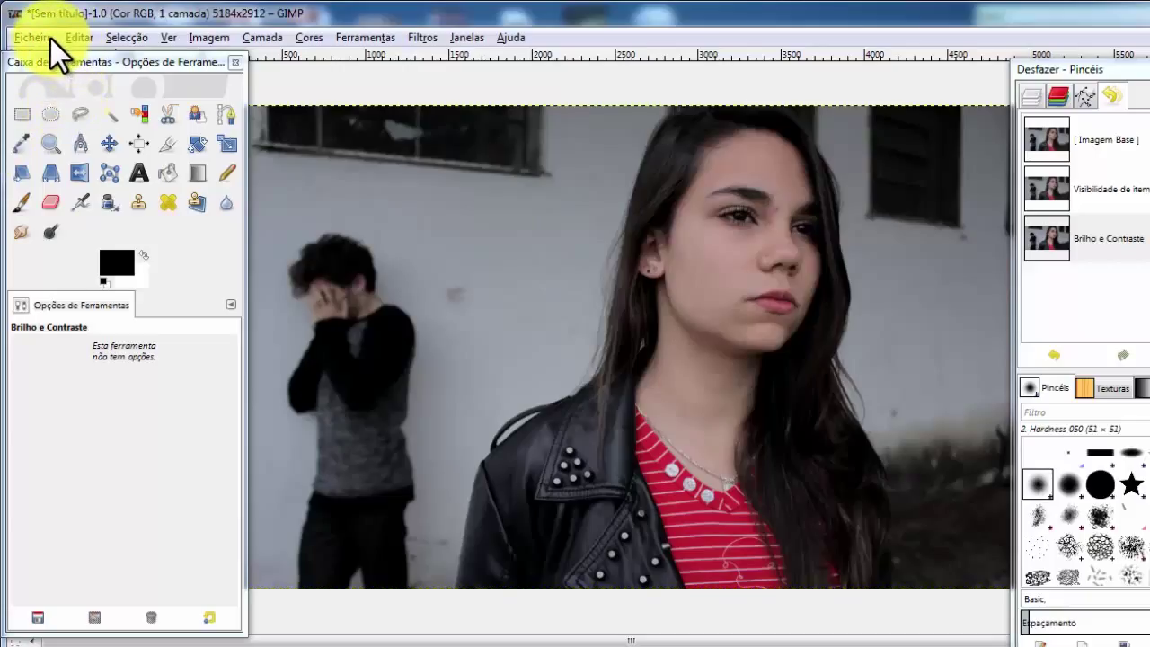
mouse_move(1070, 33)
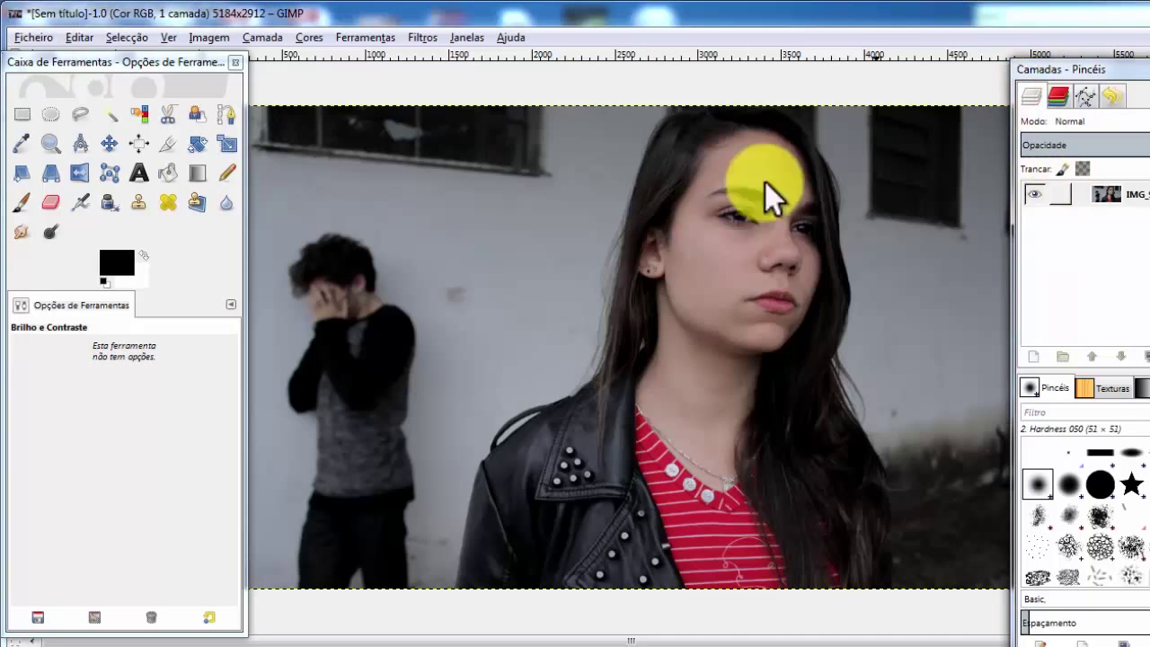
click(32, 36)
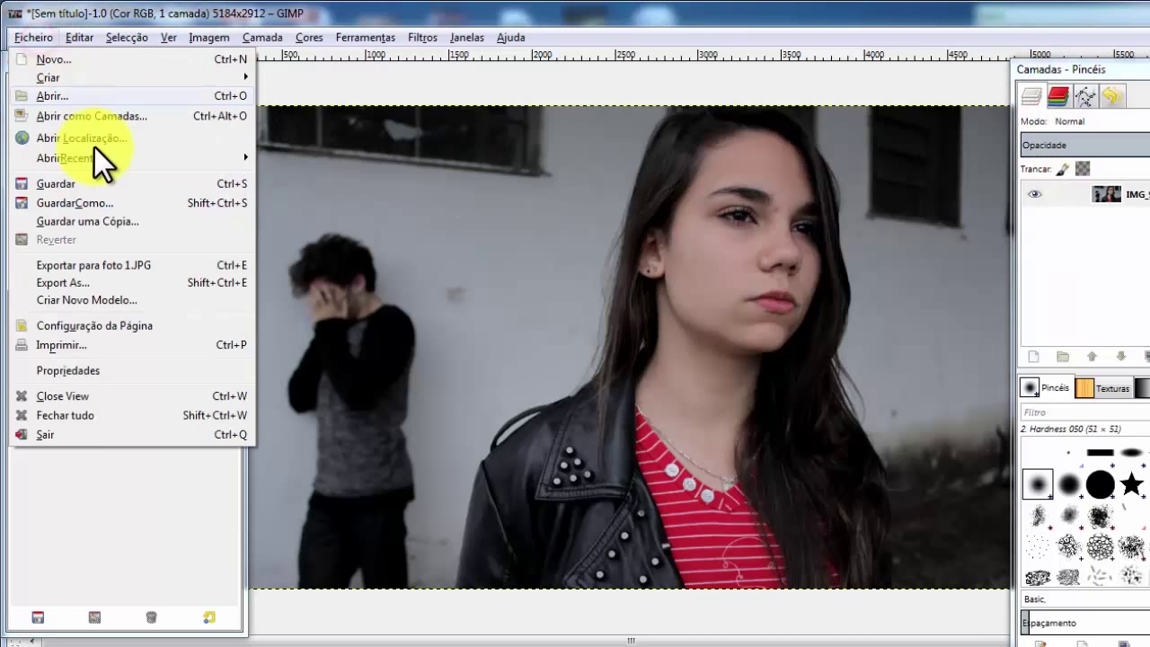
Save as foto 1.xcf, browsing to the 'foto o erro' folder on the Desktop.
click(74, 201)
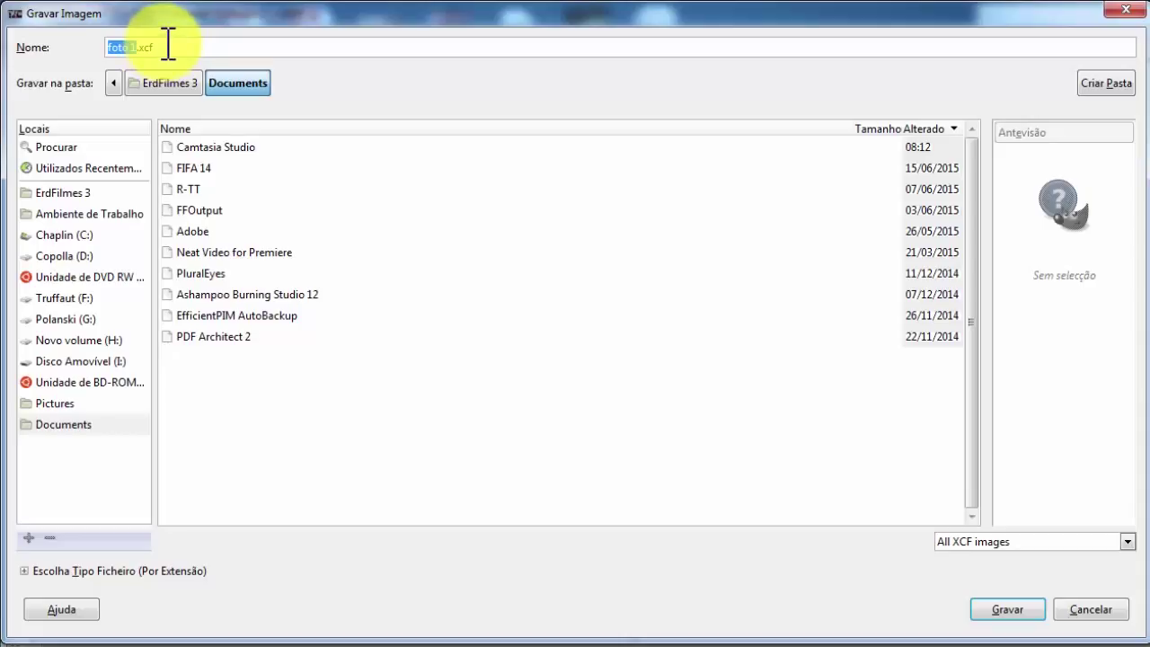
mouse_move(165, 51)
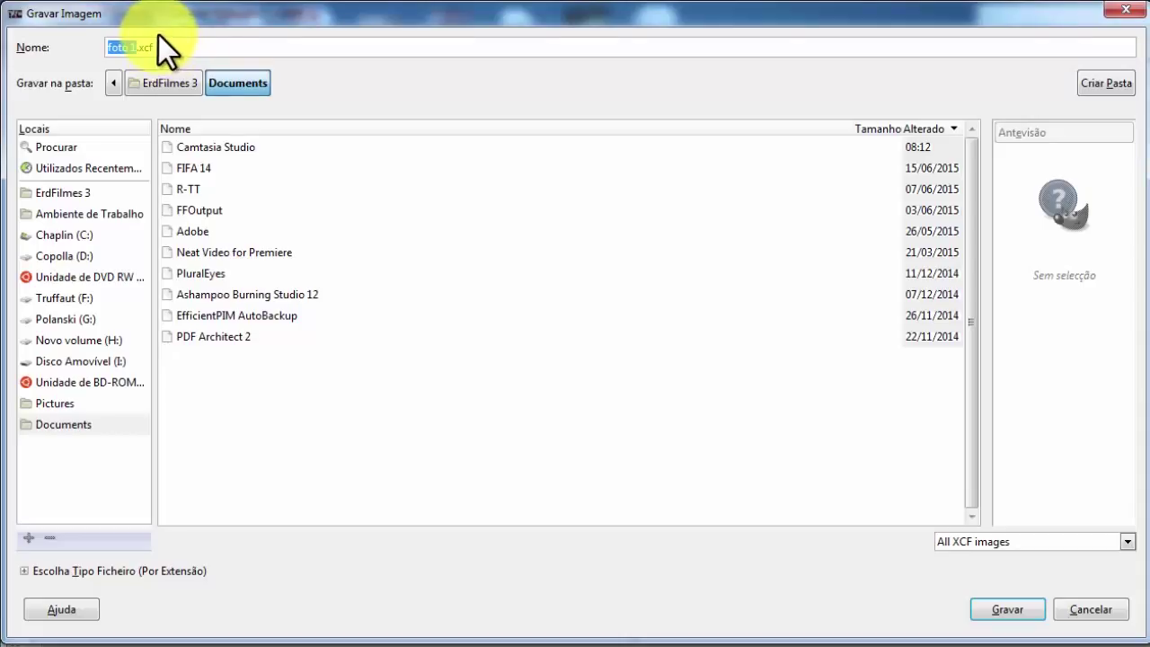
mouse_move(165, 36)
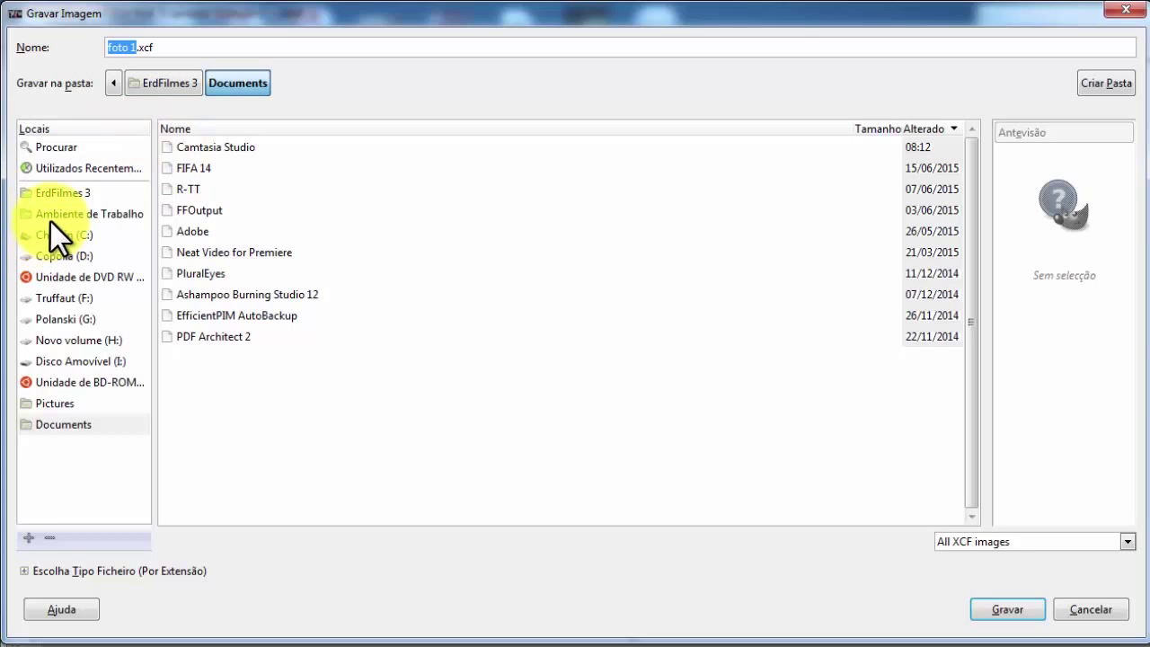
click(95, 214)
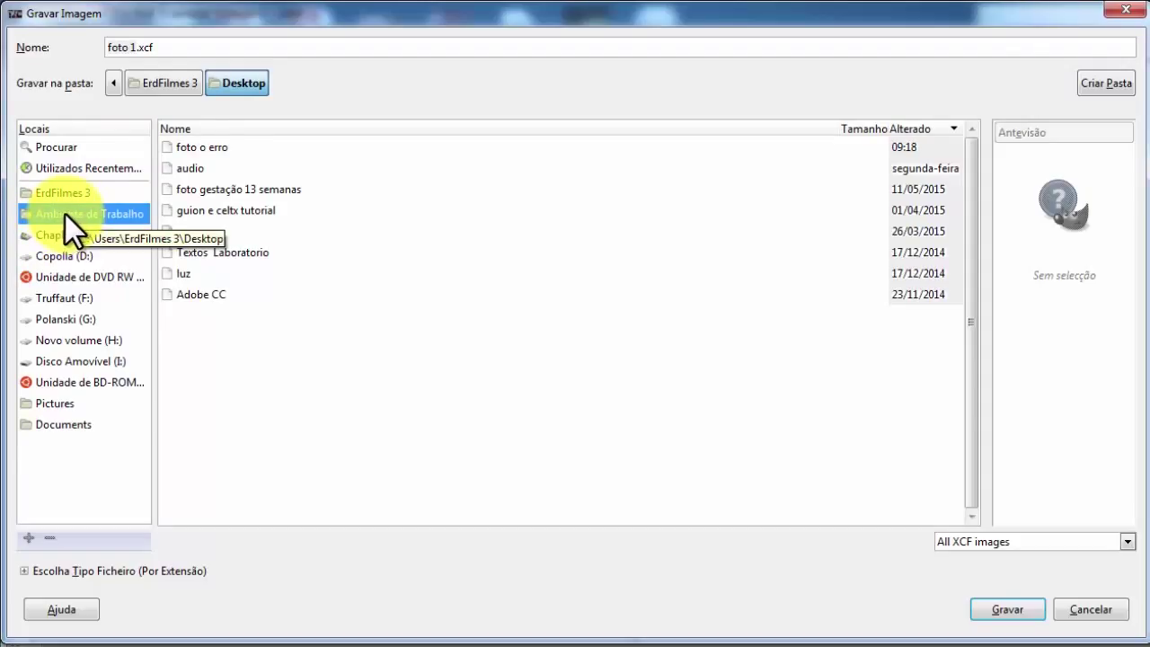
double_click(201, 147)
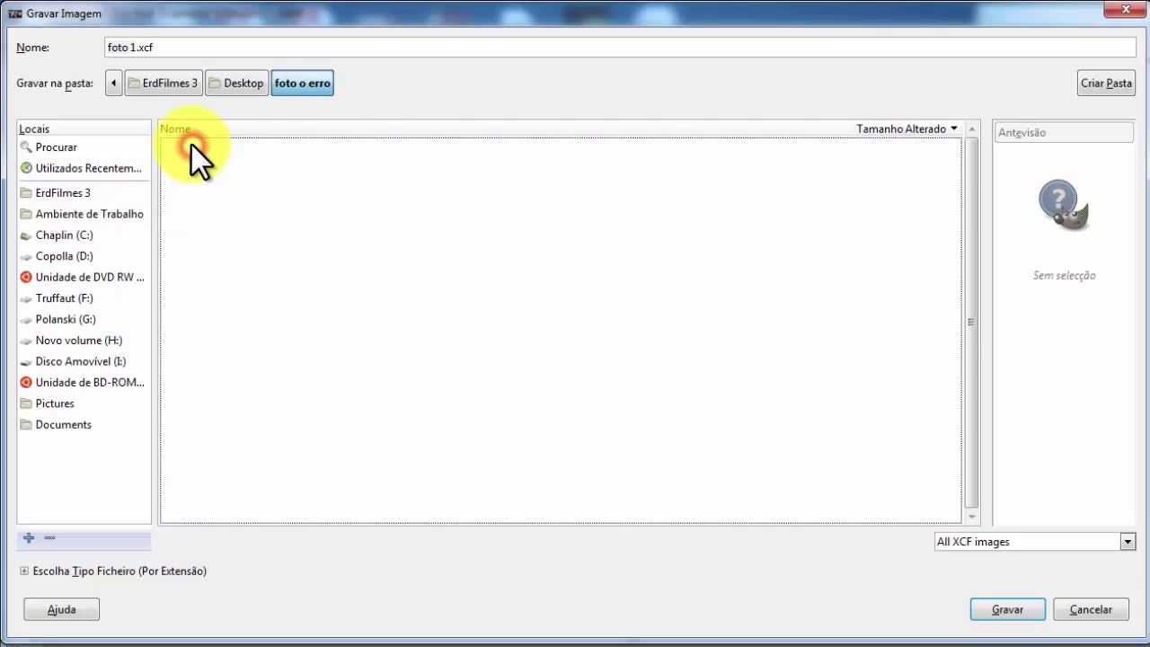
mouse_move(1033, 476)
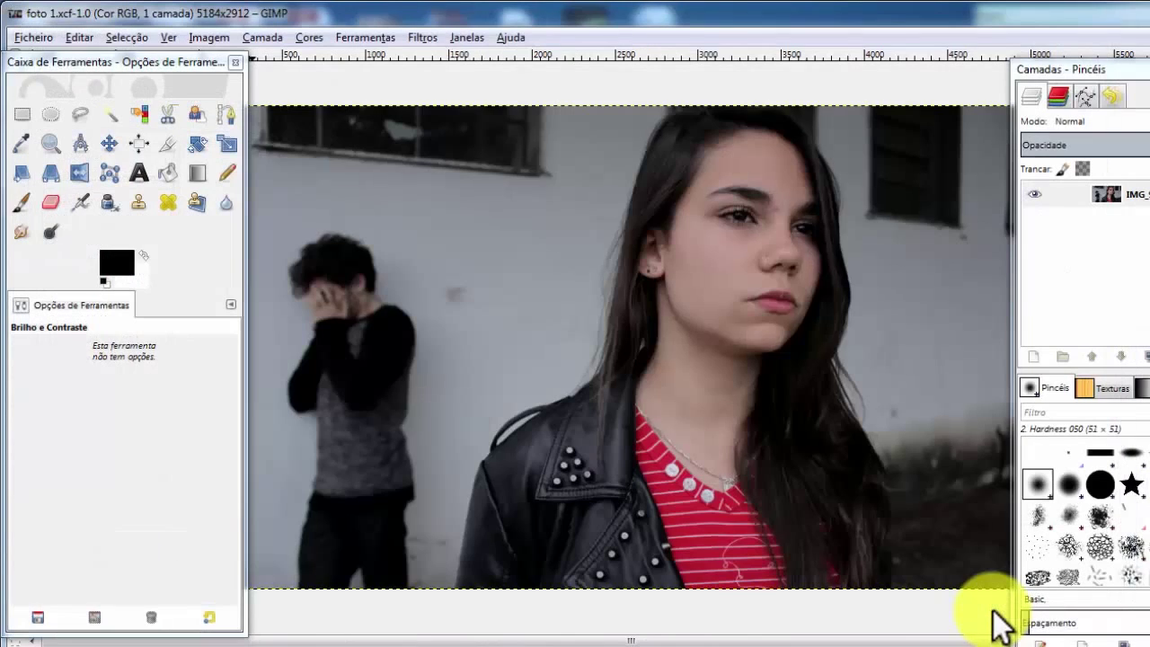
mouse_move(902, 320)
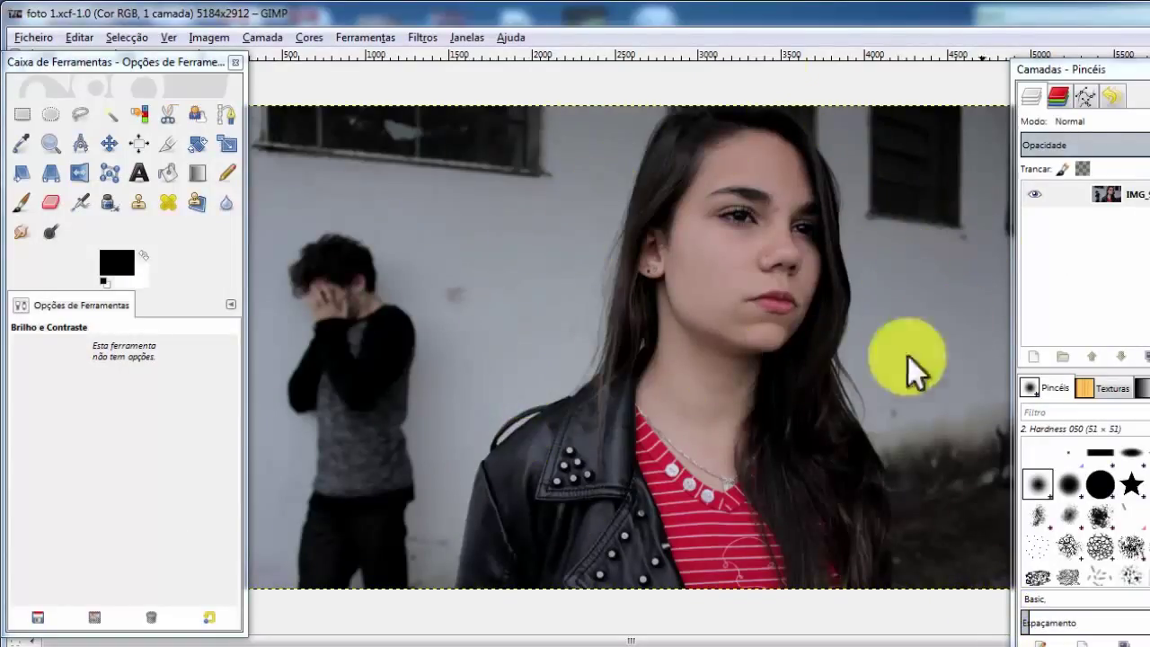
mouse_move(791, 363)
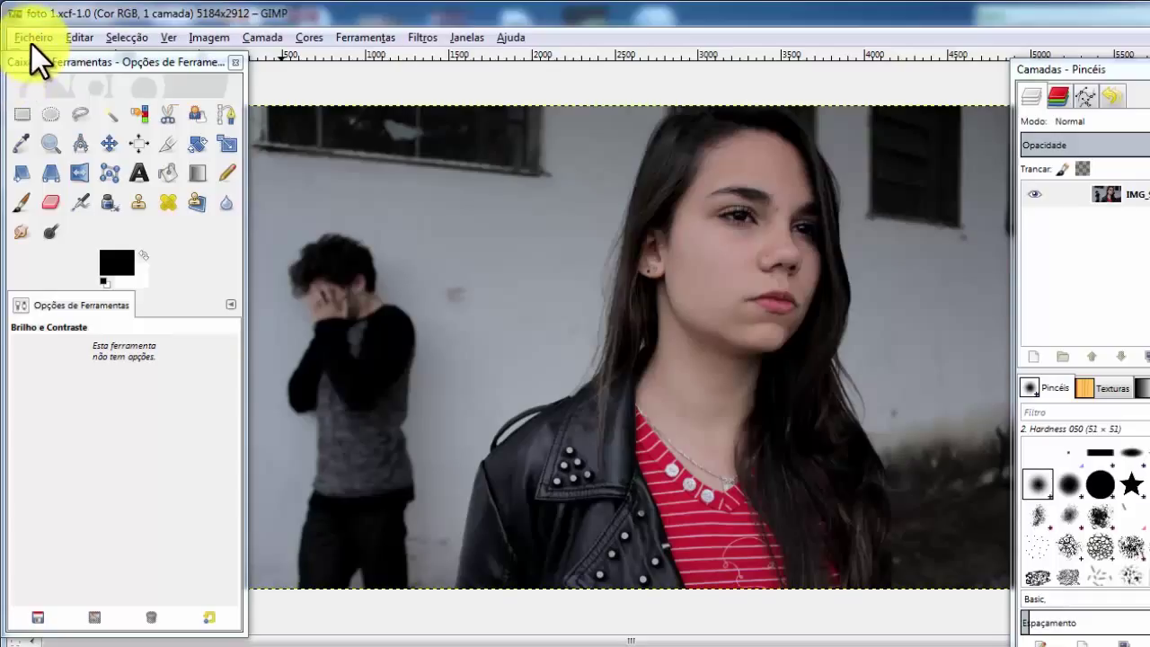
Close the foto 1.xcf image, leaving GIMP with no image open.
click(34, 36)
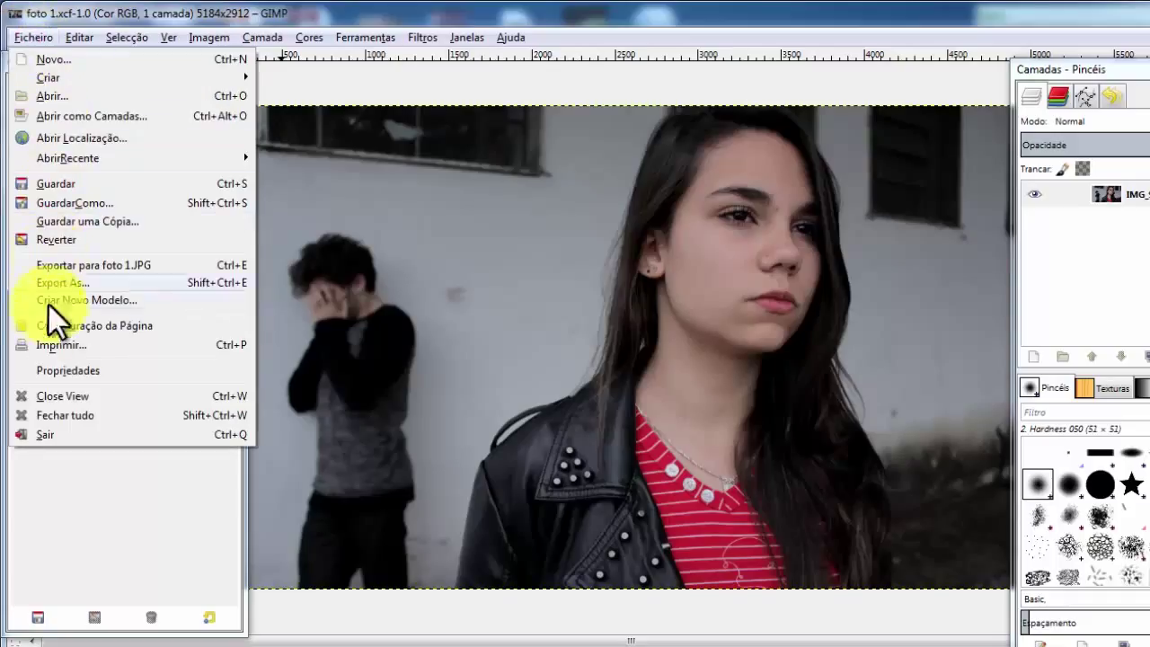
mouse_move(63, 397)
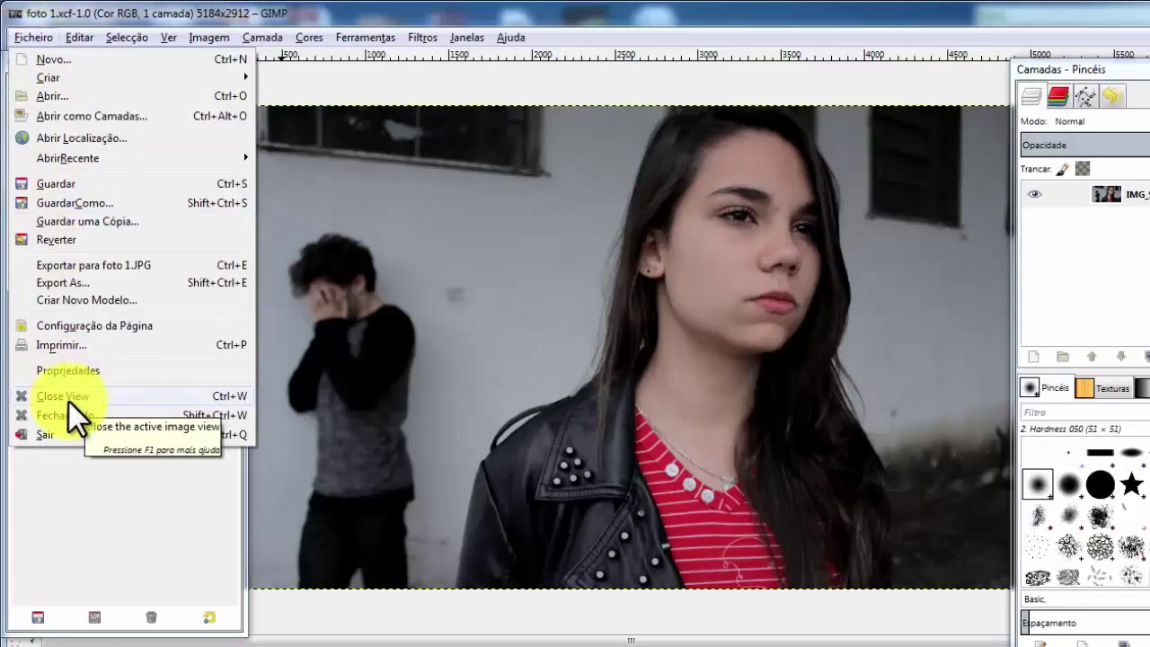
click(63, 397)
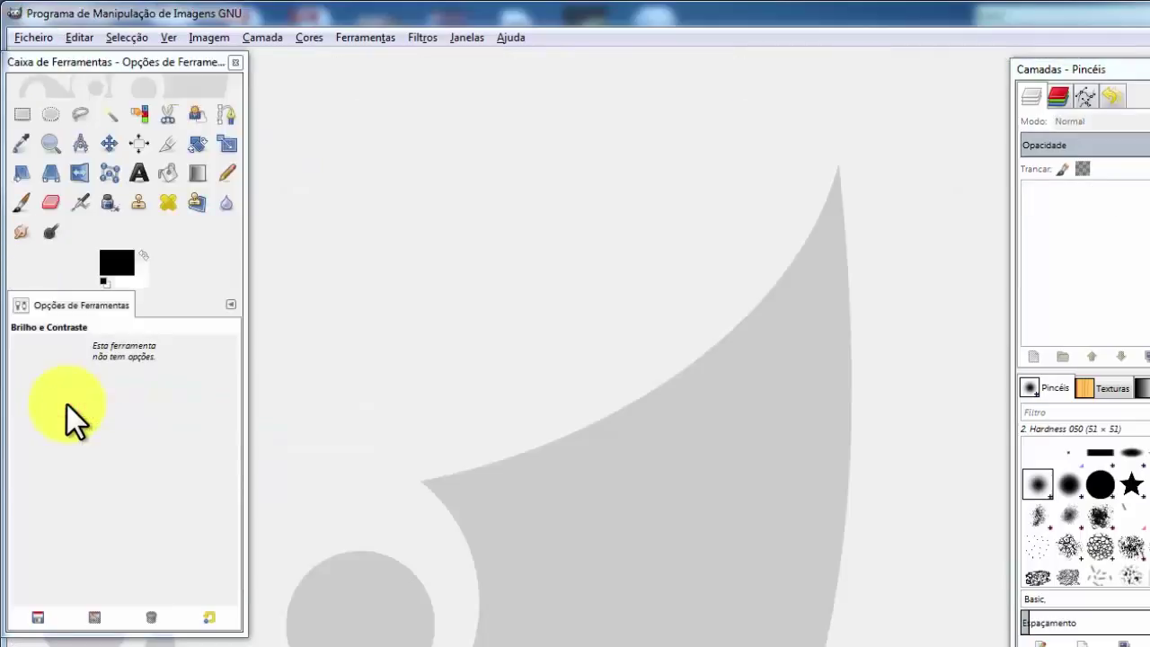
mouse_move(476, 324)
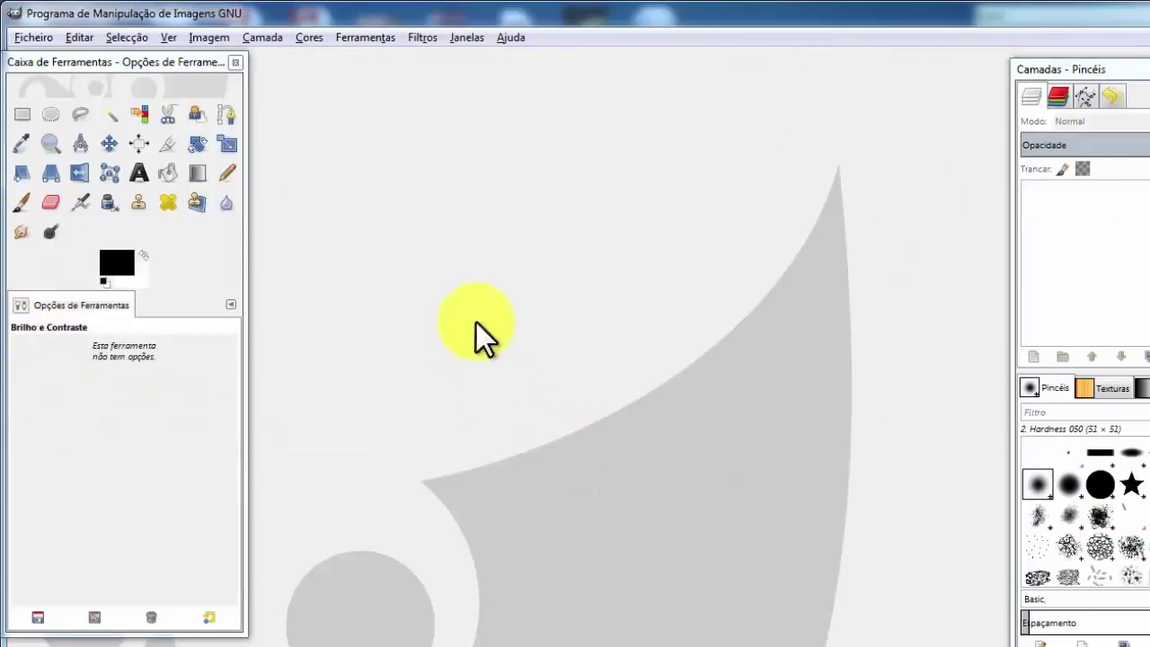
mouse_move(471, 201)
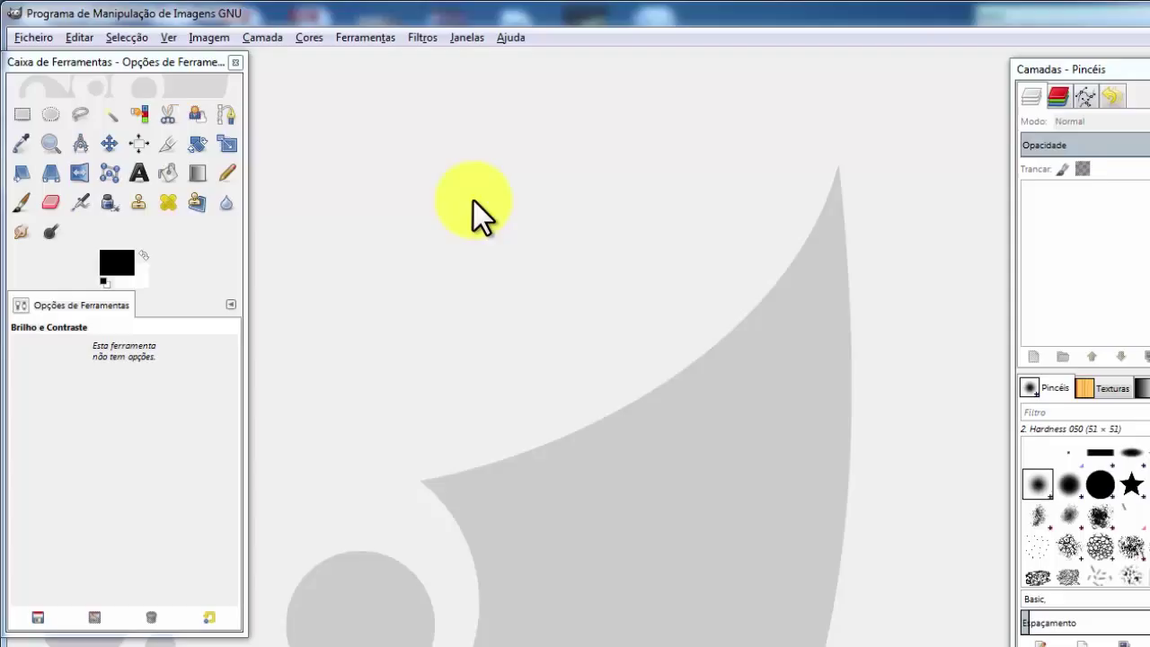
mouse_move(476, 194)
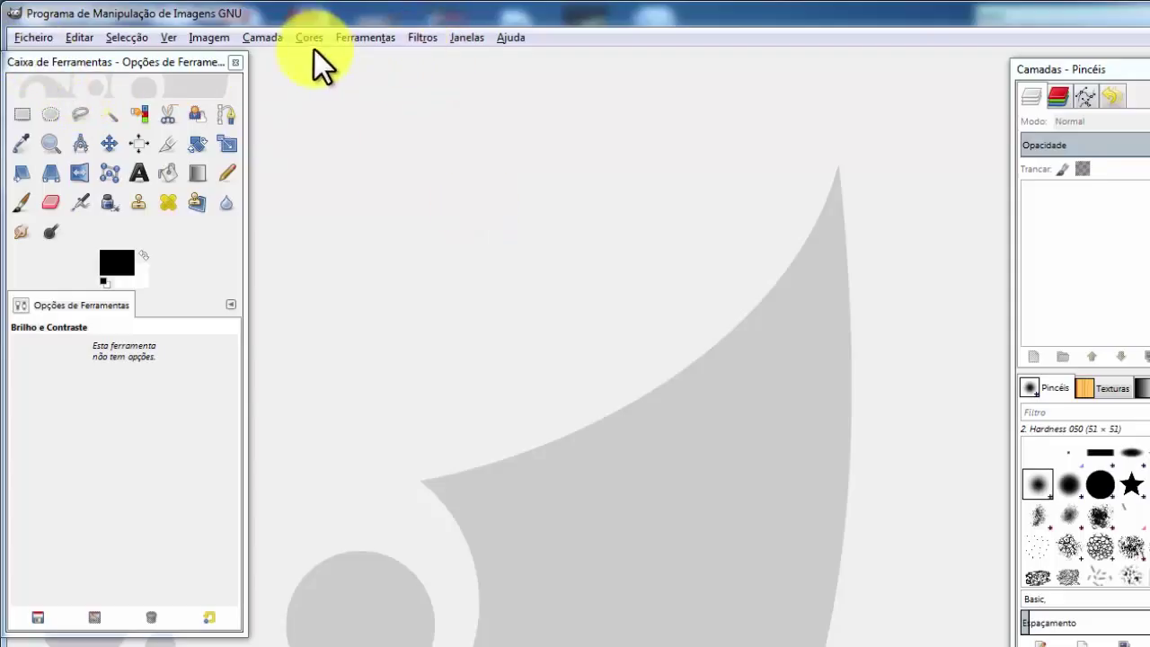
mouse_move(1060, 180)
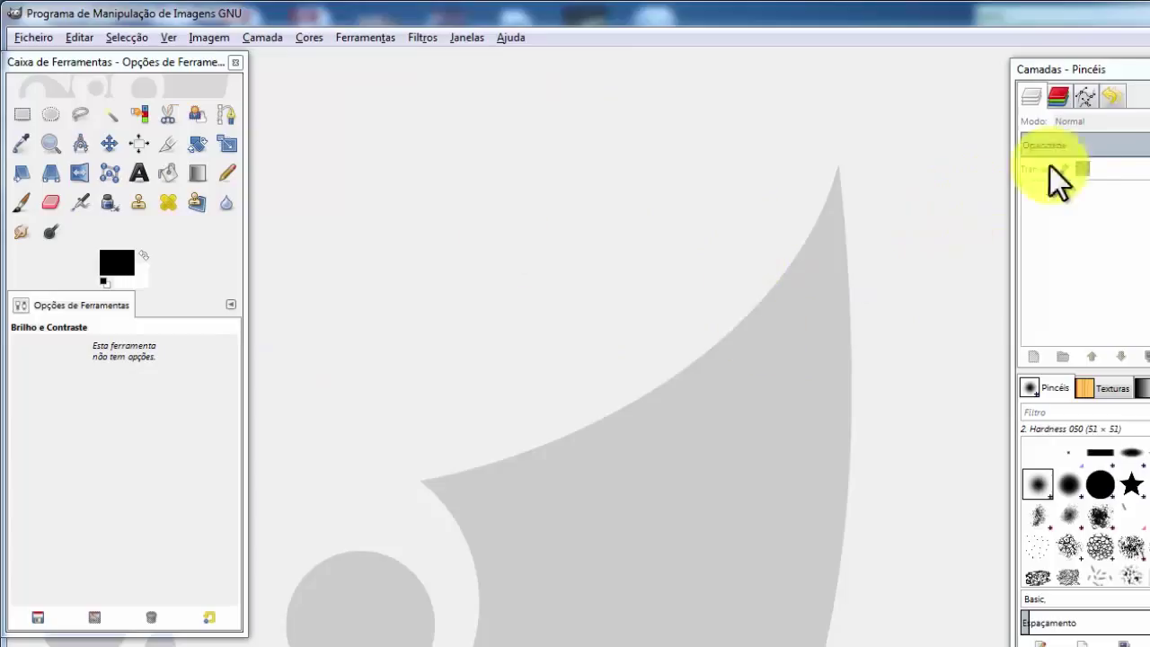
click(1113, 97)
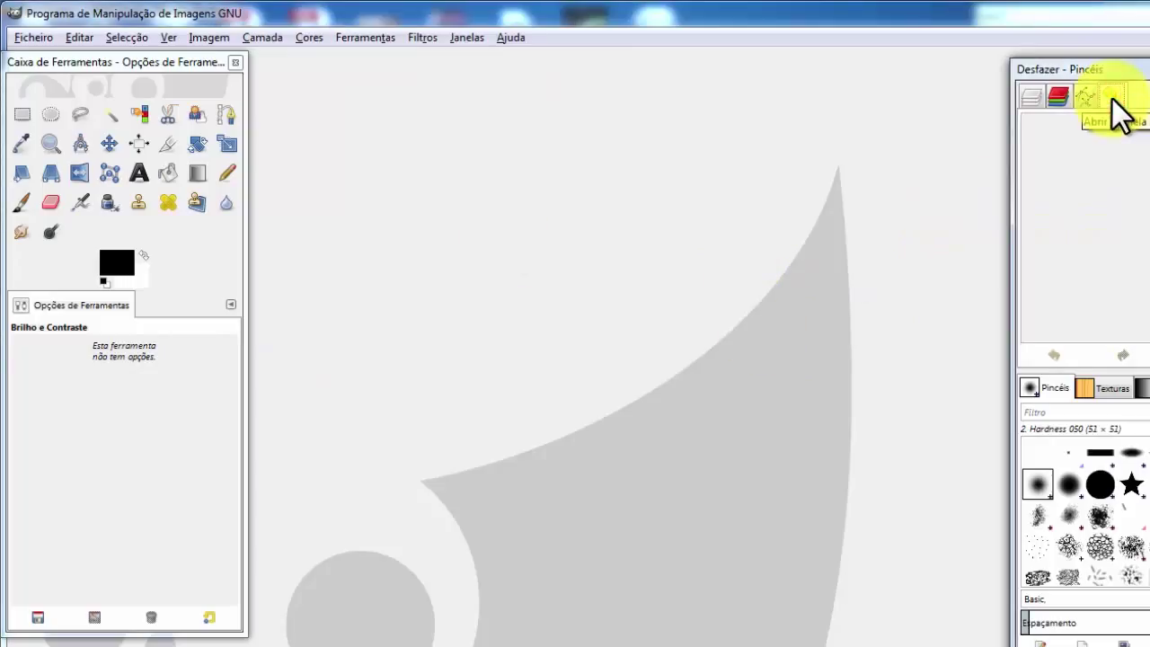
click(1032, 97)
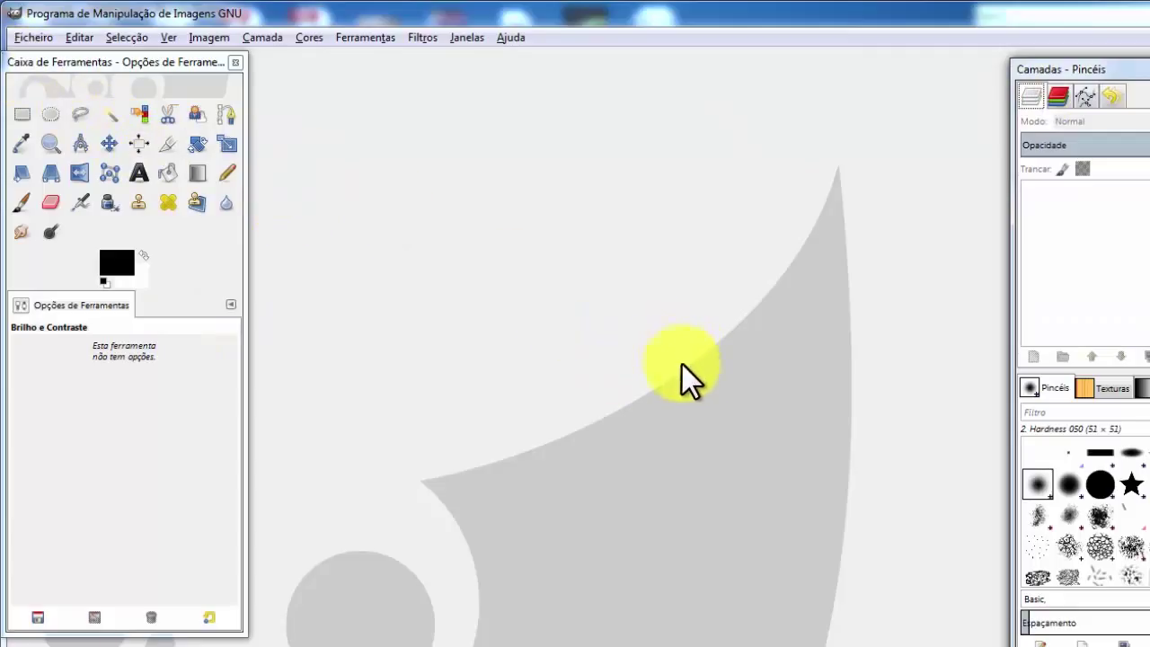
mouse_move(926, 441)
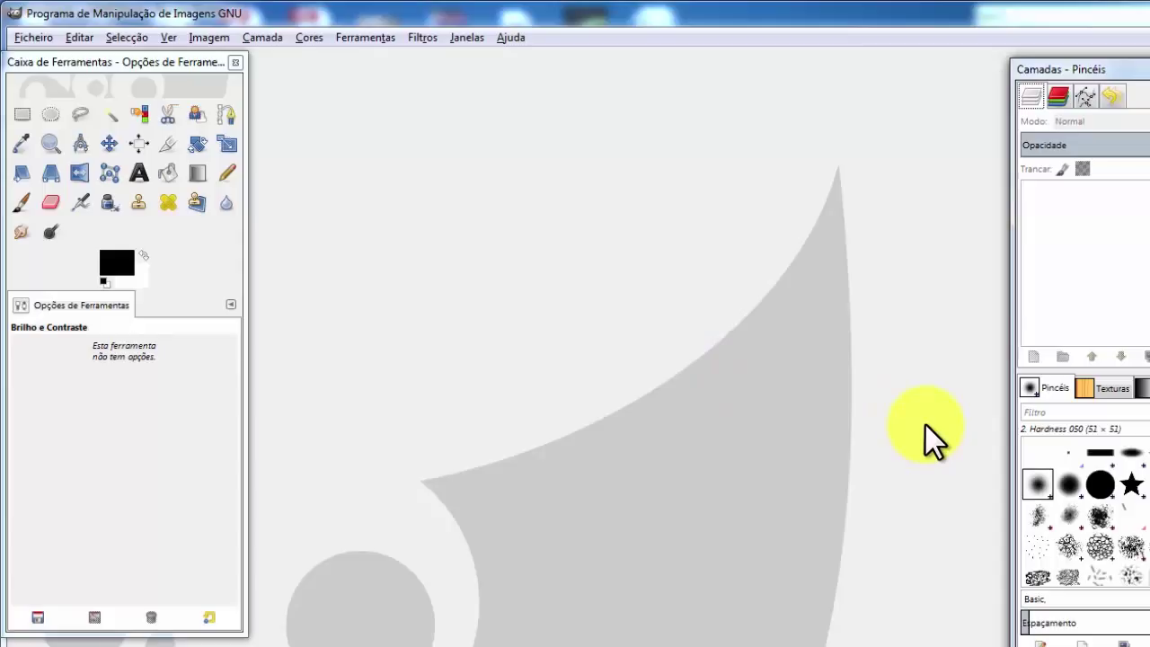
mouse_move(953, 428)
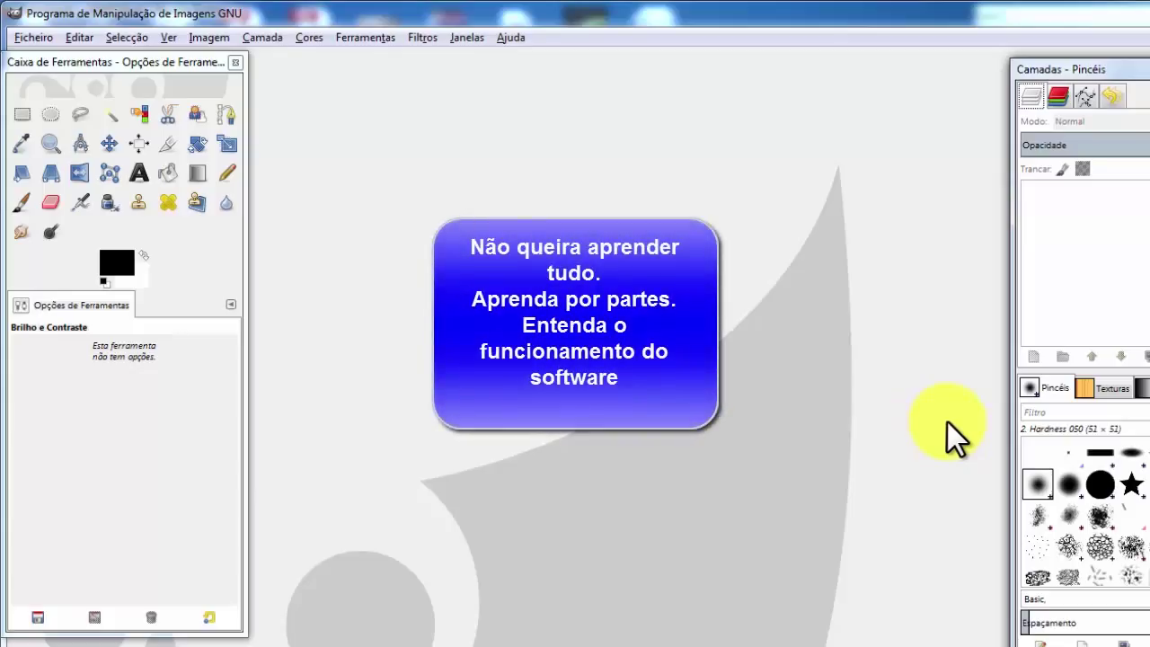
mouse_move(967, 437)
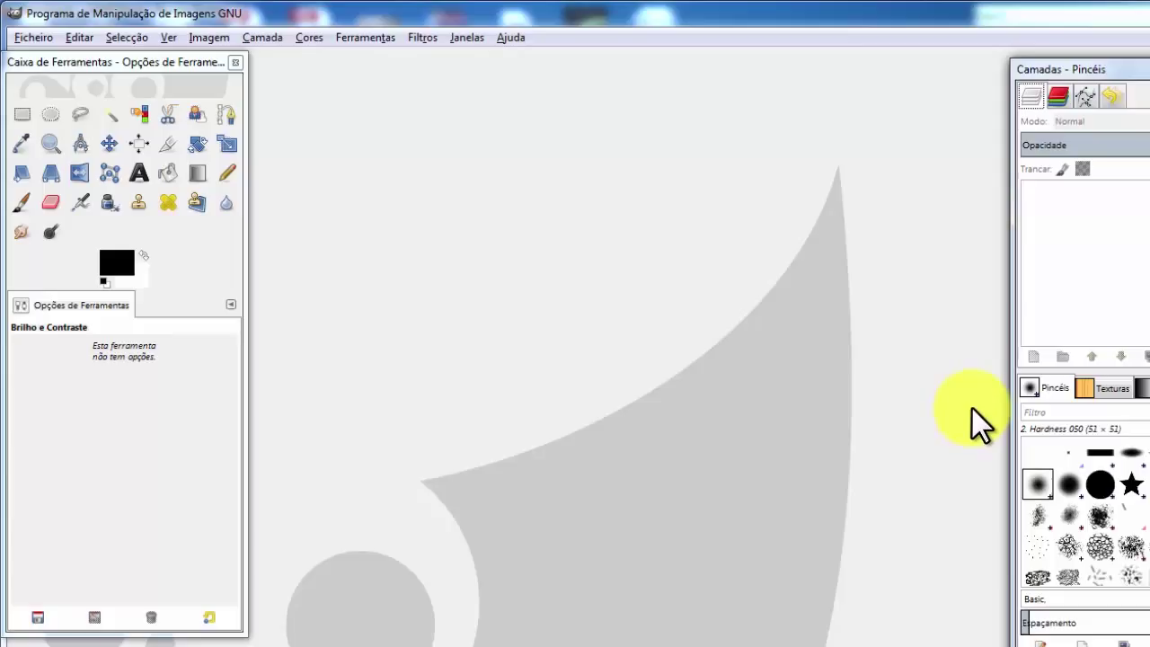
mouse_move(243, 57)
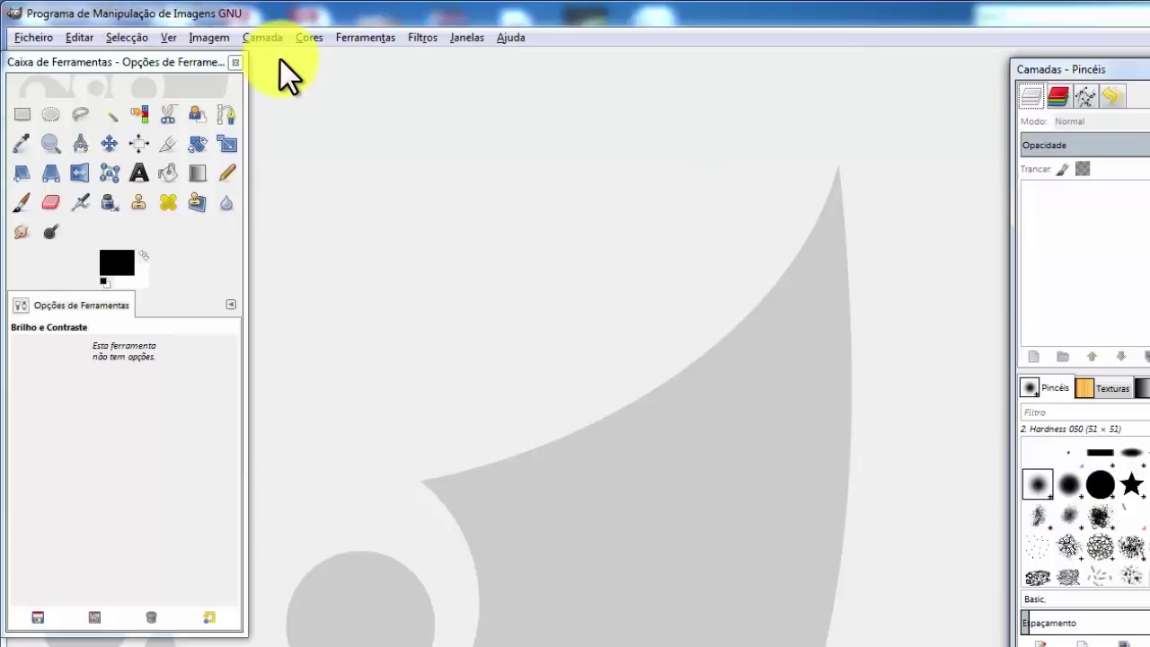
mouse_move(309, 68)
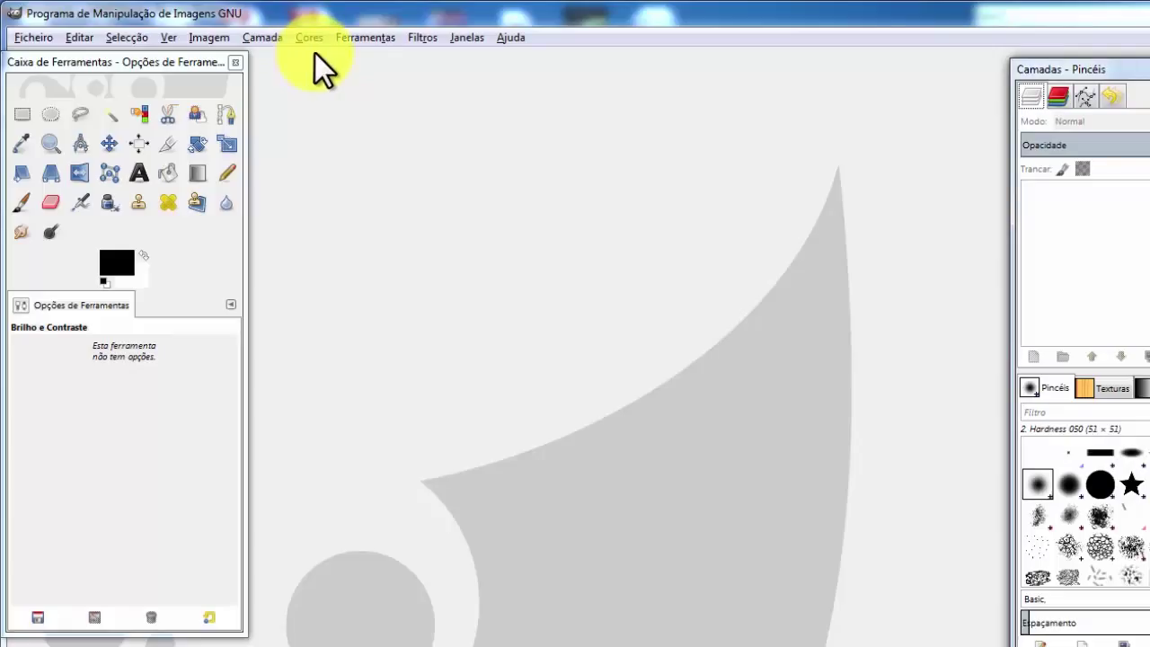
mouse_move(575, 188)
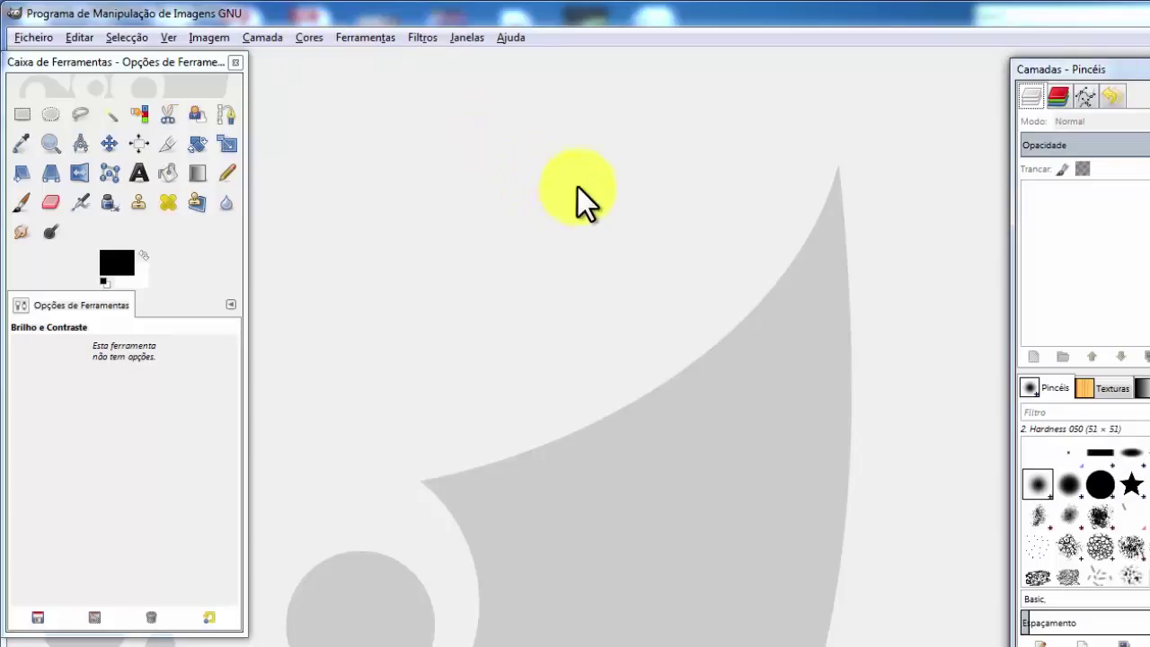